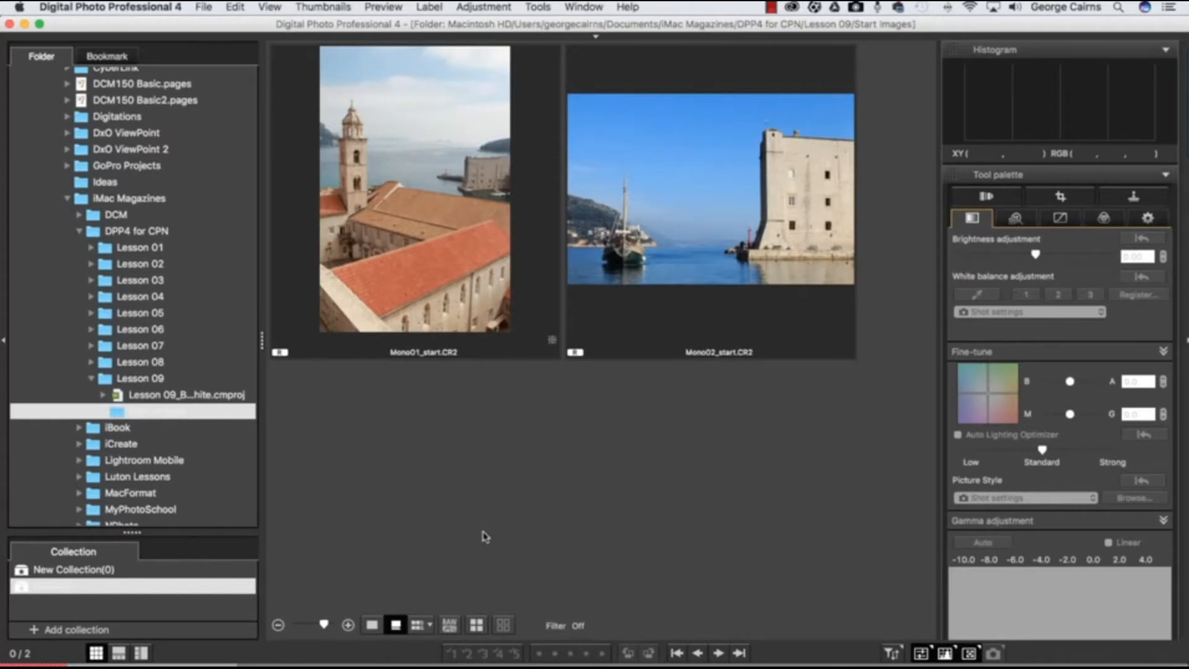
mouse_move(554, 485)
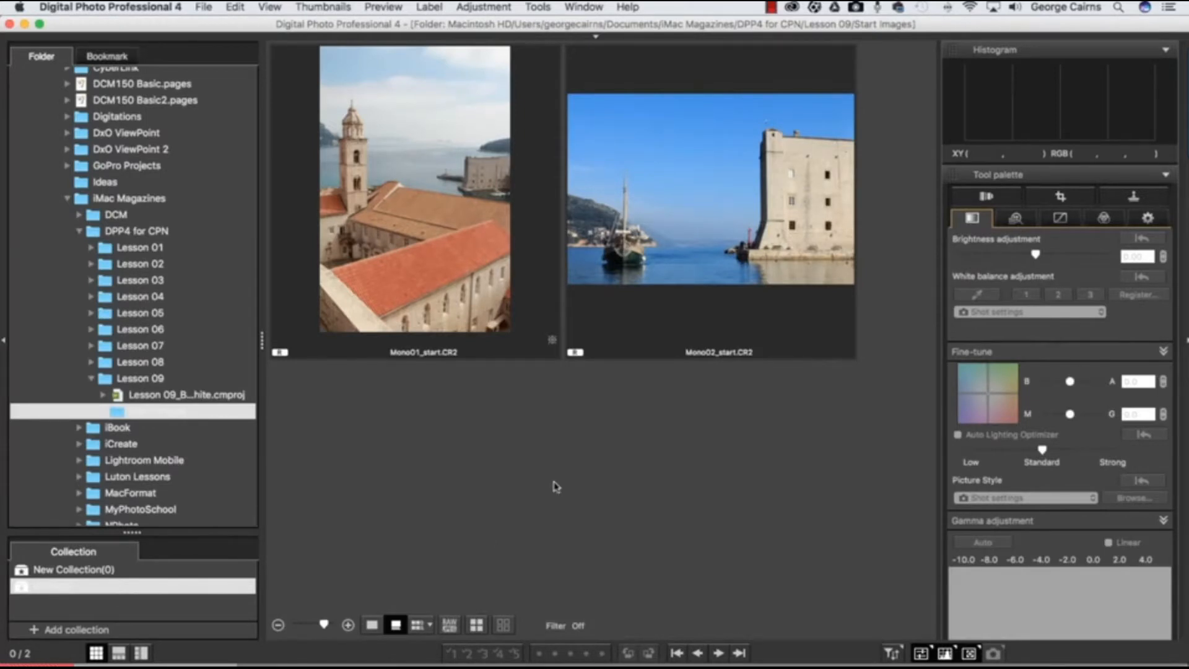
mouse_move(532, 234)
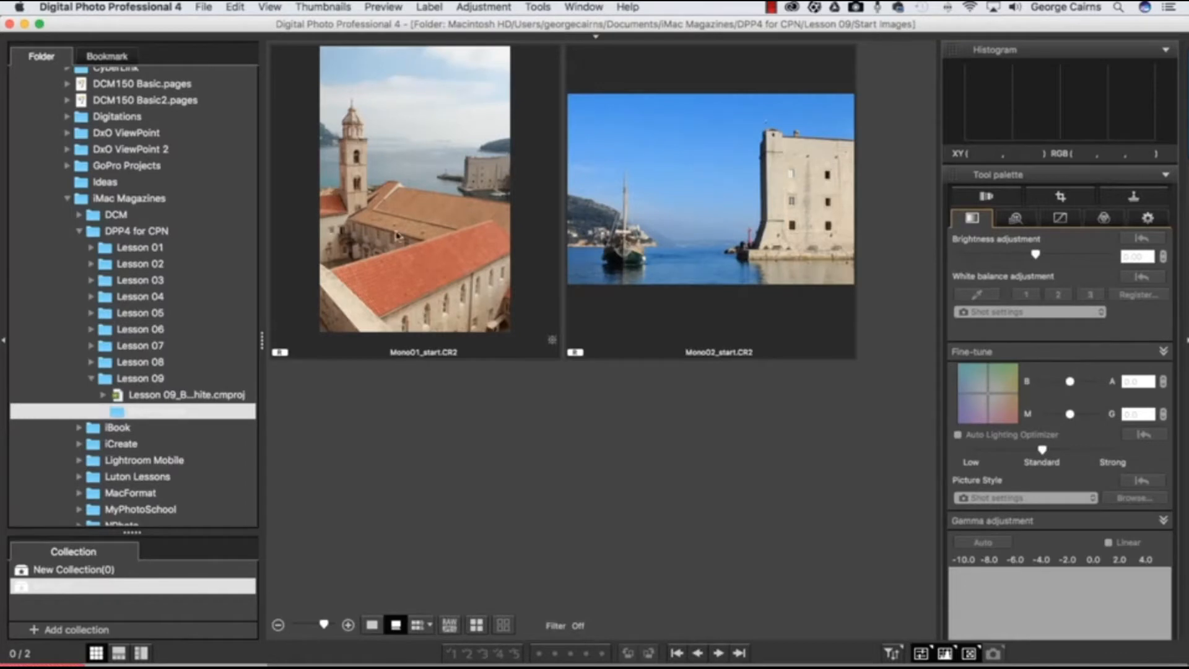
mouse_move(431, 218)
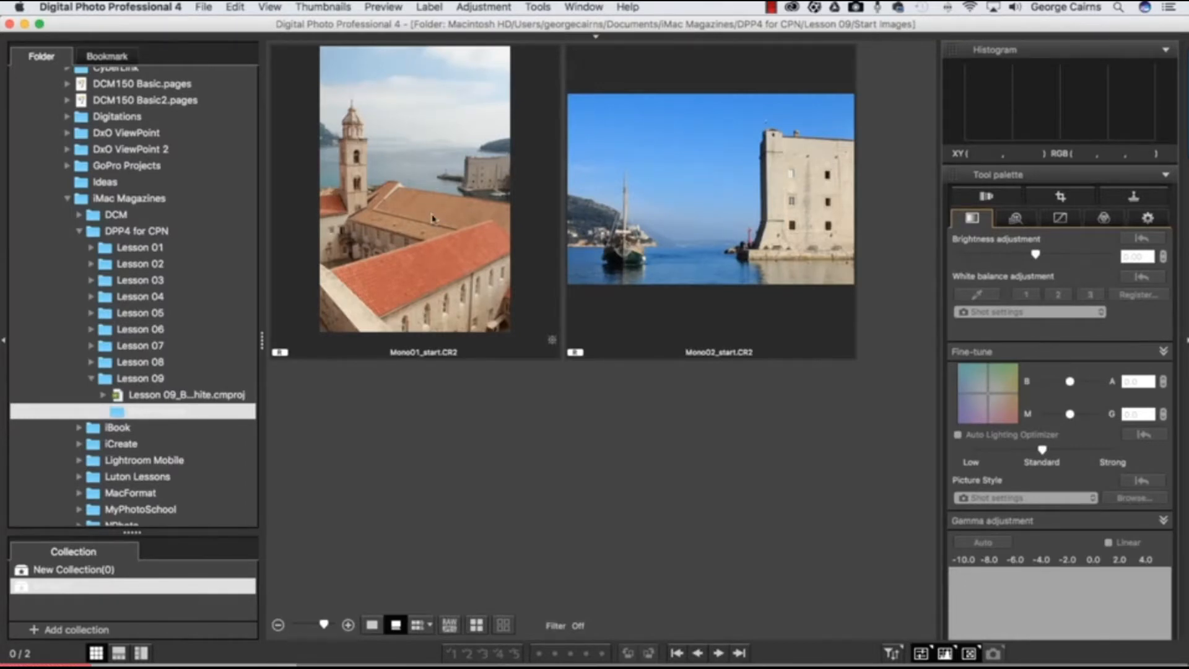
mouse_move(414, 272)
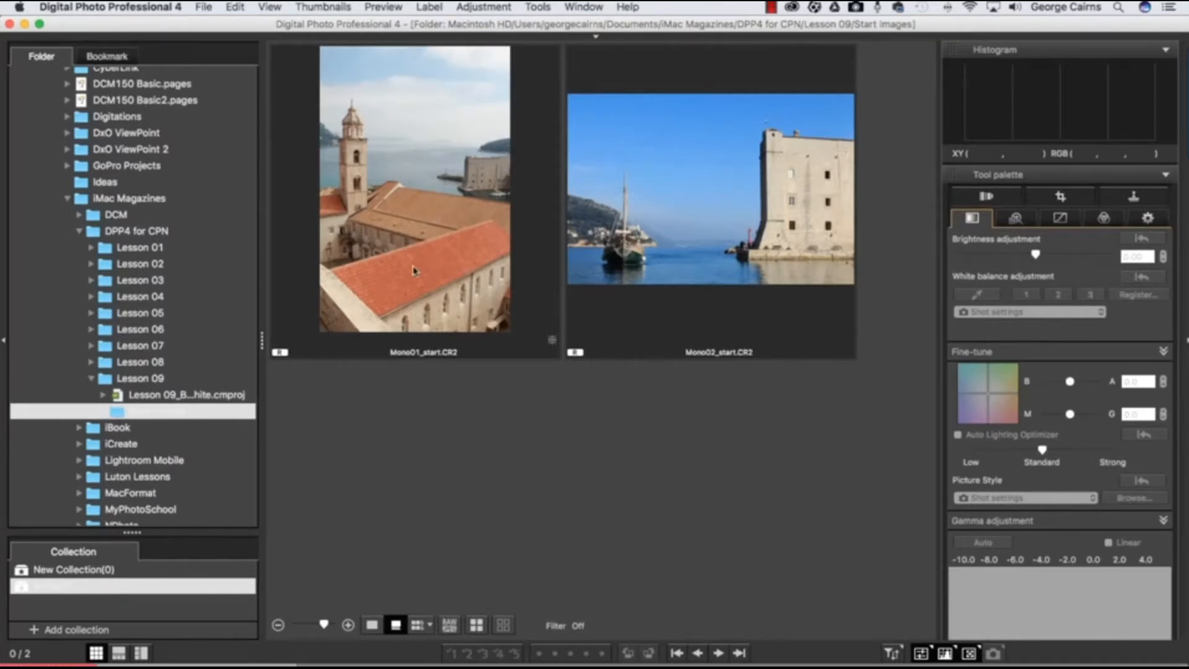
mouse_move(412, 248)
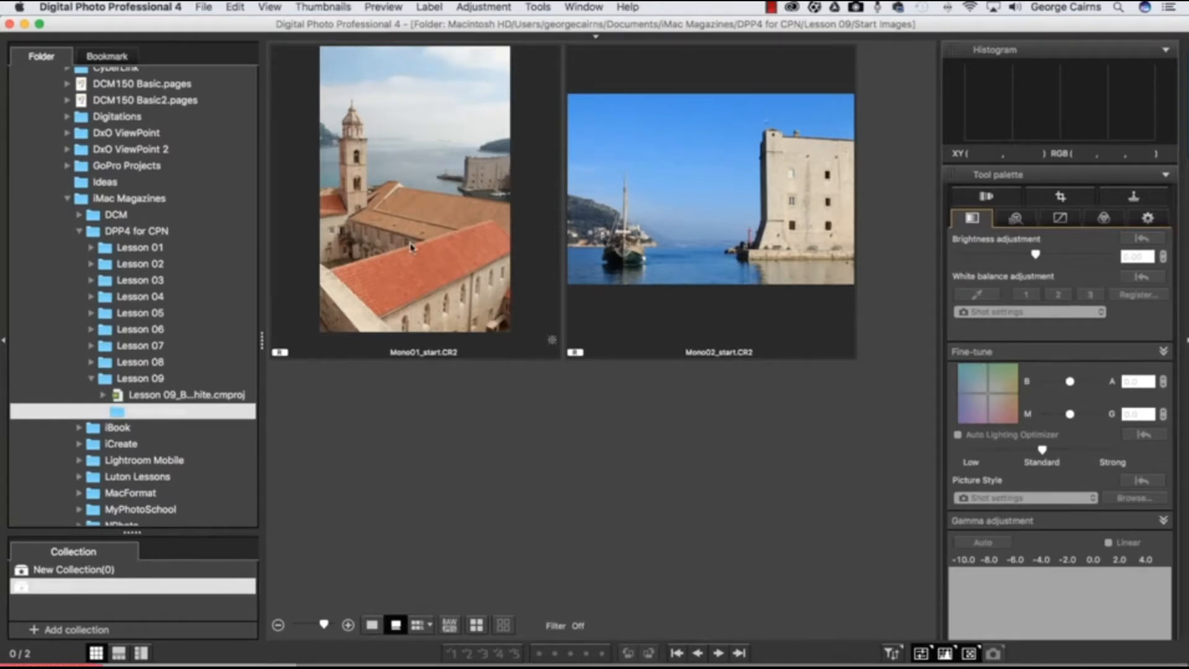
mouse_move(411, 249)
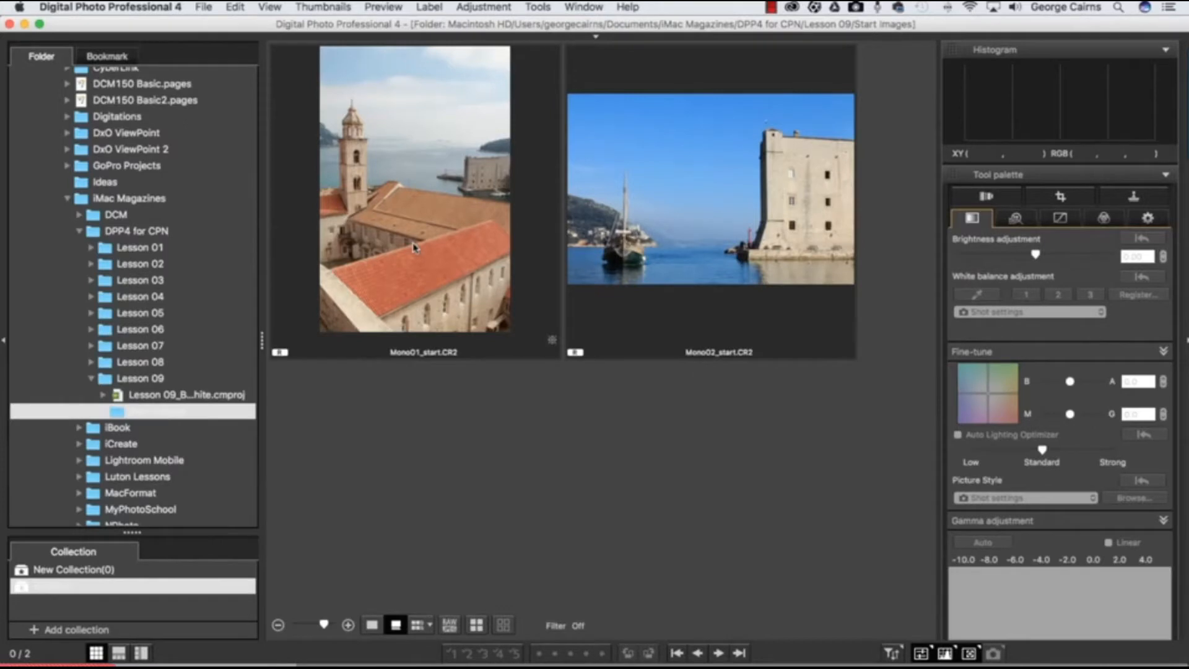
mouse_move(484, 258)
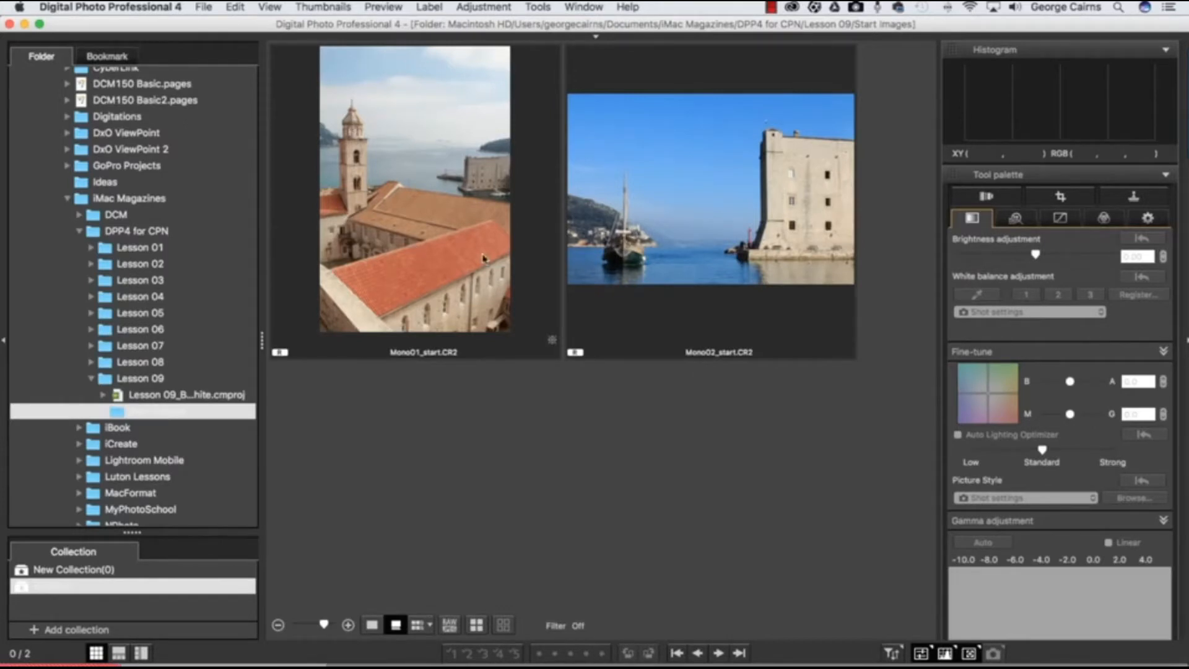
mouse_move(402, 264)
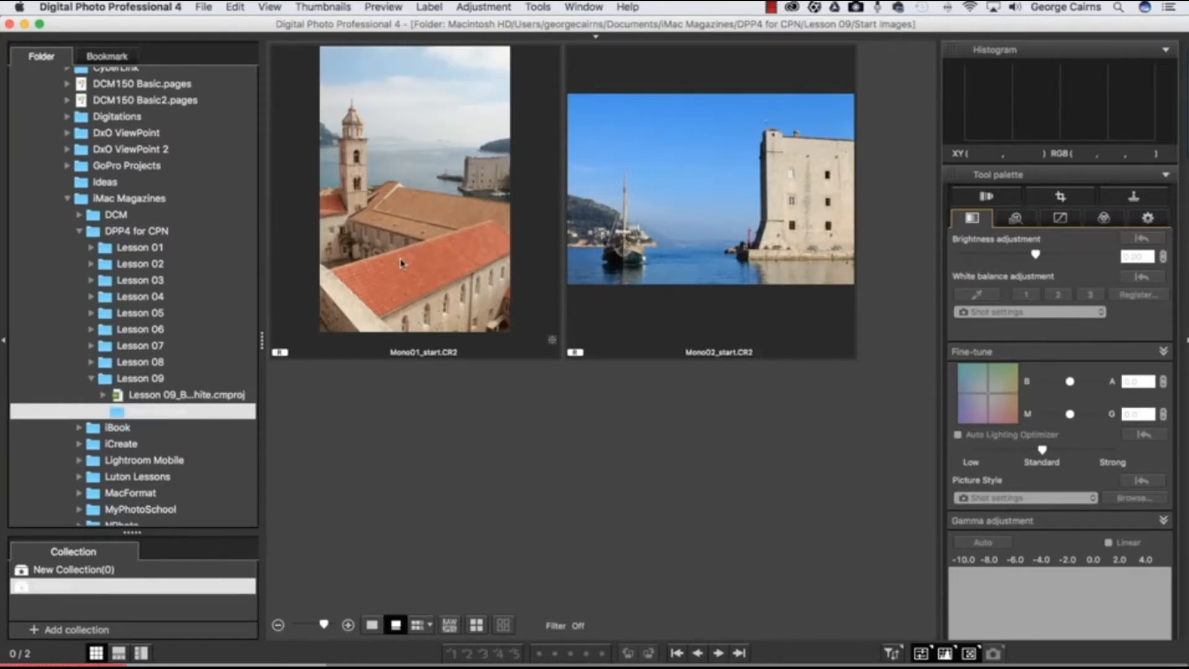
mouse_move(437, 222)
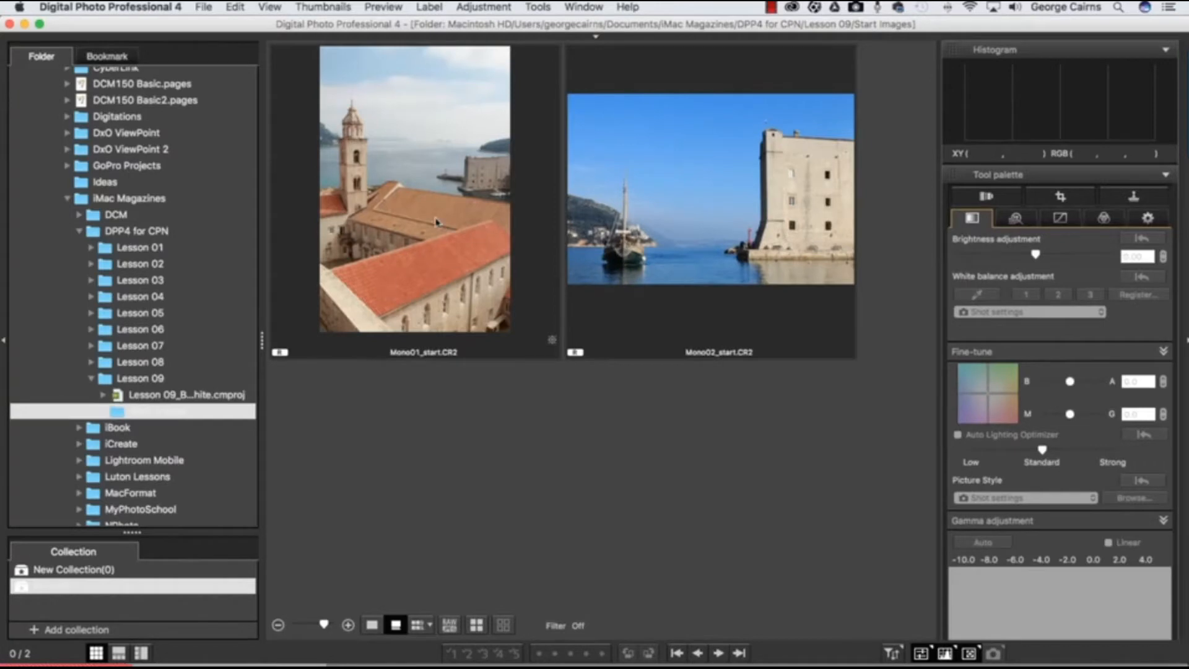
mouse_move(754, 205)
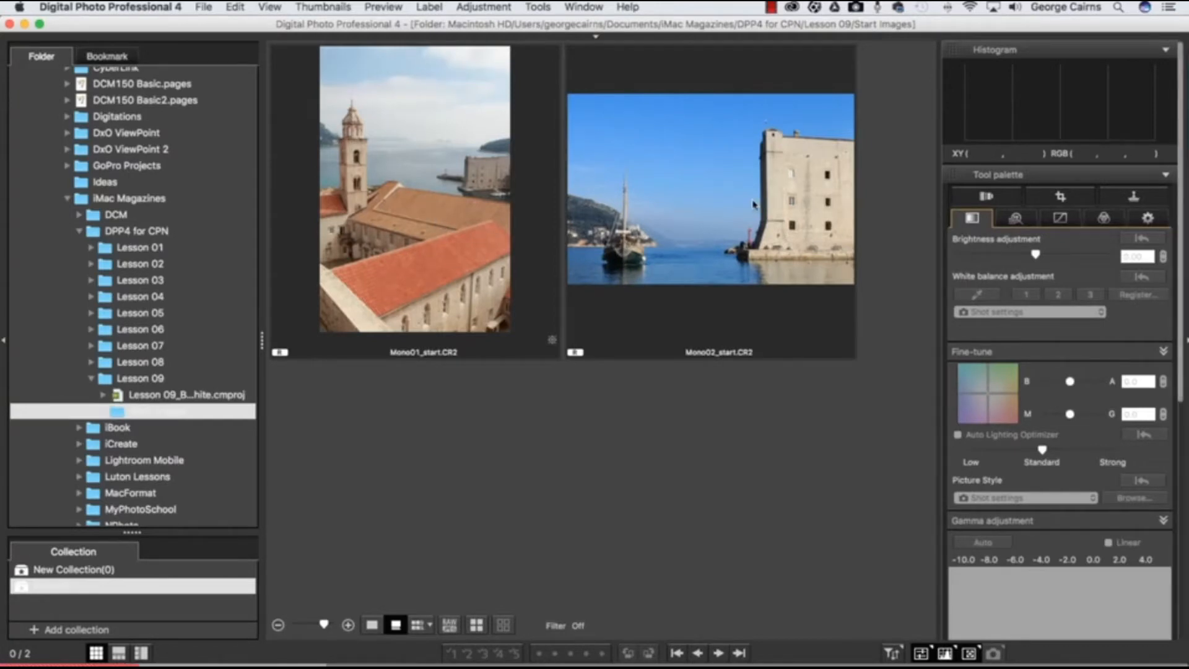
mouse_move(444, 324)
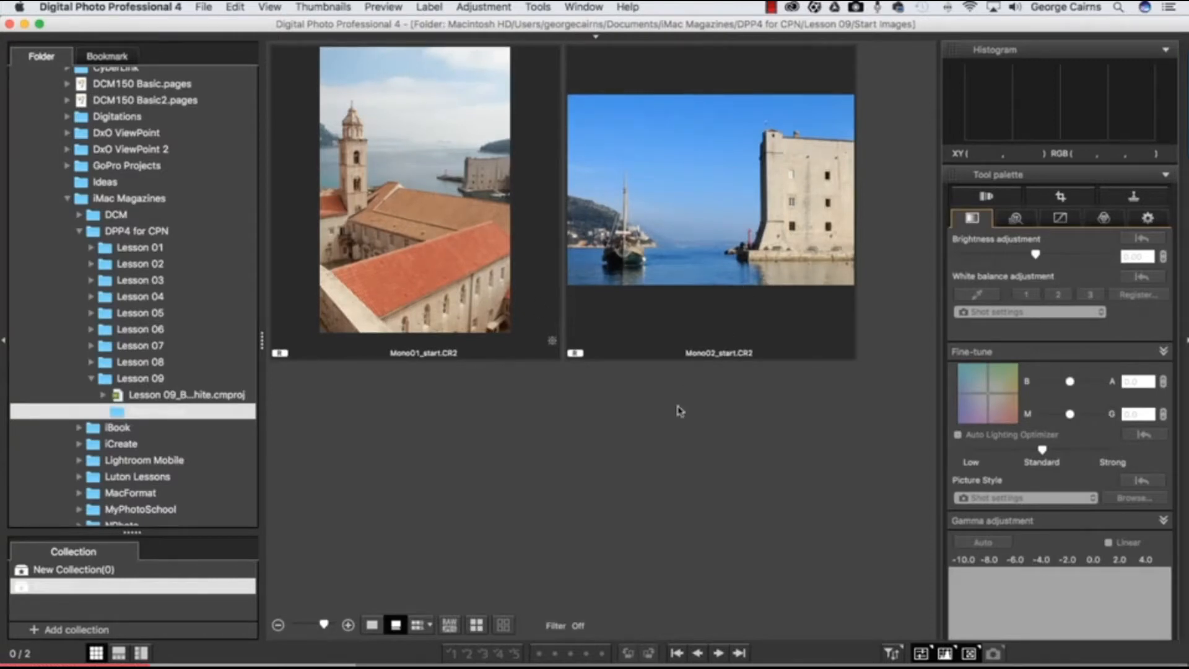
mouse_move(630, 409)
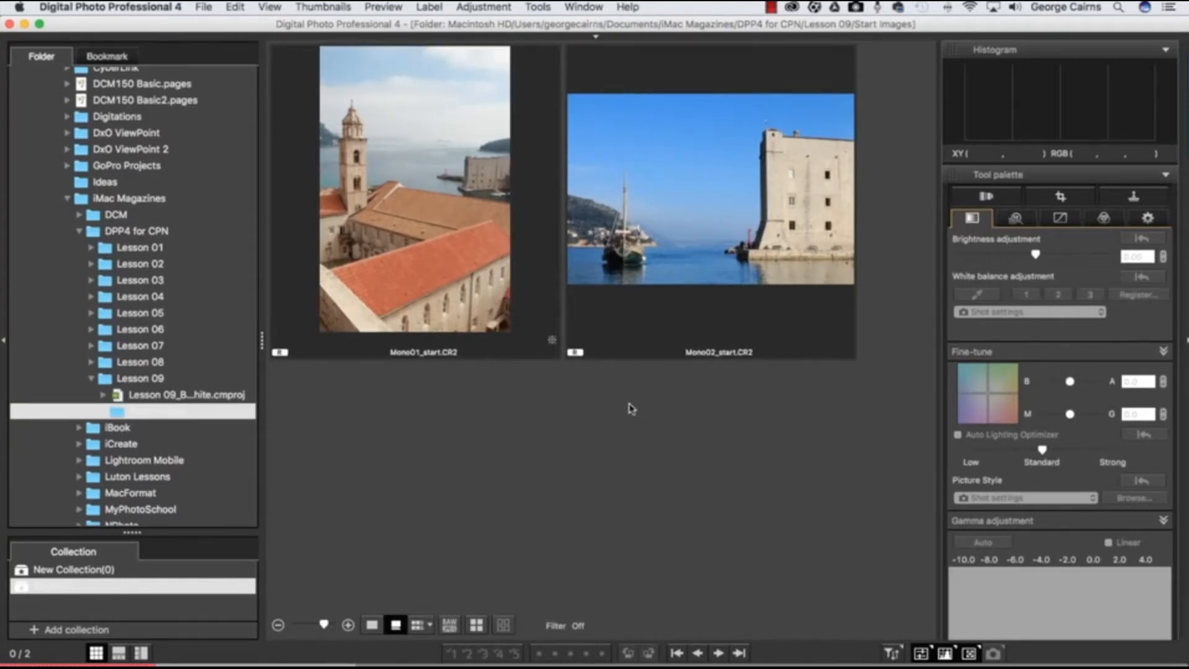
mouse_move(171, 407)
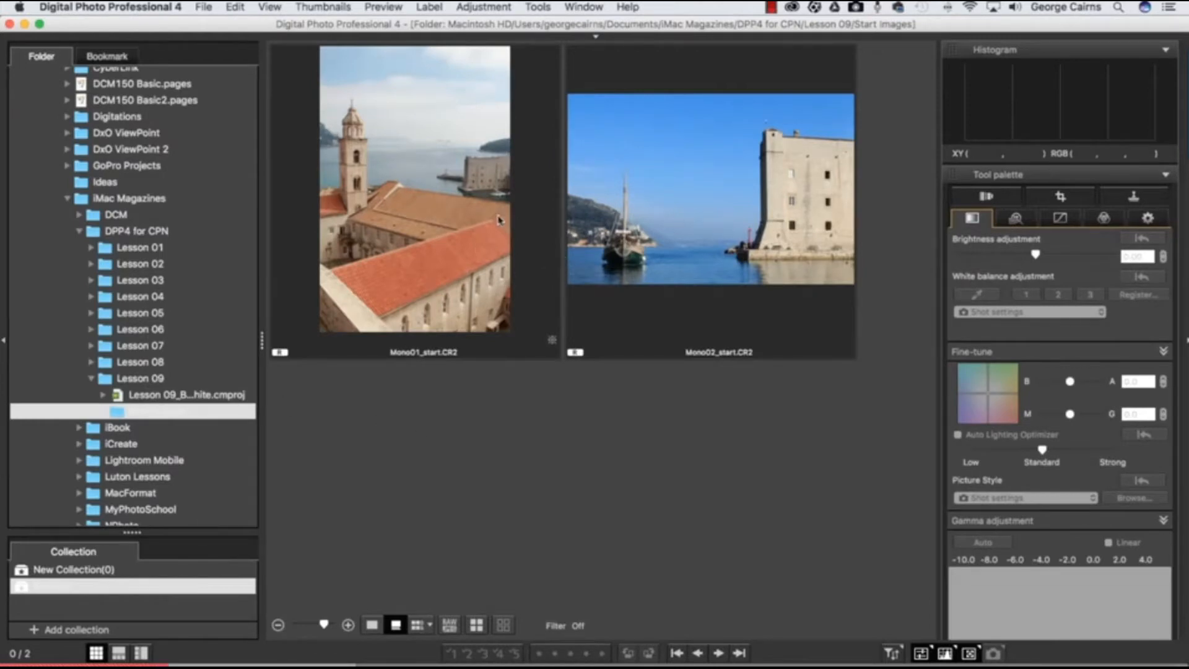
mouse_move(389, 331)
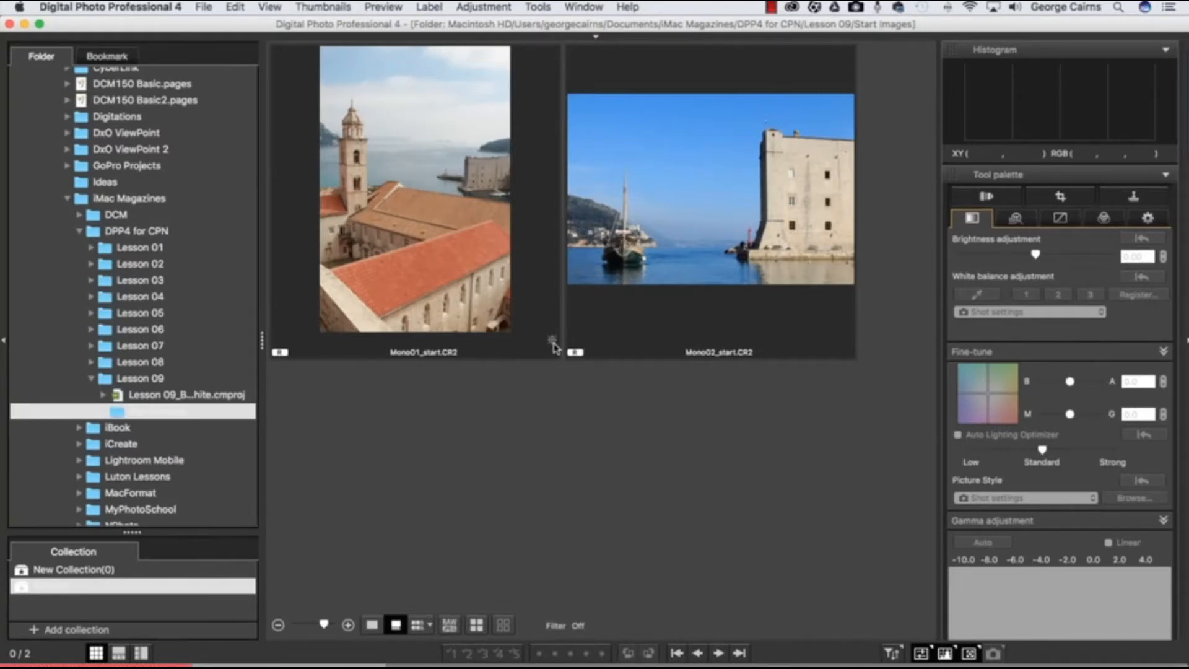
mouse_move(444, 275)
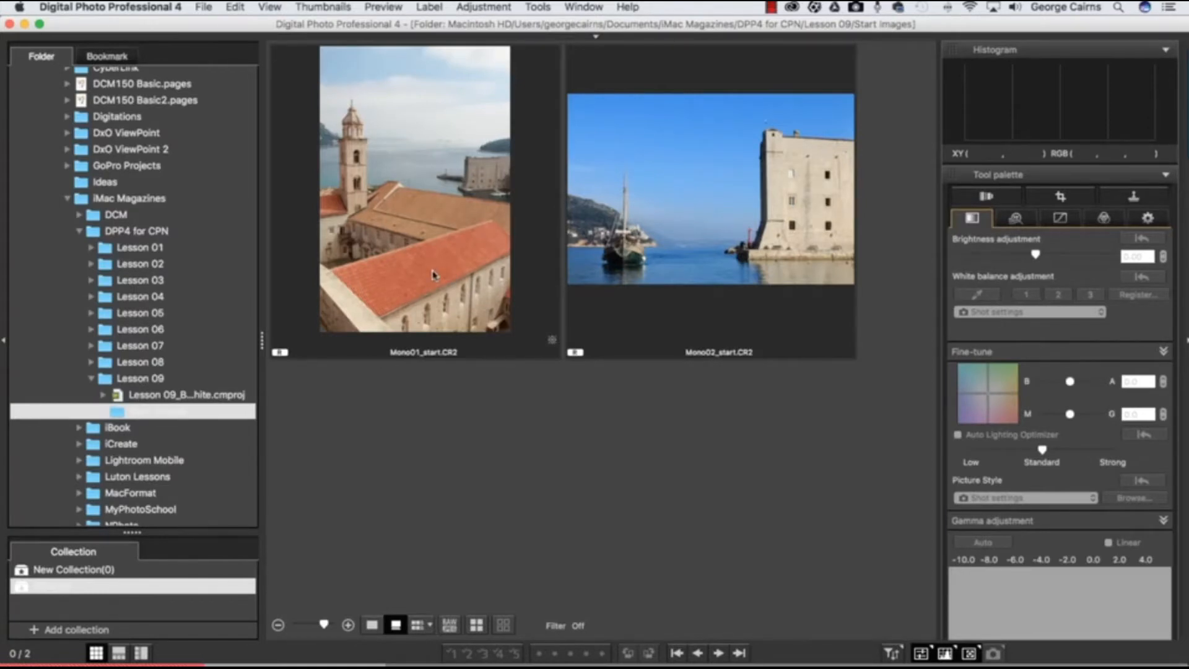
mouse_move(600, 241)
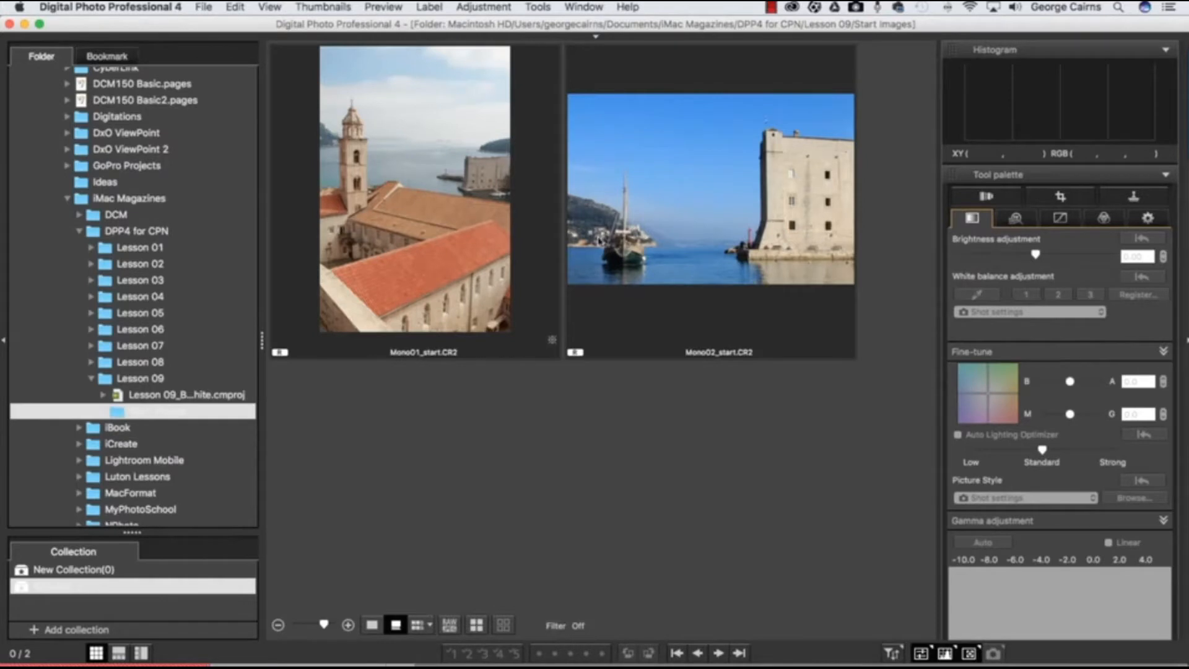
mouse_move(472, 274)
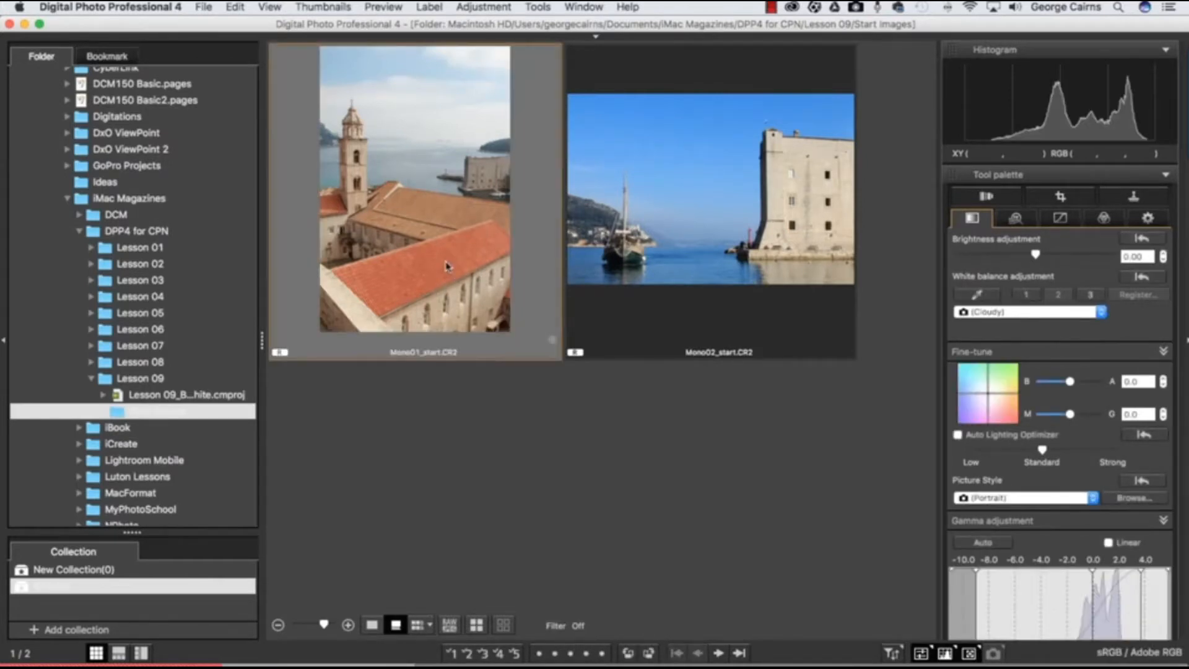
Open the bell tower photo in the Edit image window via the View menu.
left_click(269, 7)
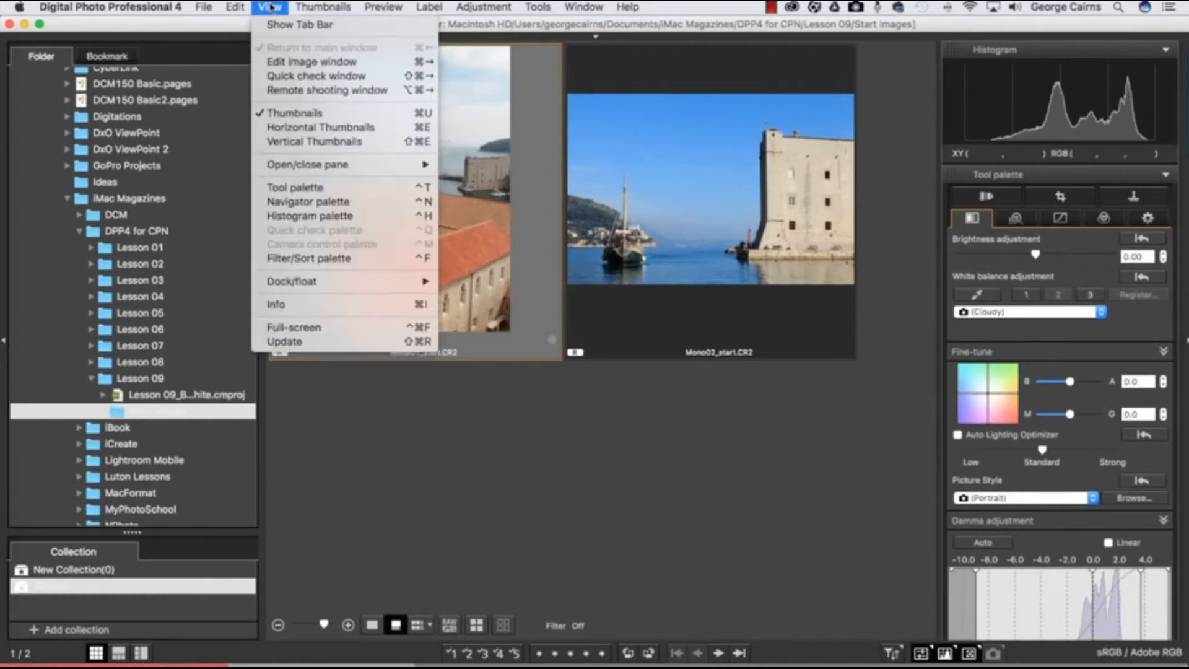
left_click(311, 61)
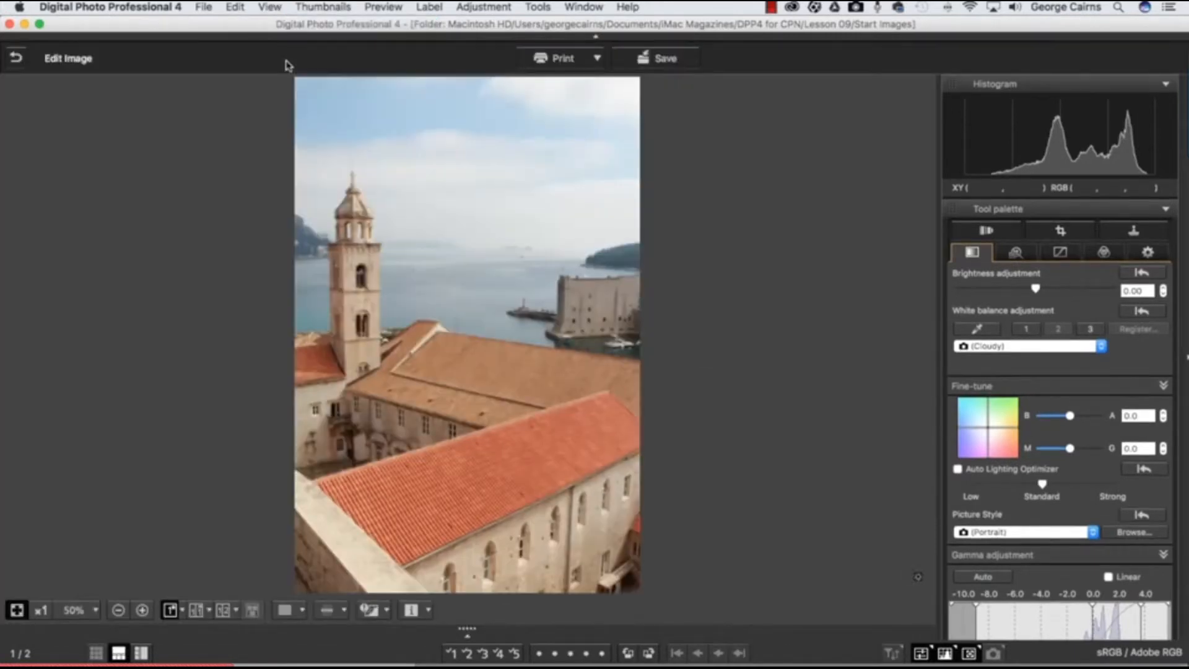
mouse_move(708, 401)
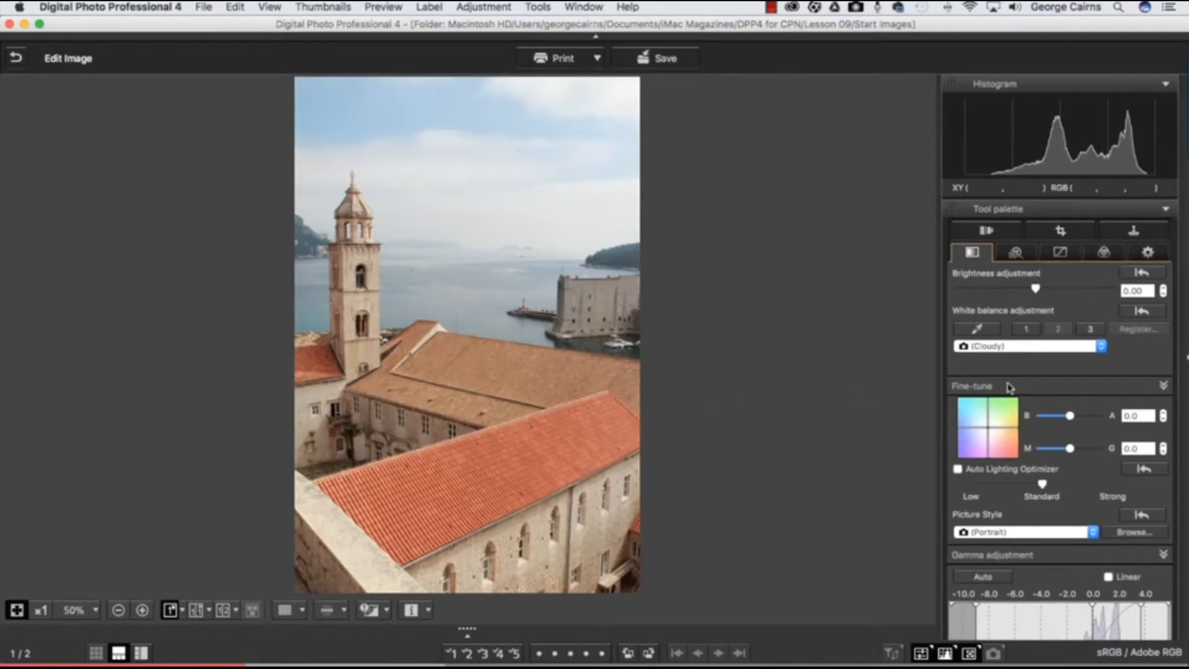
scroll("down", 3)
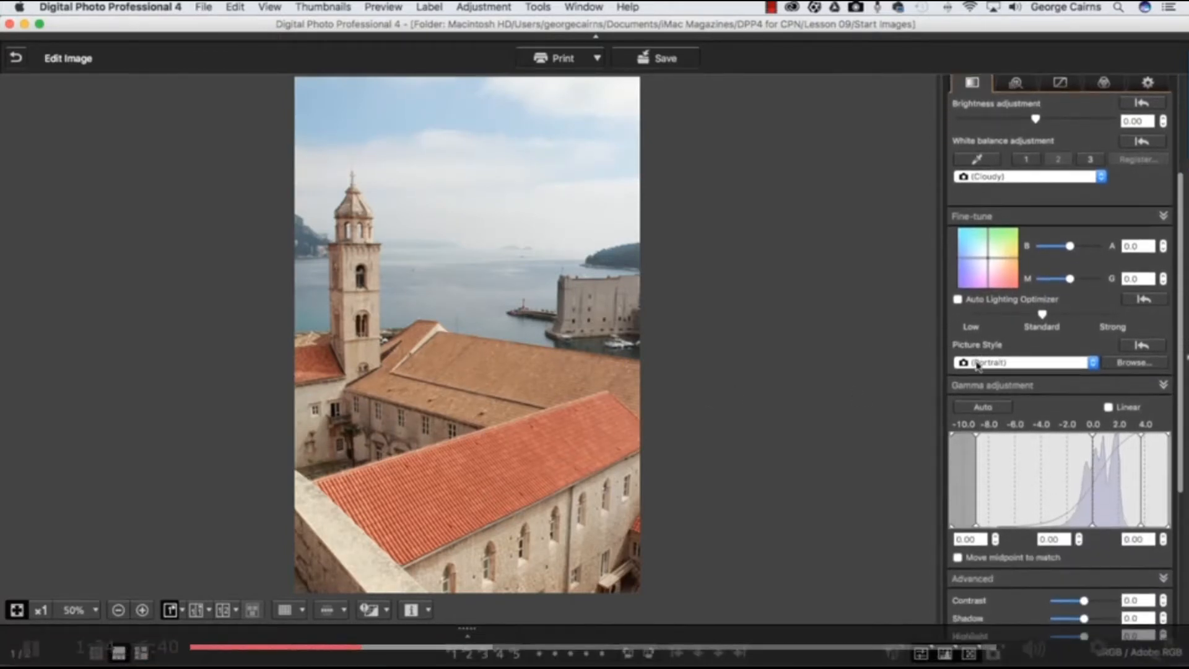
left_click(1024, 362)
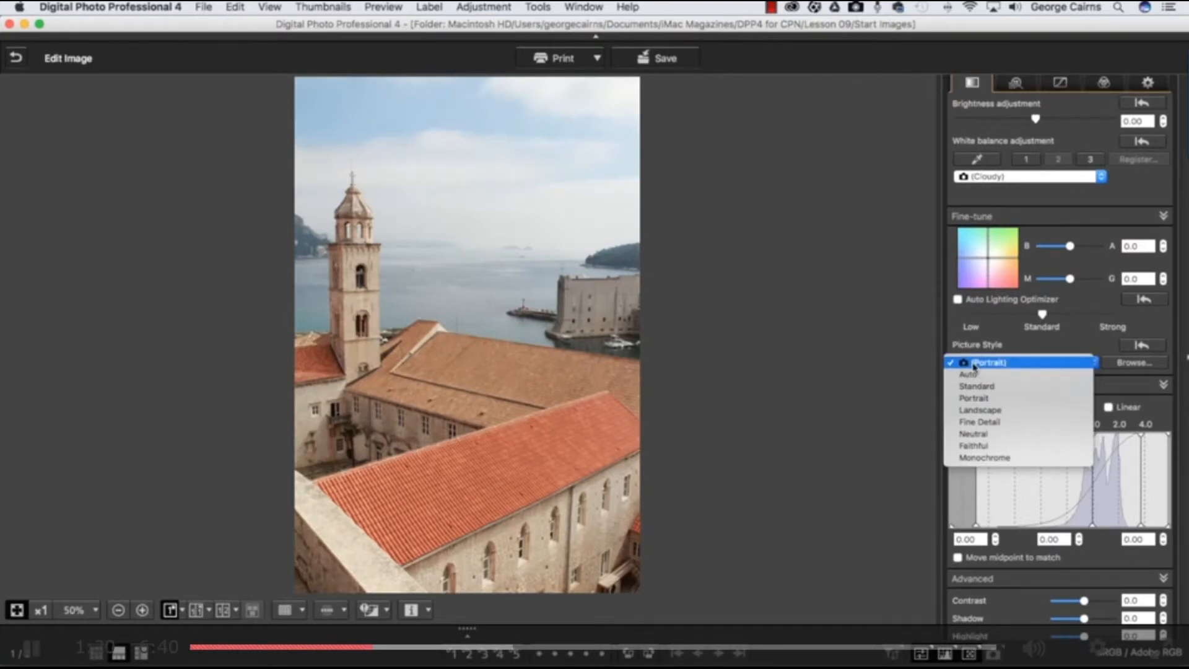
mouse_move(1013, 458)
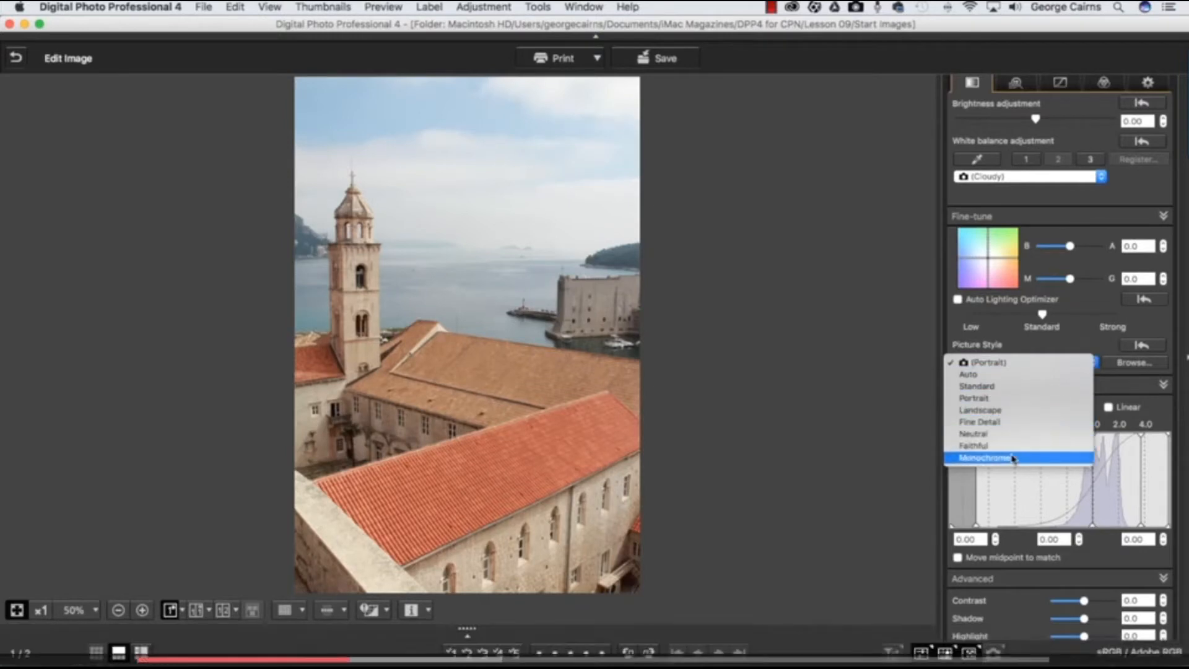
left_click(982, 457)
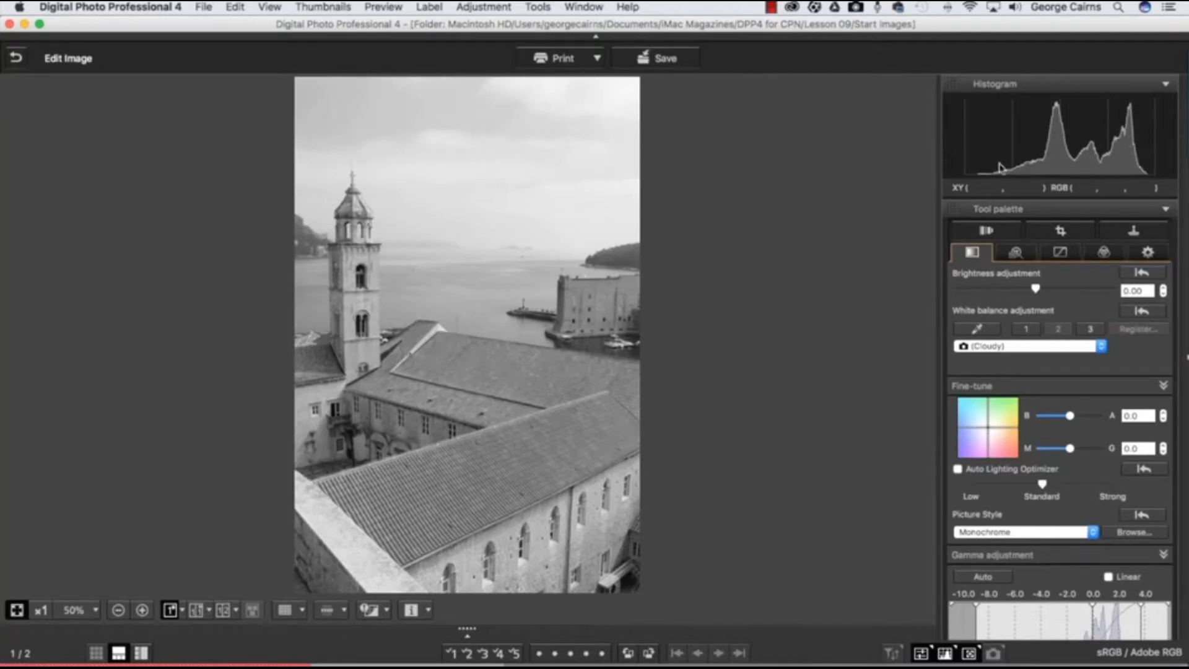
mouse_move(987, 180)
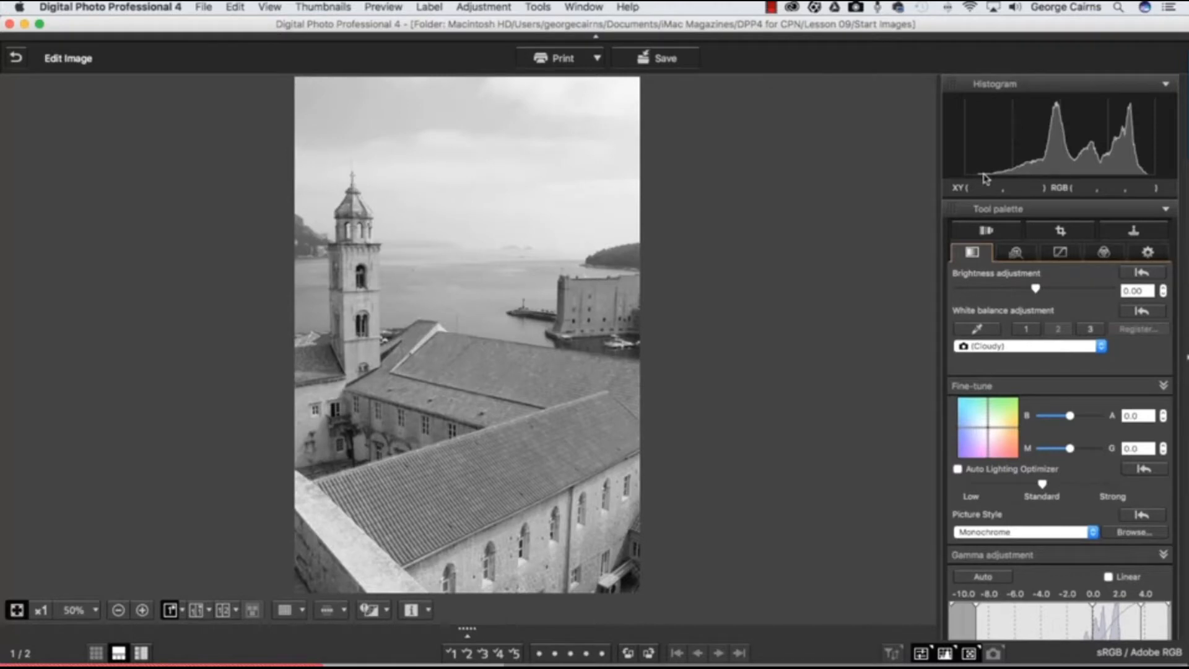
mouse_move(1036, 151)
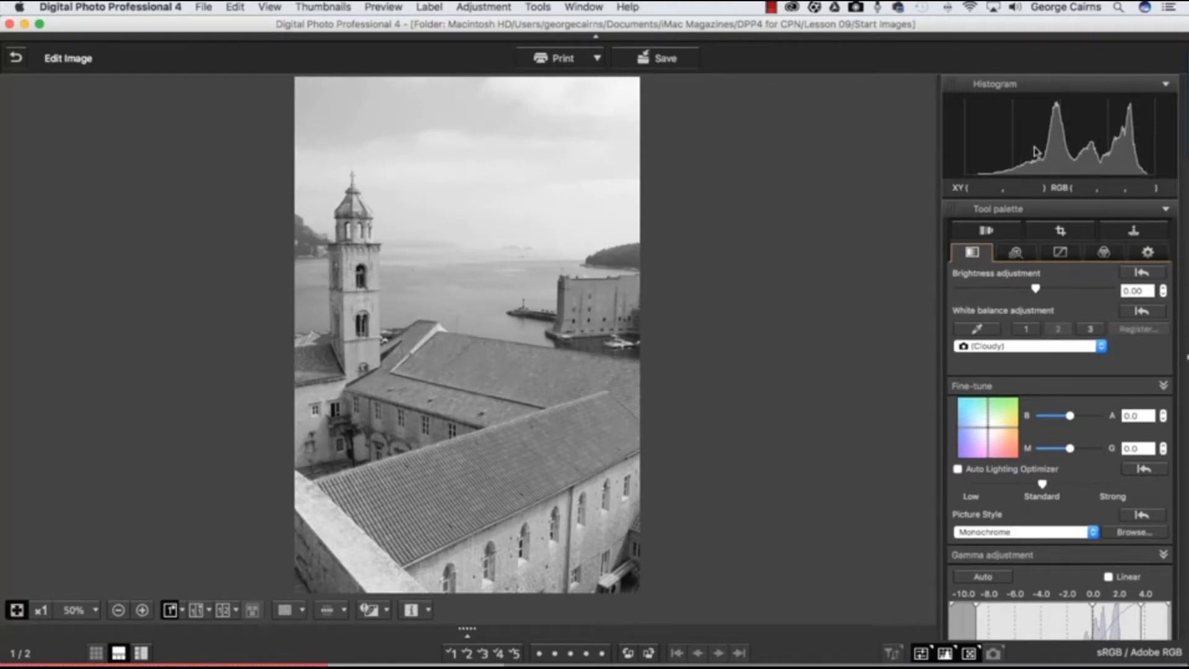
mouse_move(1037, 152)
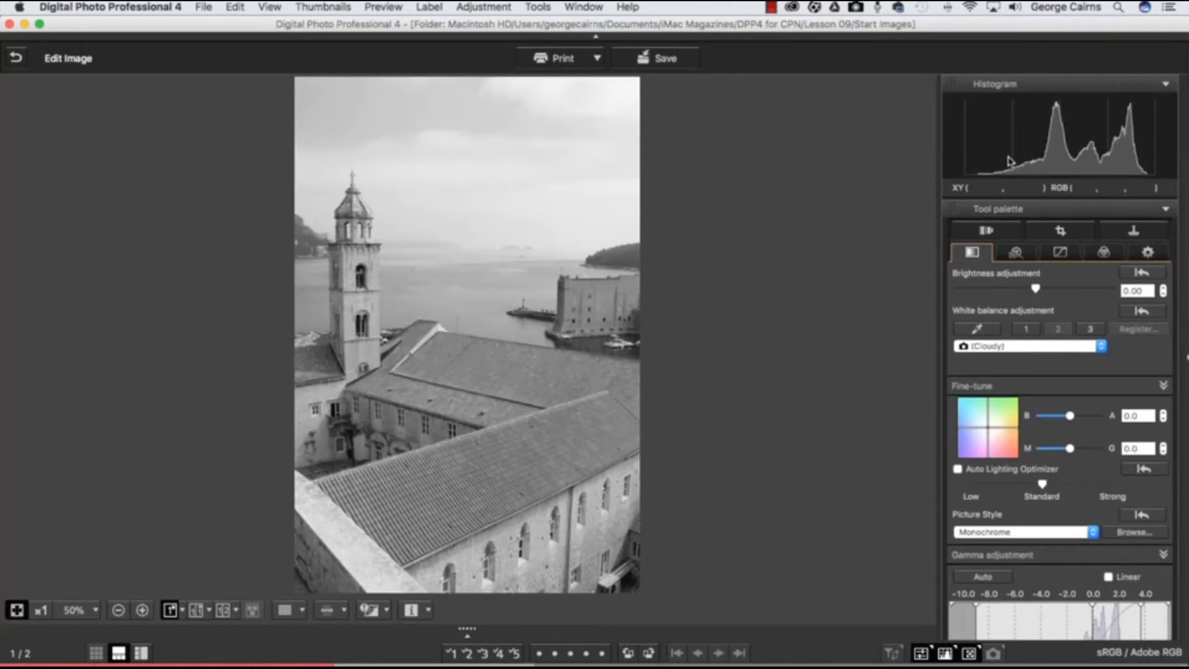
Scroll the Tool palette down to the Gamma adjustment section.
scroll("down", 3)
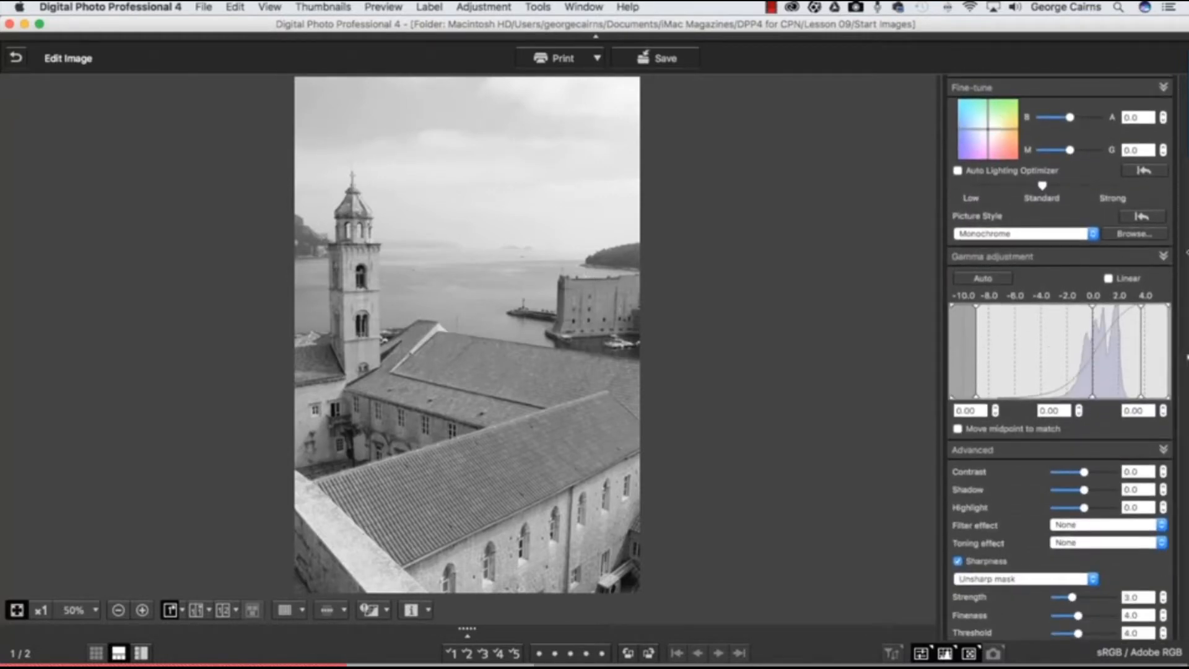
scroll("down", 3)
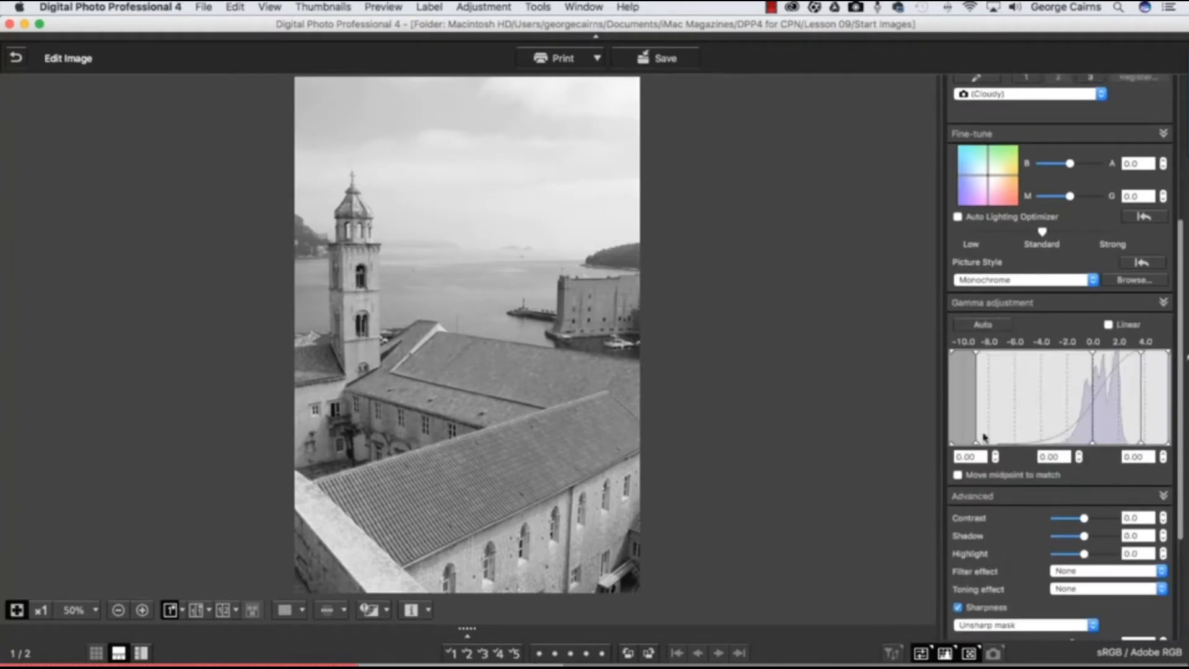
mouse_move(978, 431)
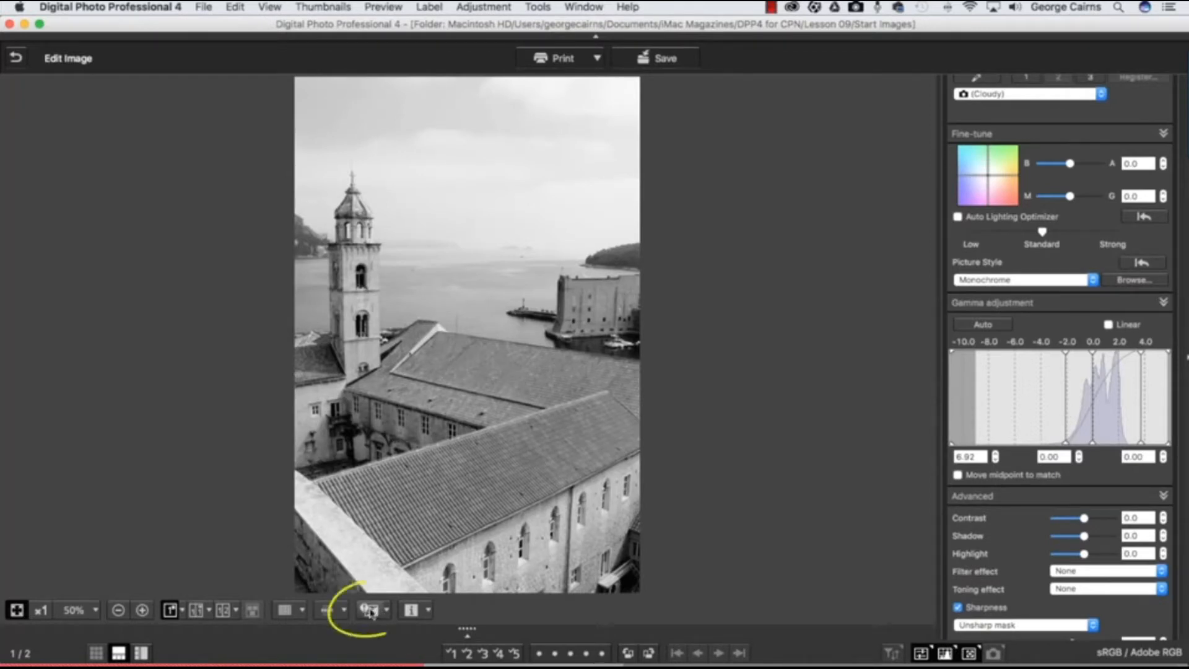
Switch on shadow clipping warnings and review their display settings, then close the dialog.
left_click(368, 609)
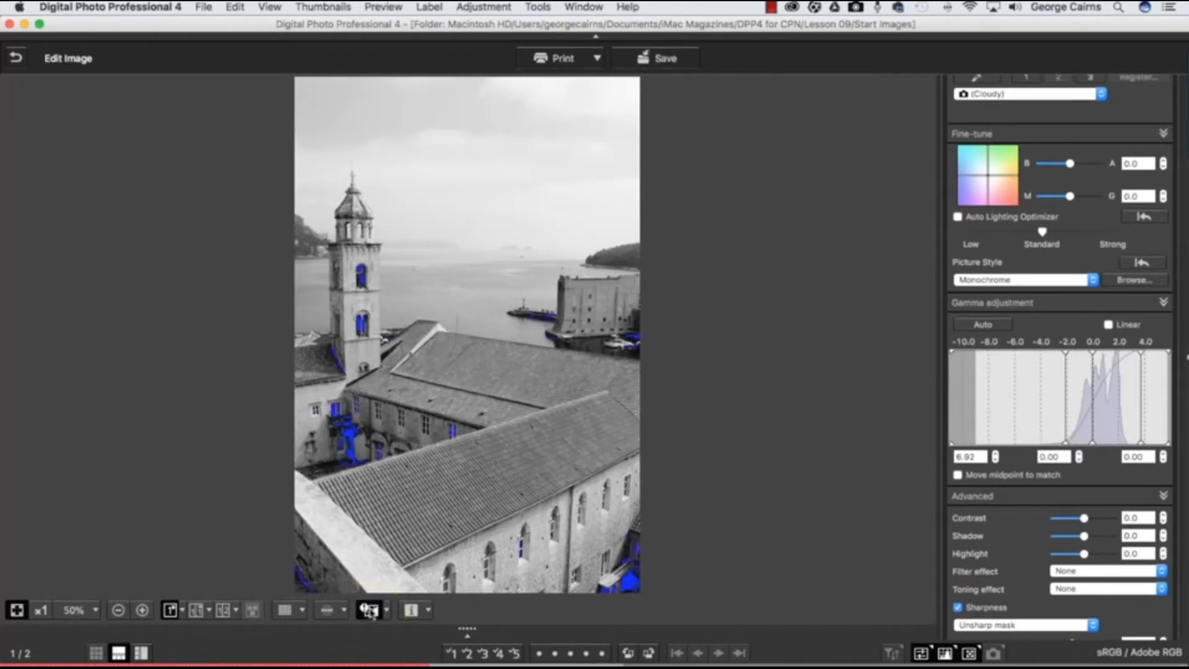
left_click(369, 610)
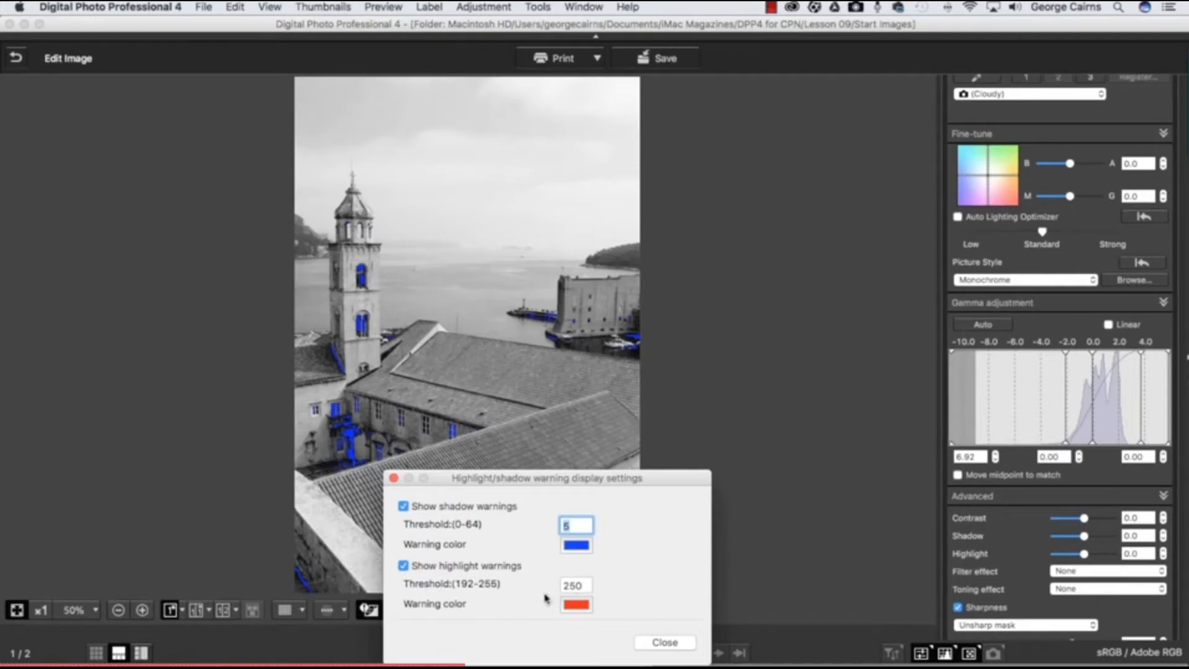
mouse_move(628, 628)
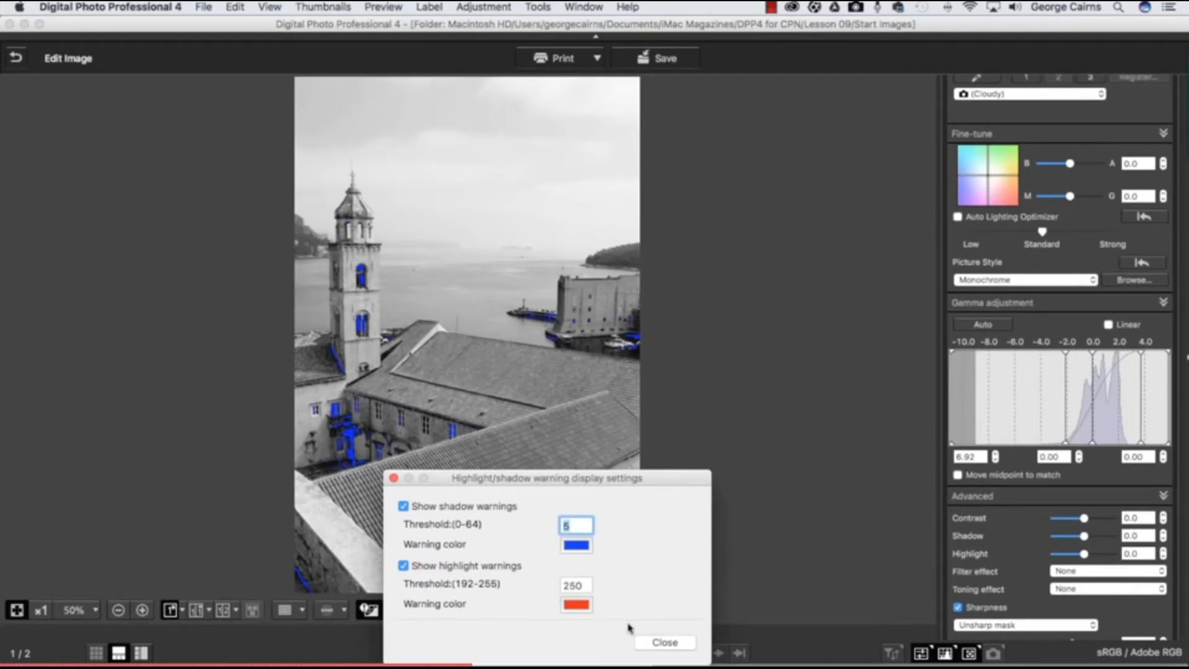
mouse_move(646, 639)
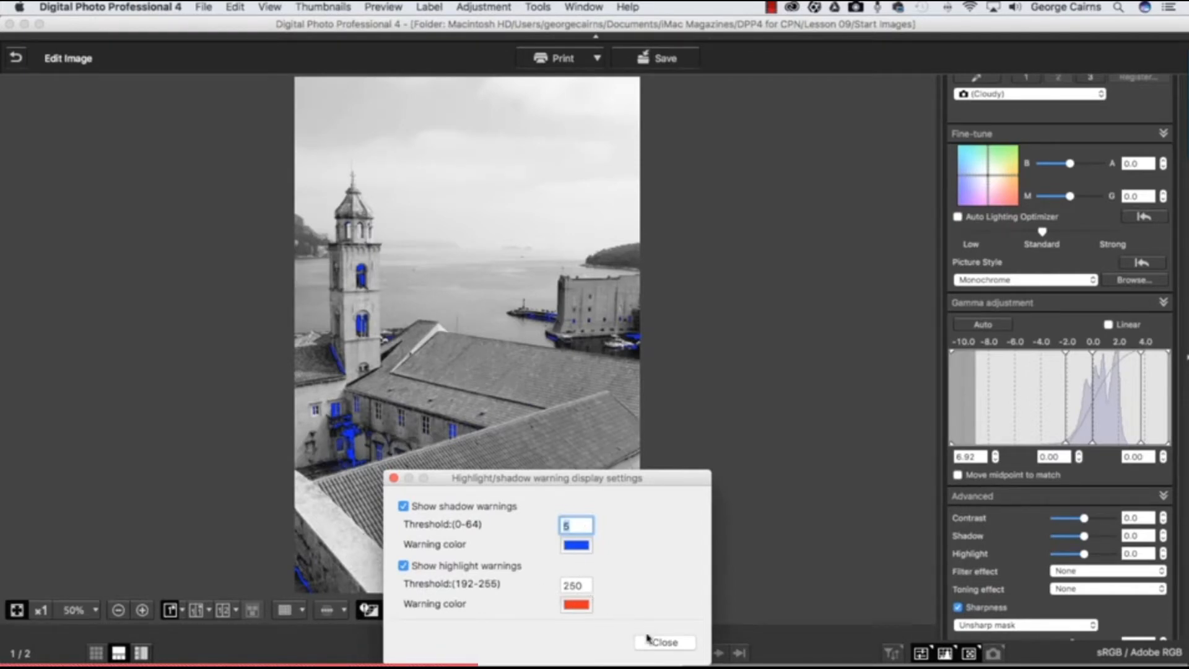
left_click(664, 641)
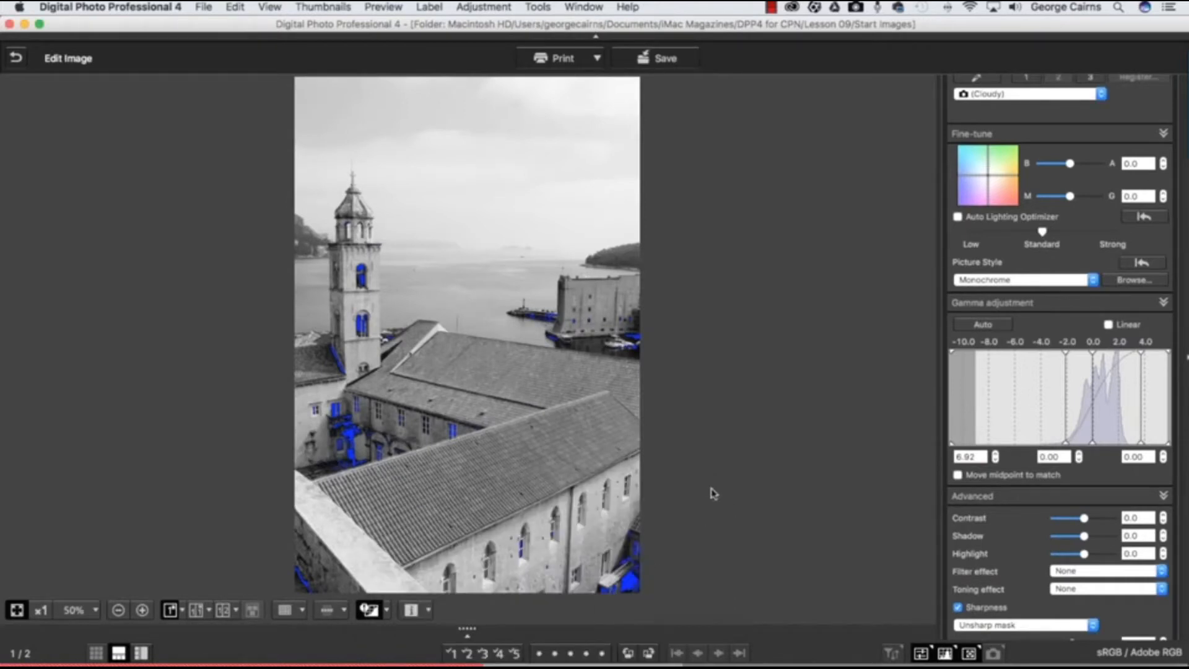
mouse_move(860, 482)
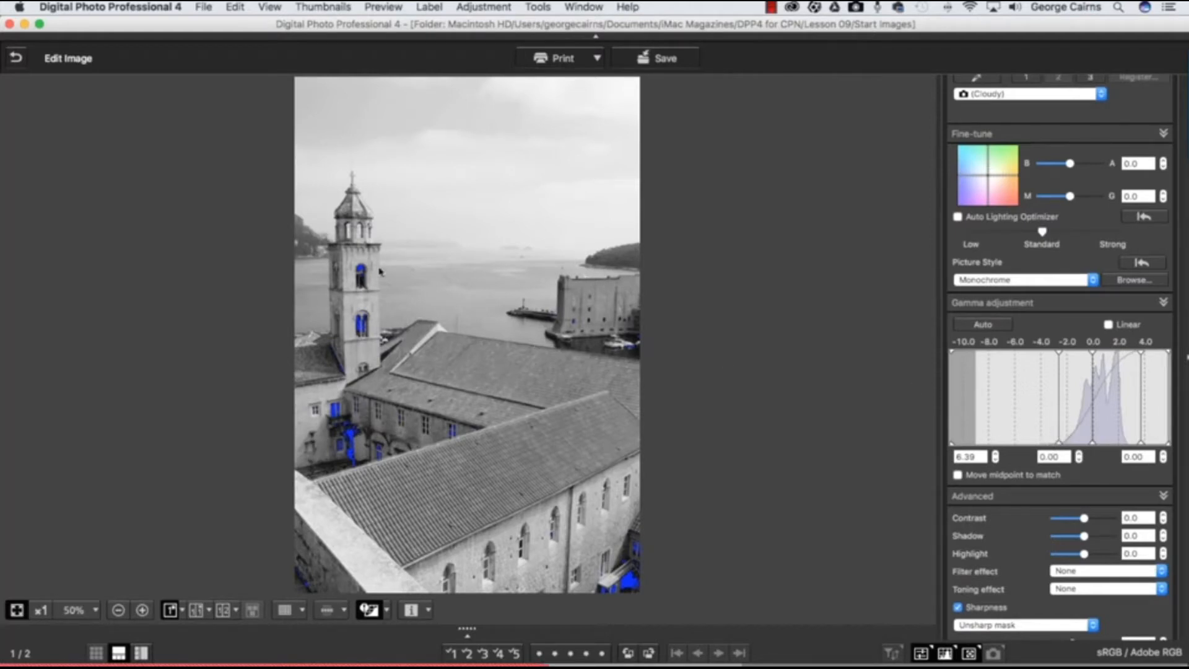
mouse_move(416, 346)
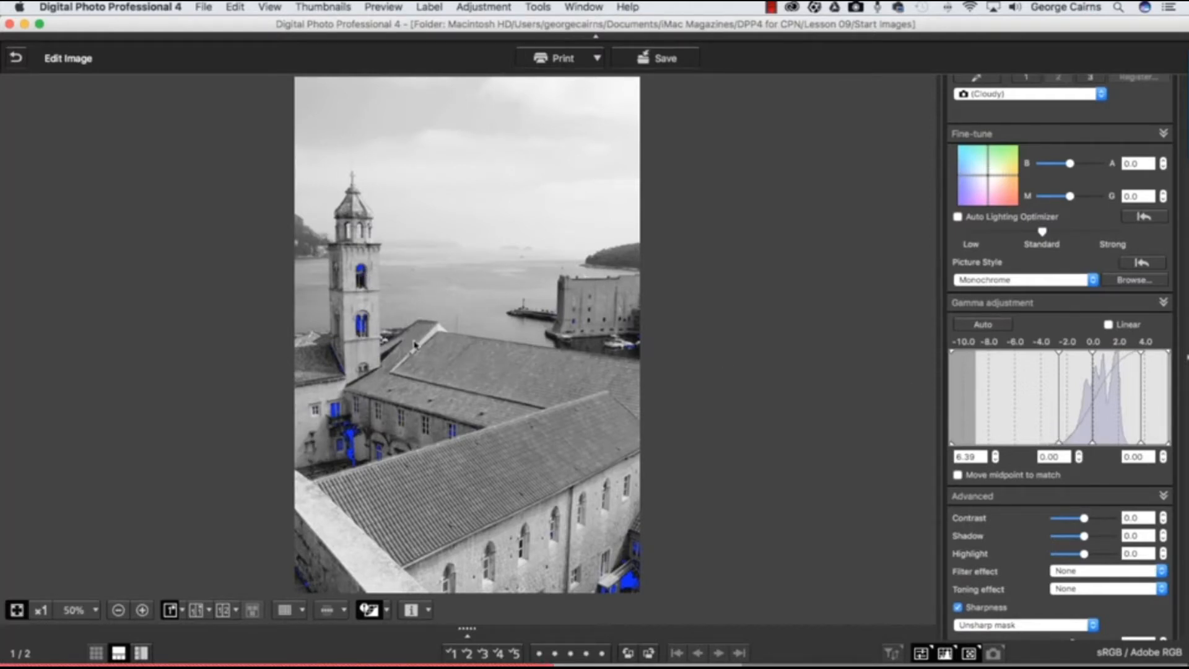
mouse_move(1171, 417)
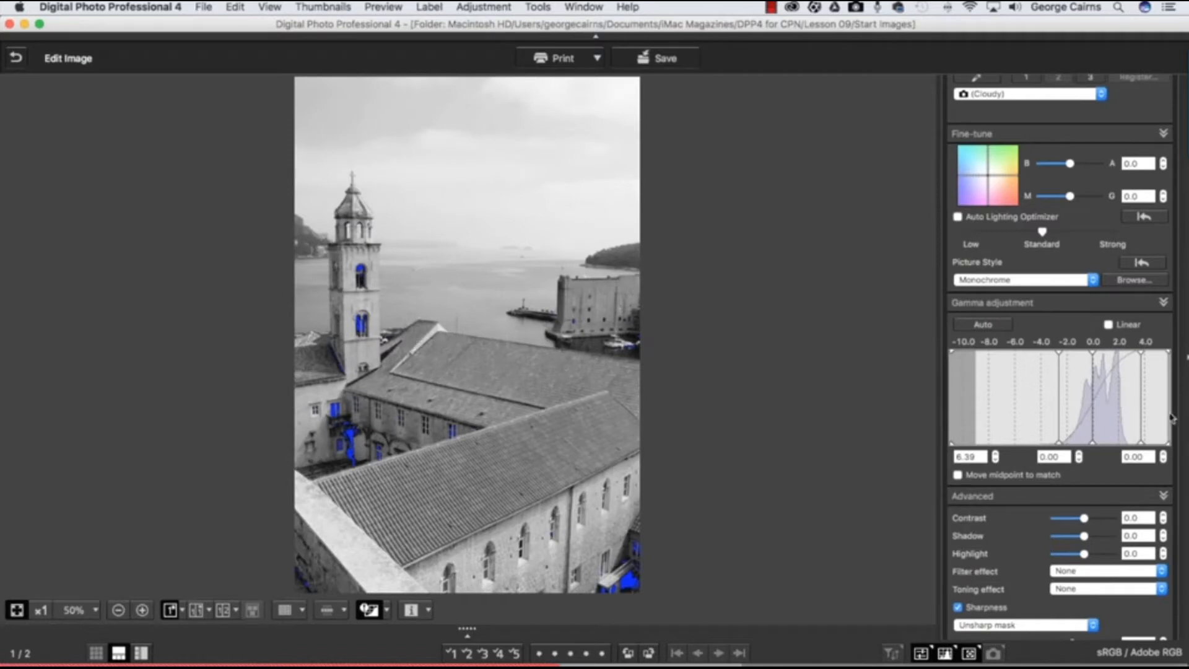
mouse_move(1140, 422)
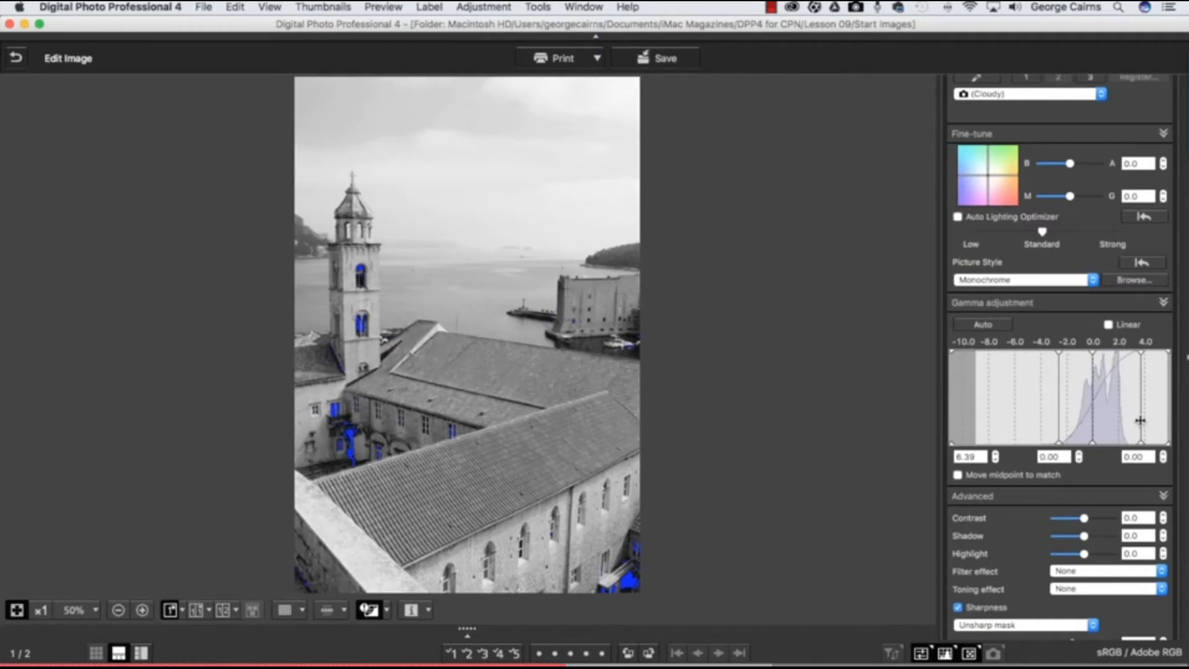
mouse_move(1141, 417)
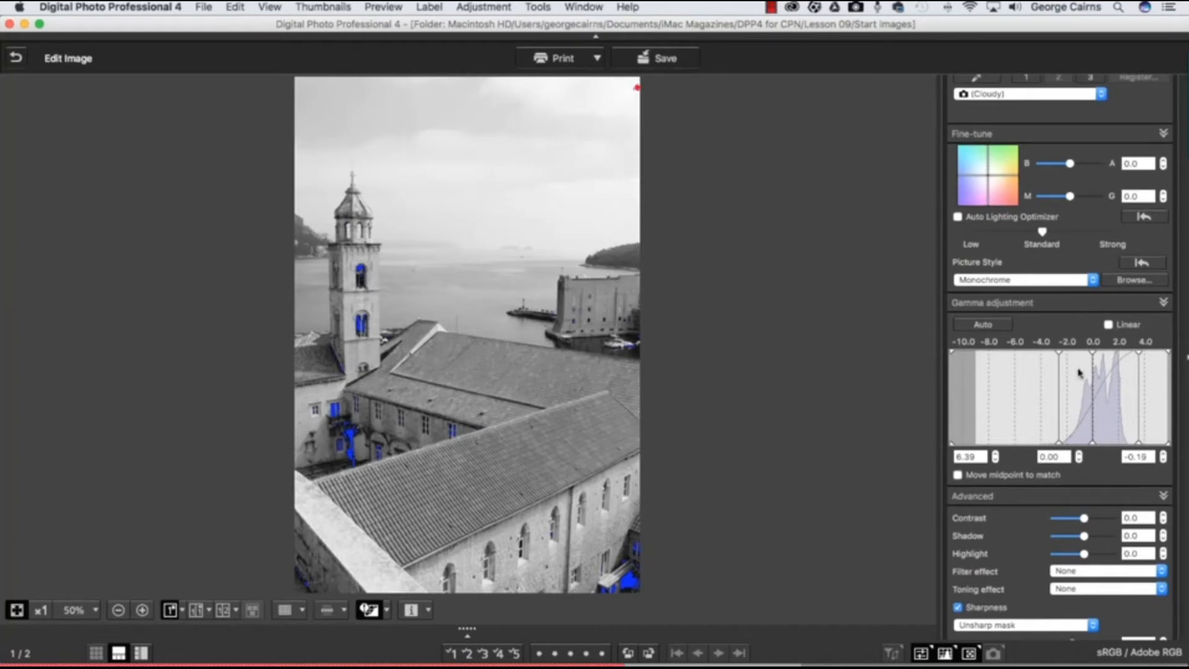
mouse_move(1066, 484)
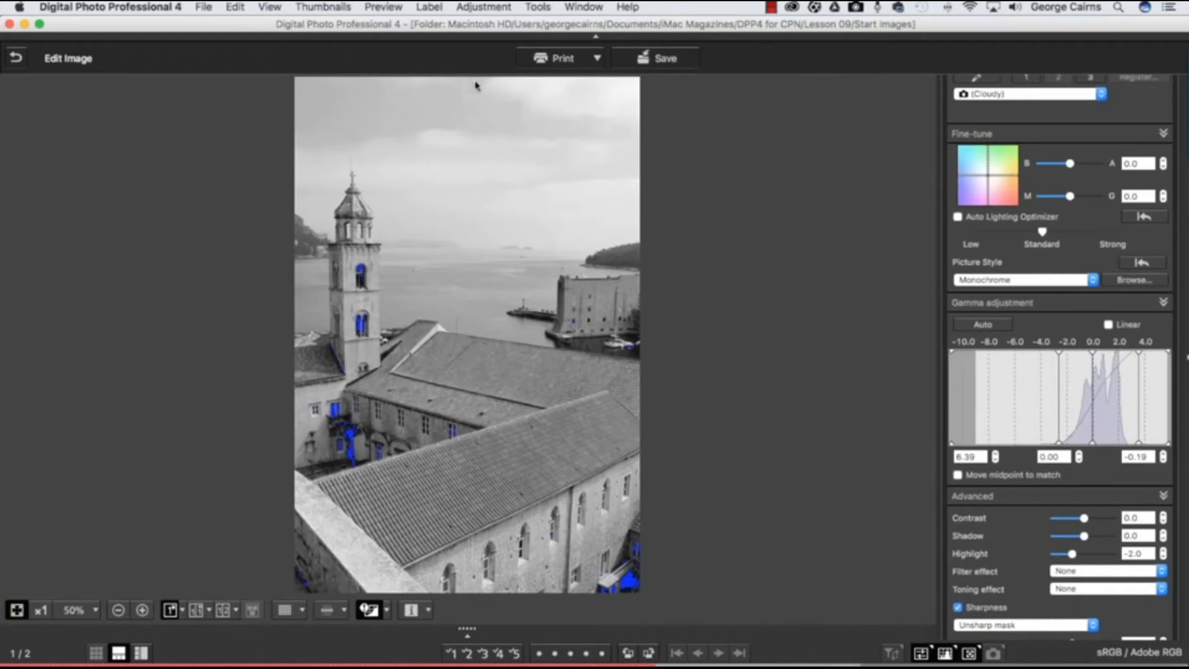
mouse_move(625, 338)
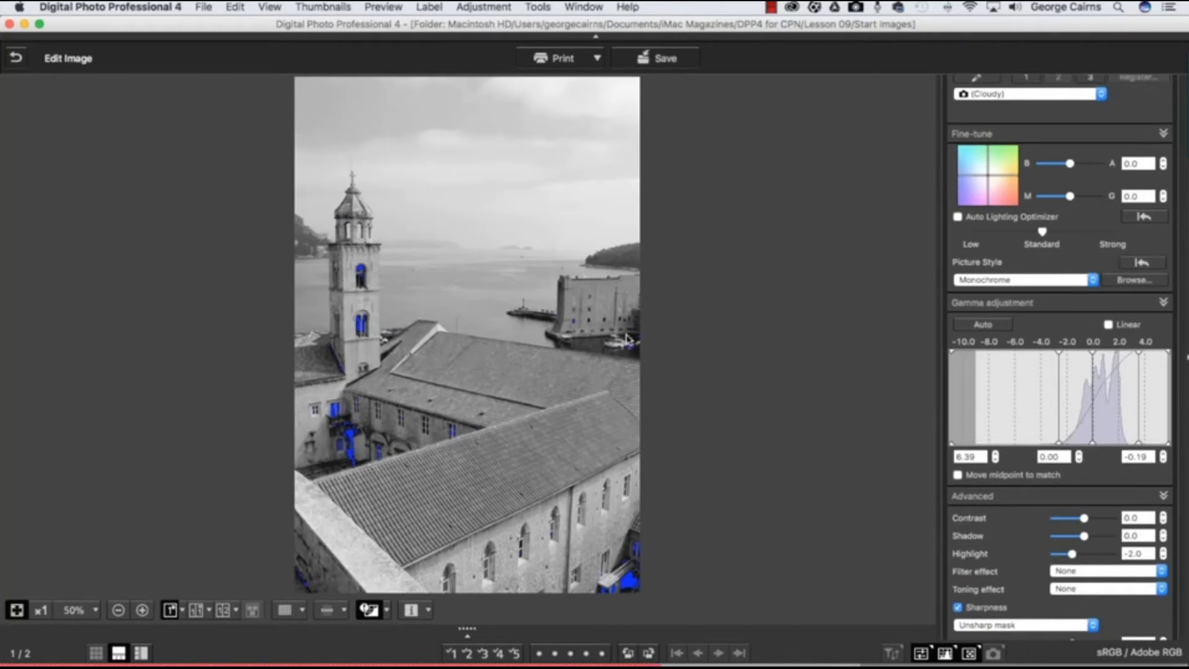
mouse_move(995, 256)
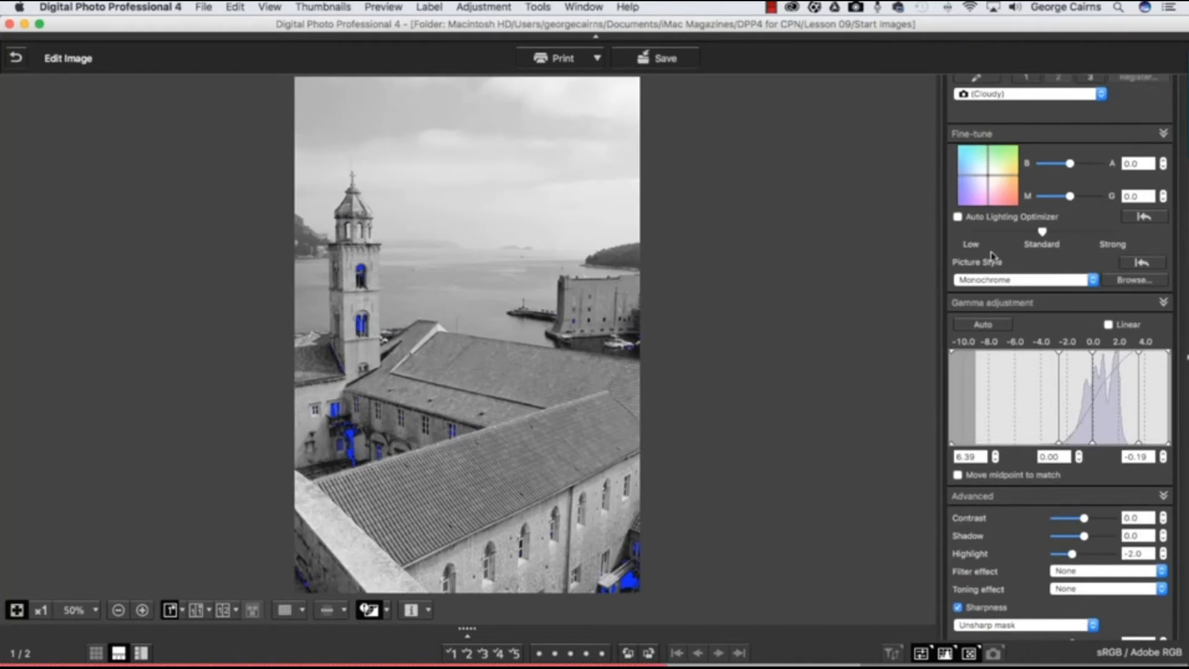
Scroll the Tool palette up to the Gamma adjustment black-point slider.
scroll("up", 3)
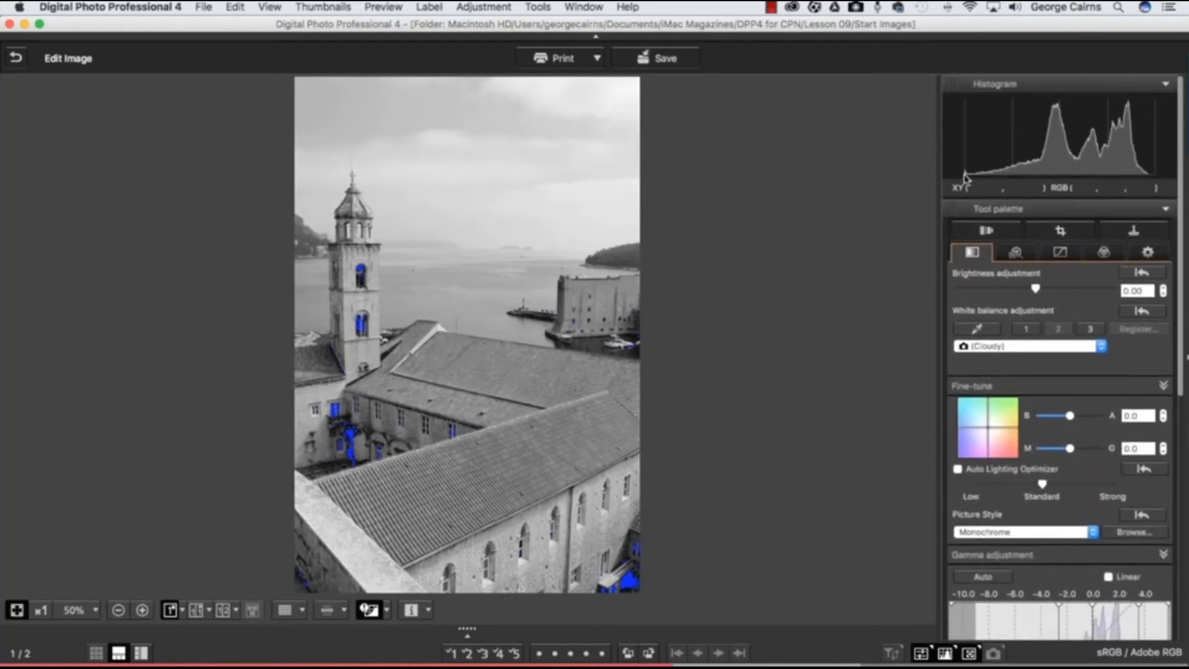
mouse_move(1030, 151)
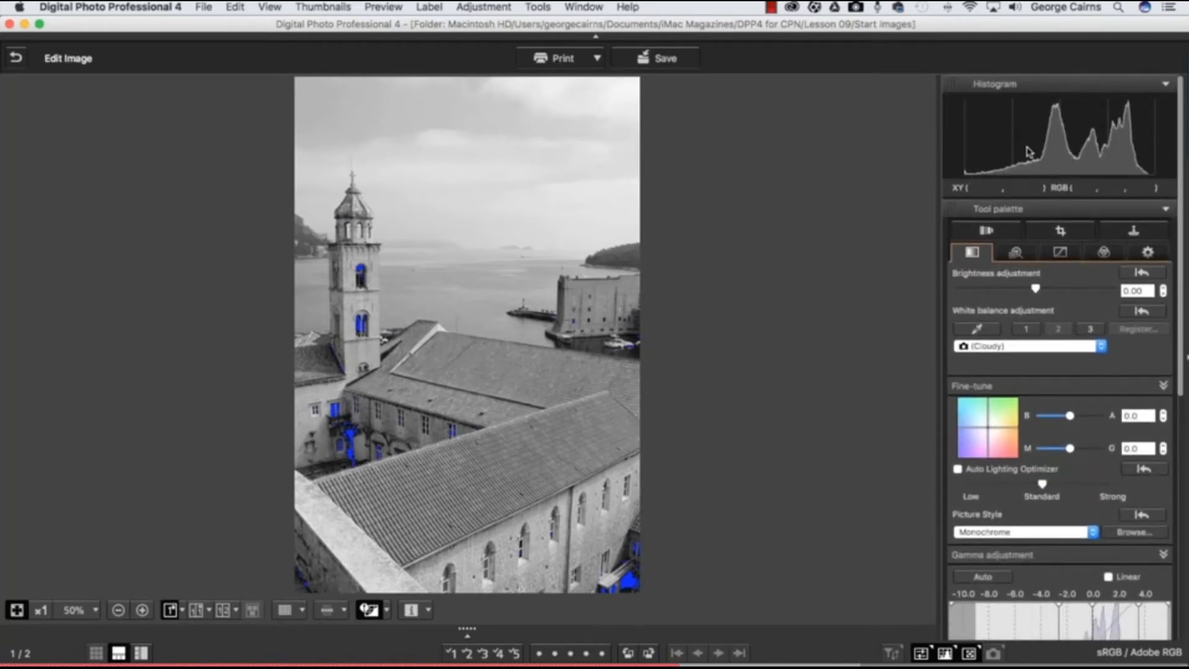
mouse_move(1147, 180)
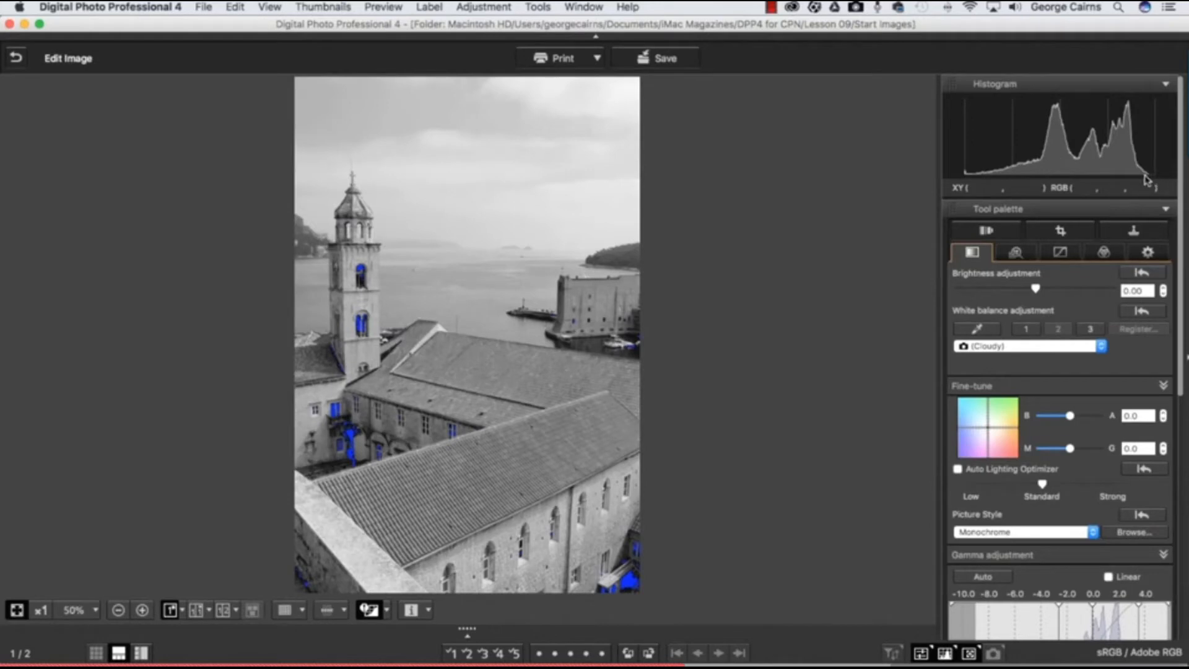
mouse_move(1151, 178)
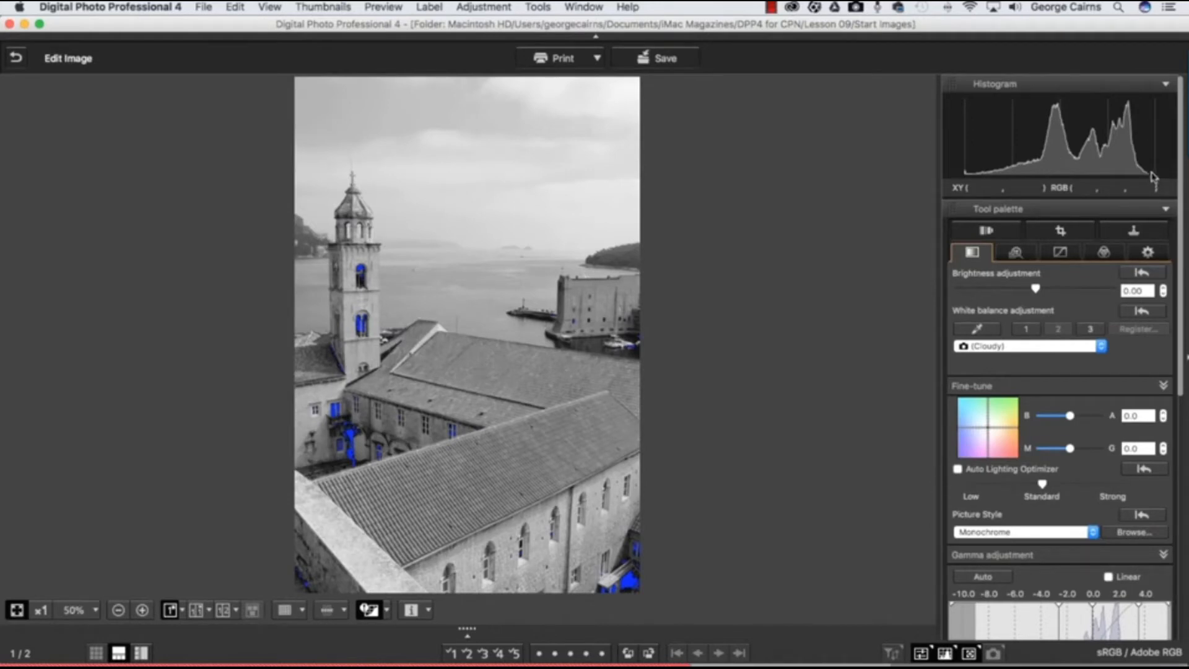
mouse_move(590, 138)
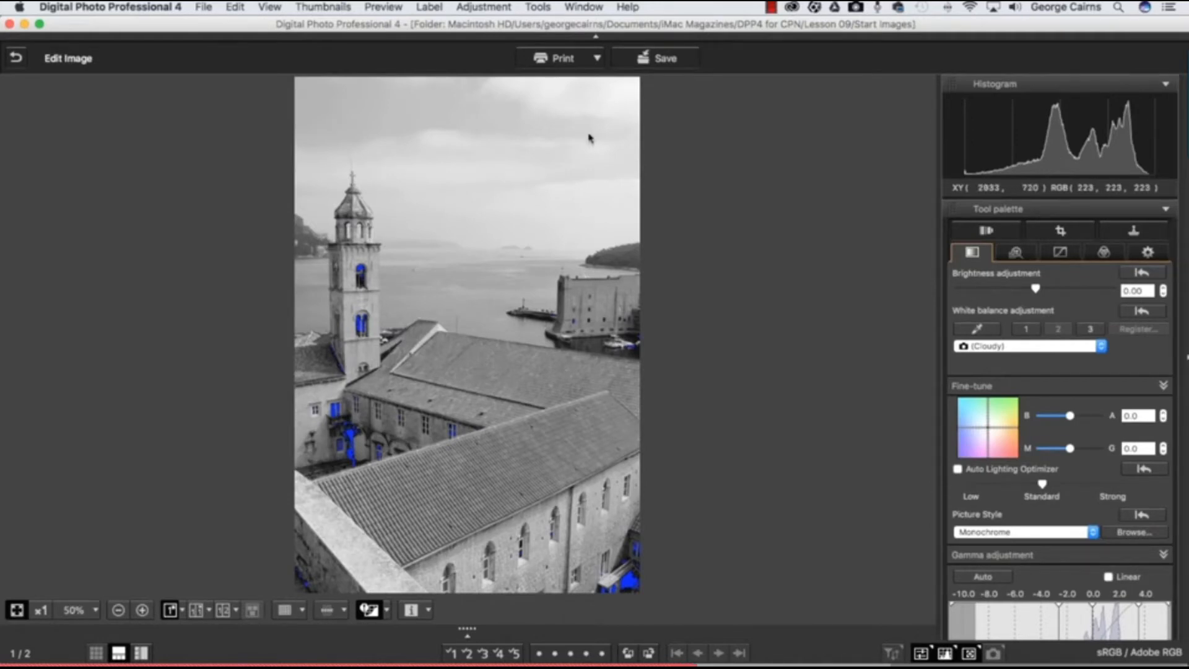
mouse_move(587, 173)
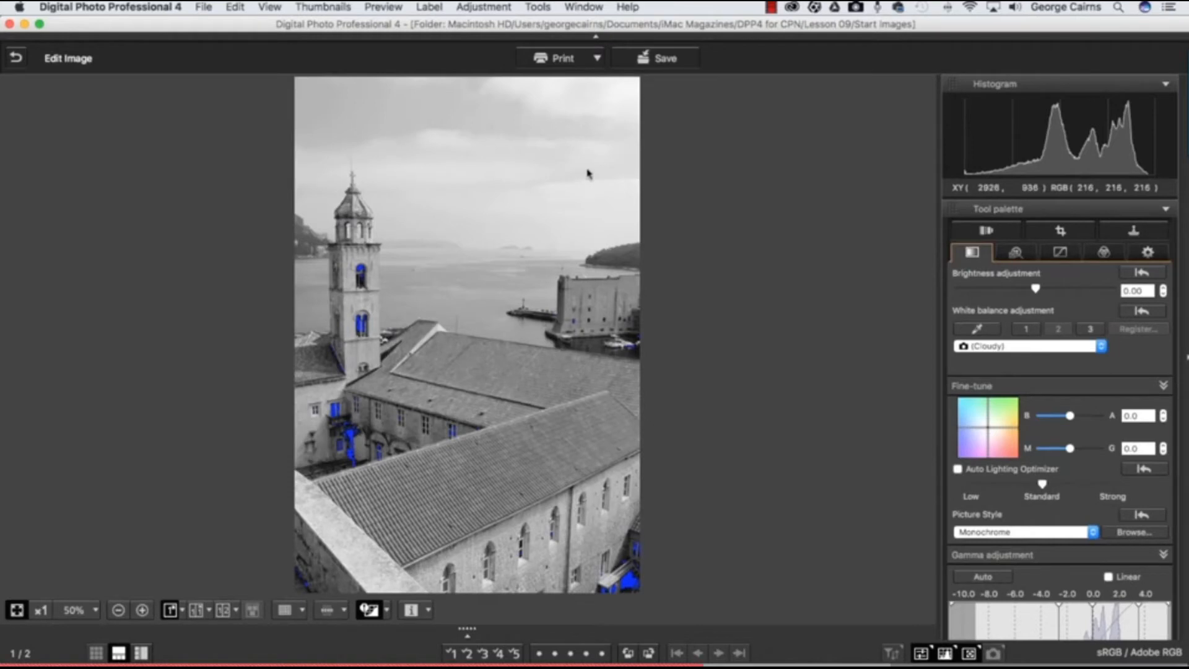
mouse_move(1130, 620)
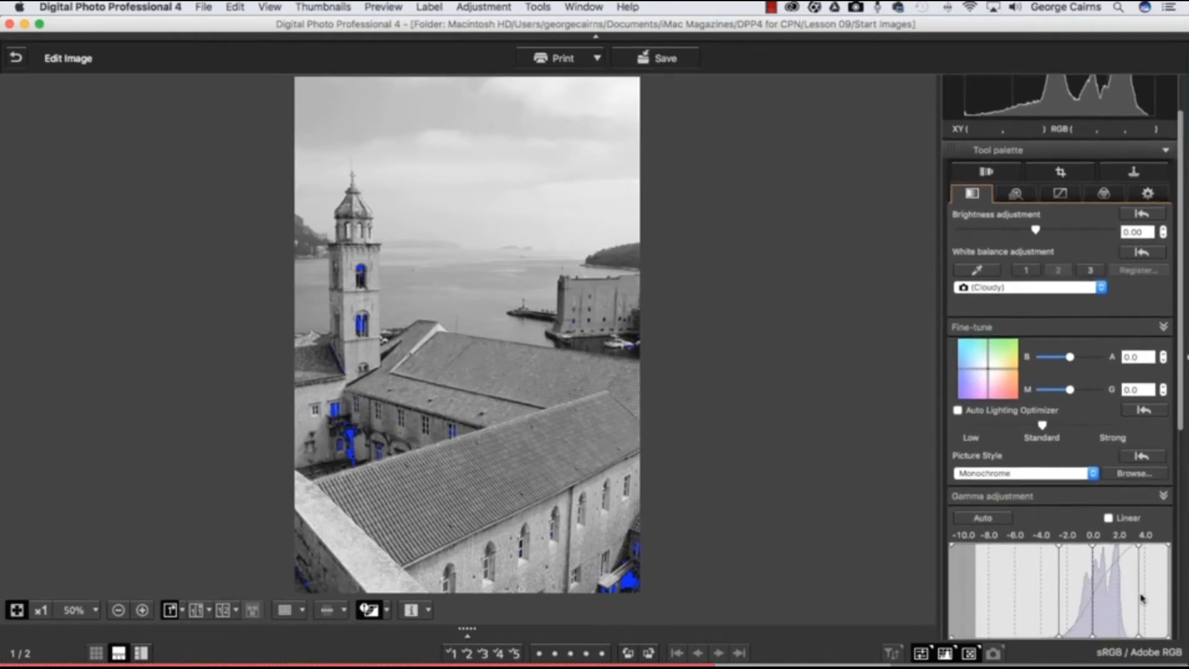
mouse_move(431, 531)
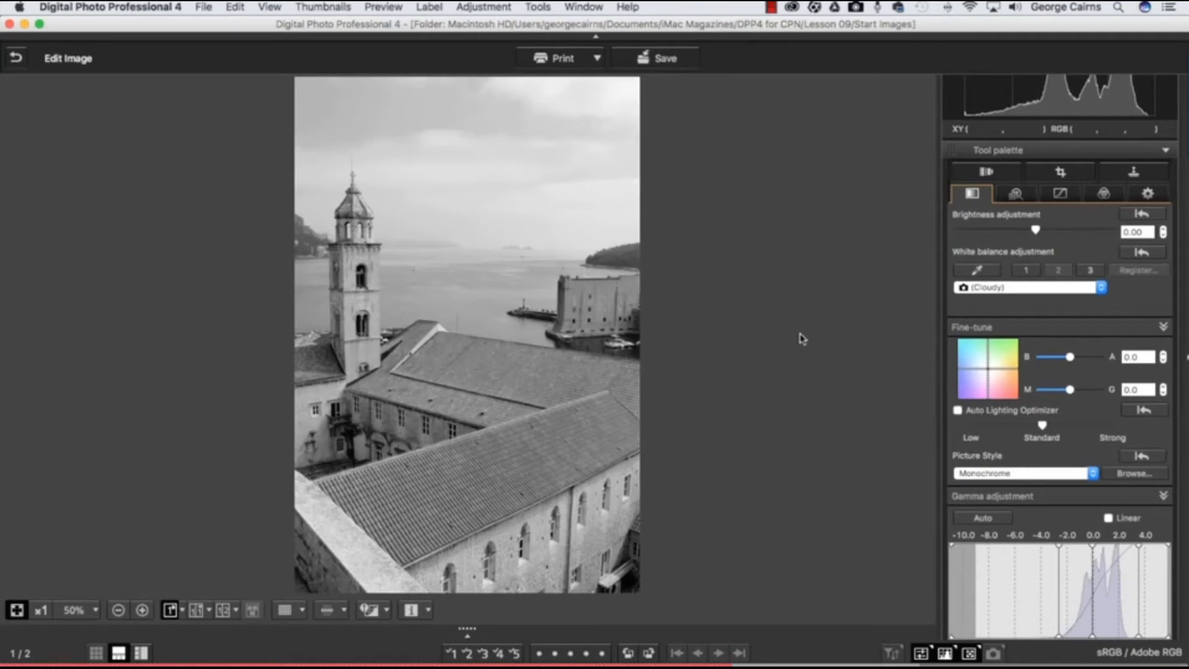
mouse_move(484, 347)
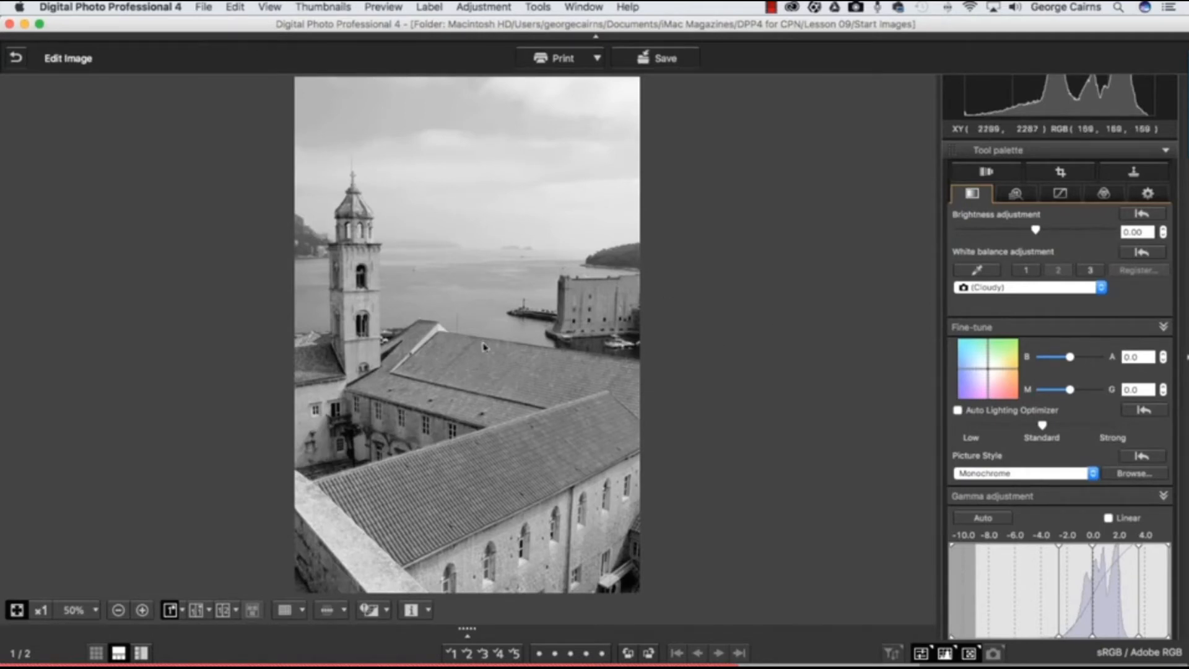
mouse_move(575, 278)
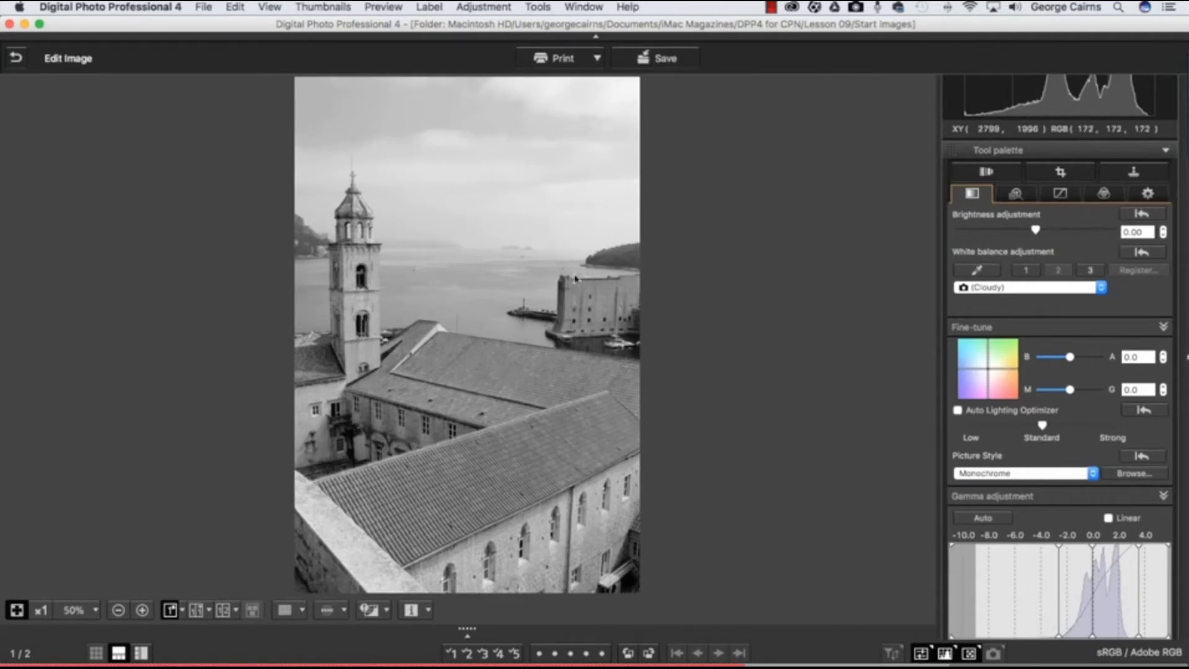
Scroll the Tool palette down to the Advanced Filter and Toning effect section.
scroll("down", 3)
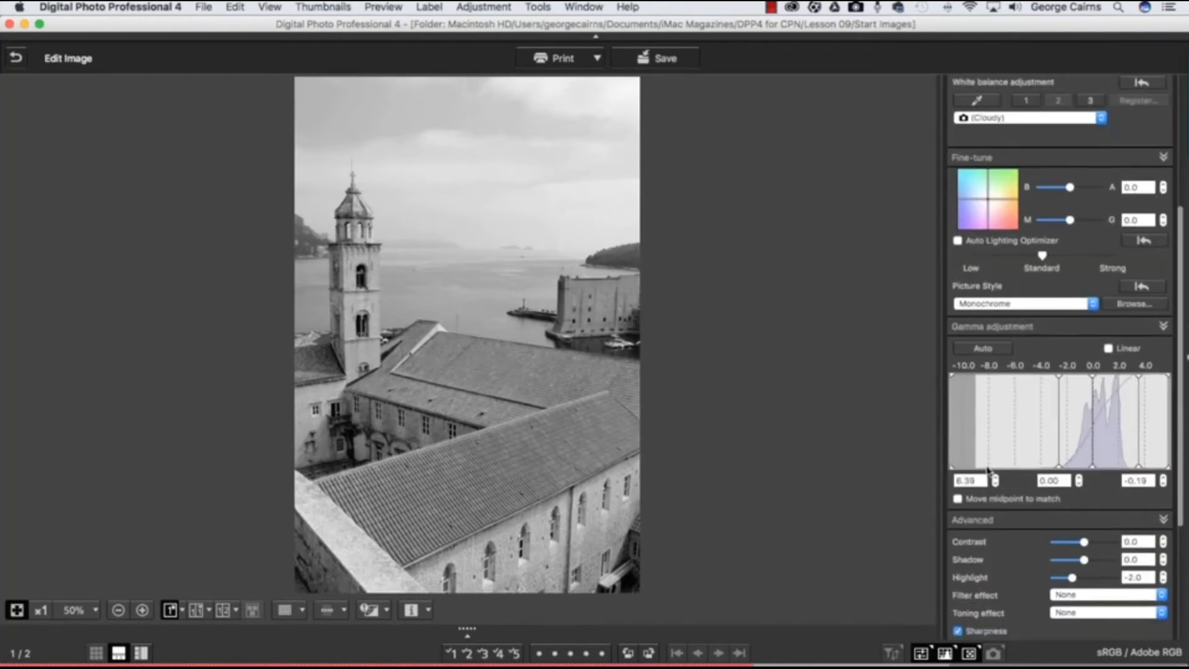
scroll("down", 3)
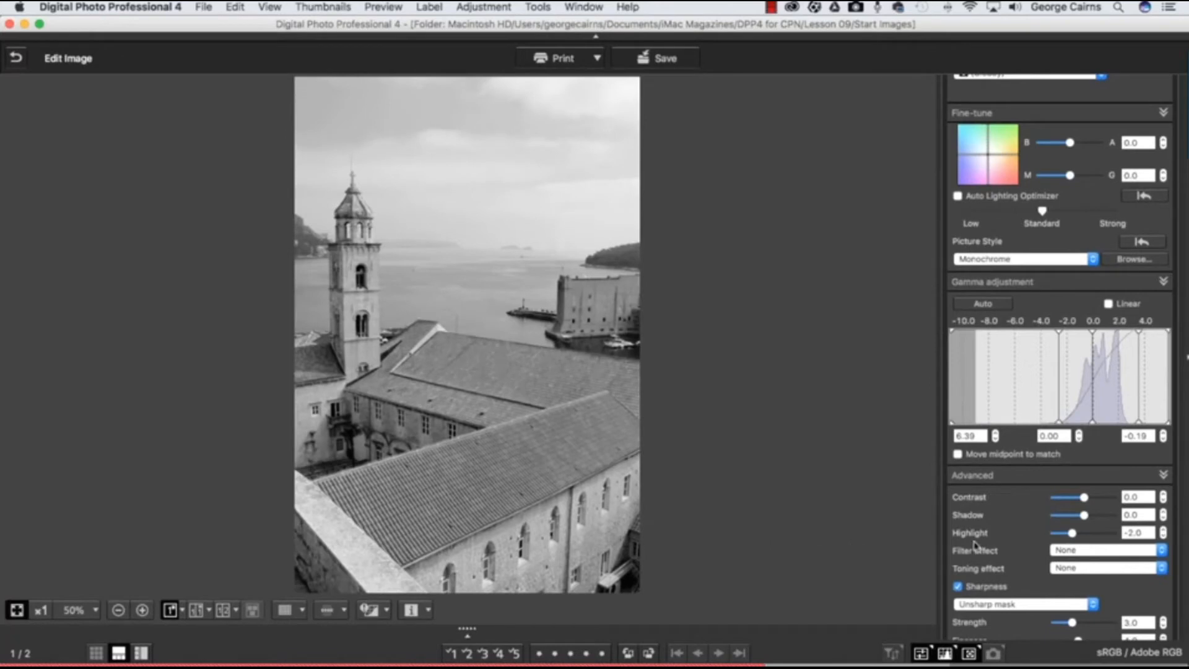
Apply the Yellow filter effect, then switch to Orange.
left_click(1106, 550)
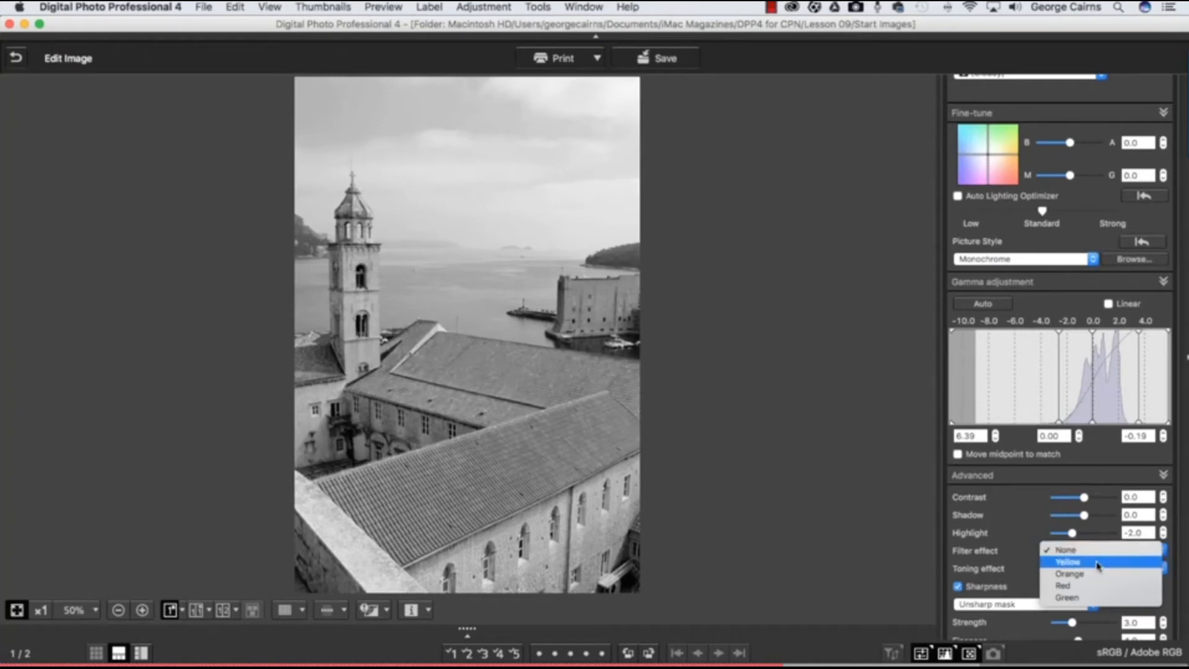
left_click(1069, 561)
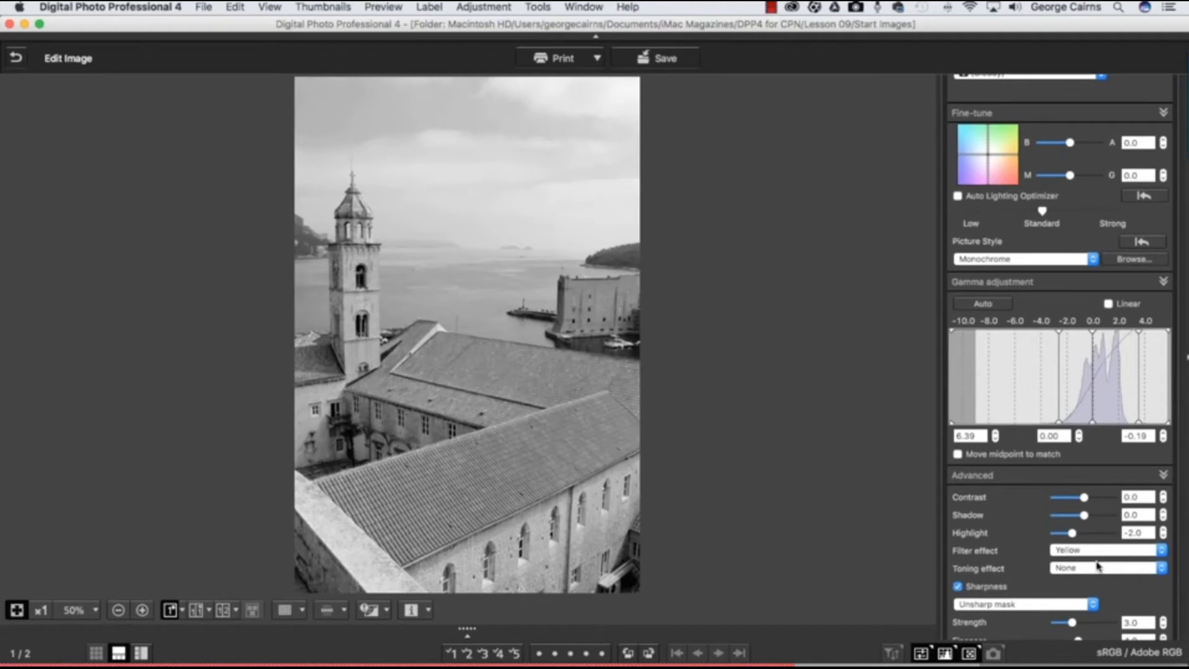
left_click(1106, 551)
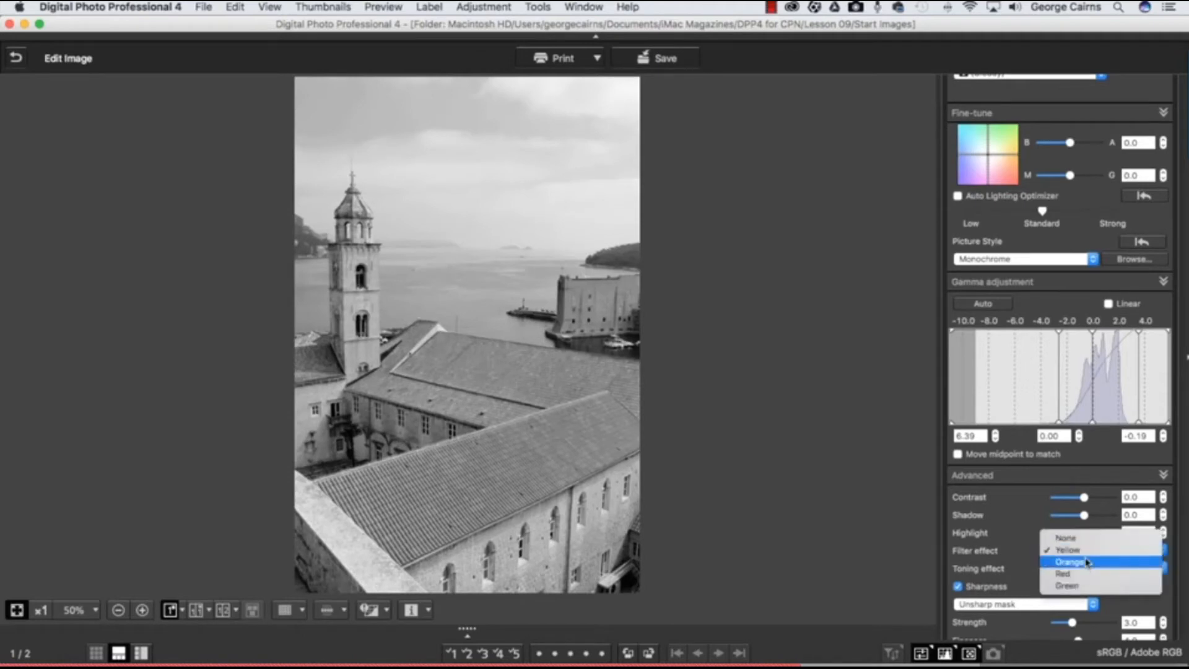
left_click(1069, 562)
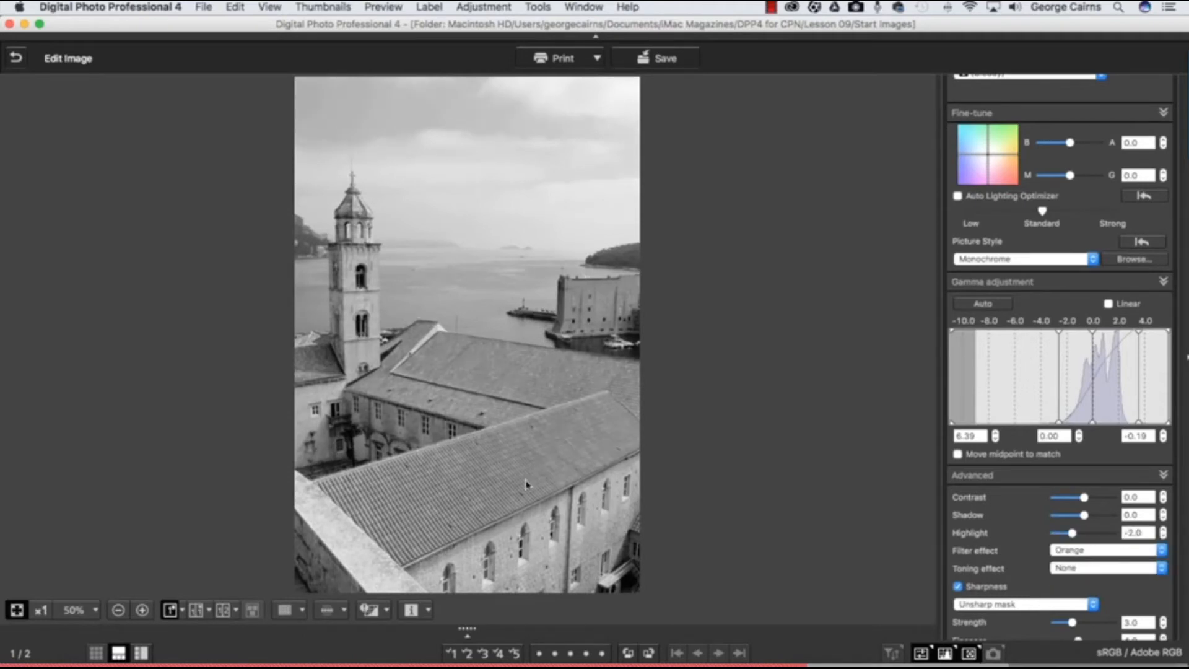
mouse_move(587, 529)
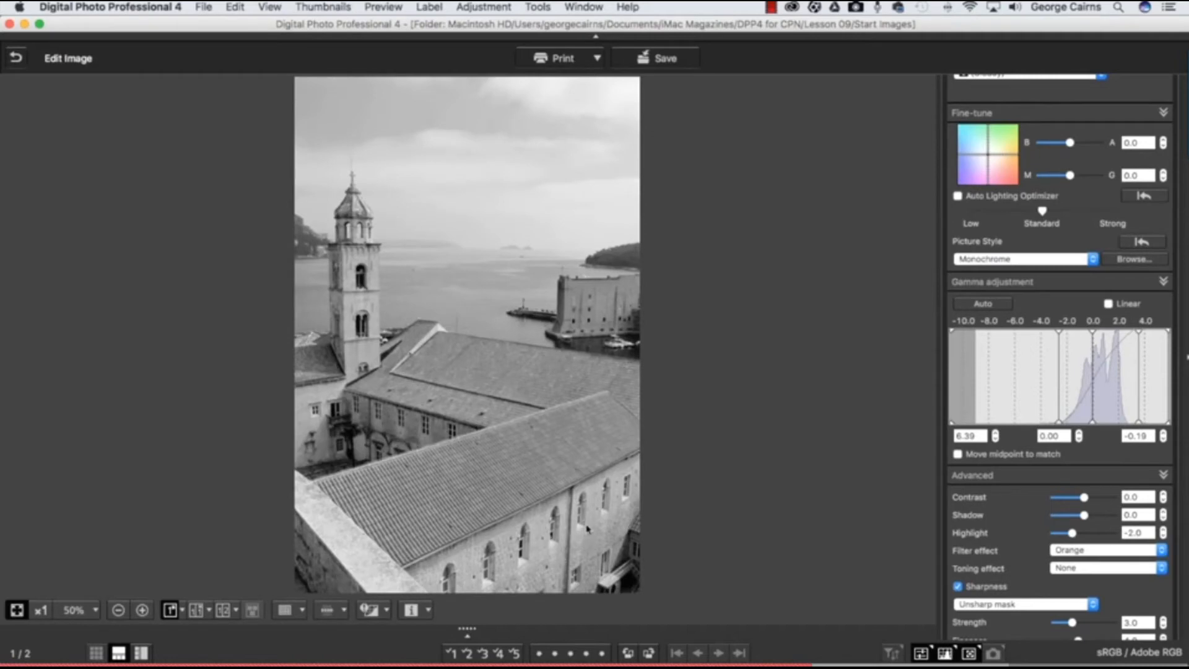
Switch the filter effect to Red, then settle on Green.
left_click(1106, 550)
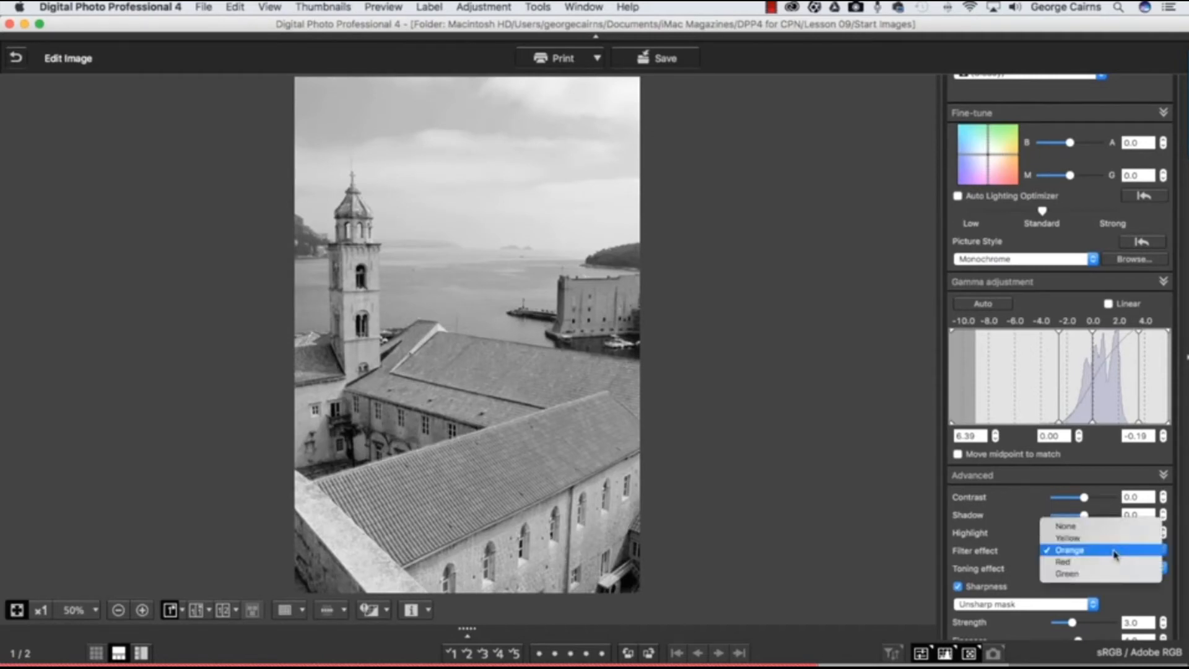
left_click(1064, 561)
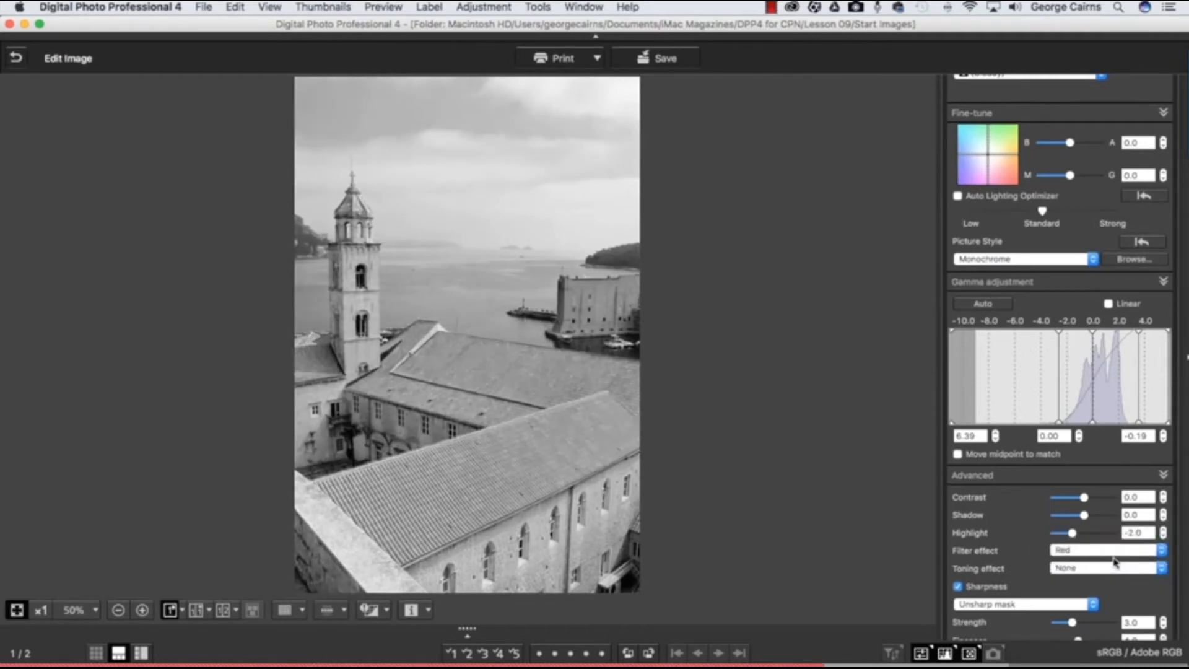
left_click(1105, 550)
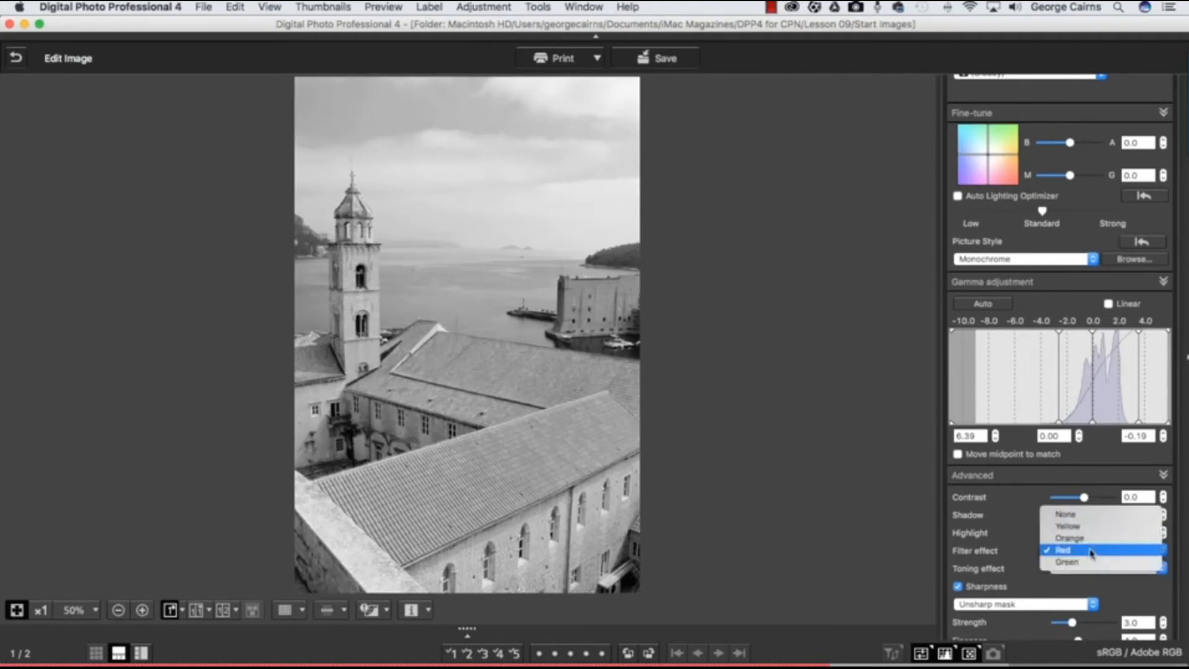
left_click(1069, 562)
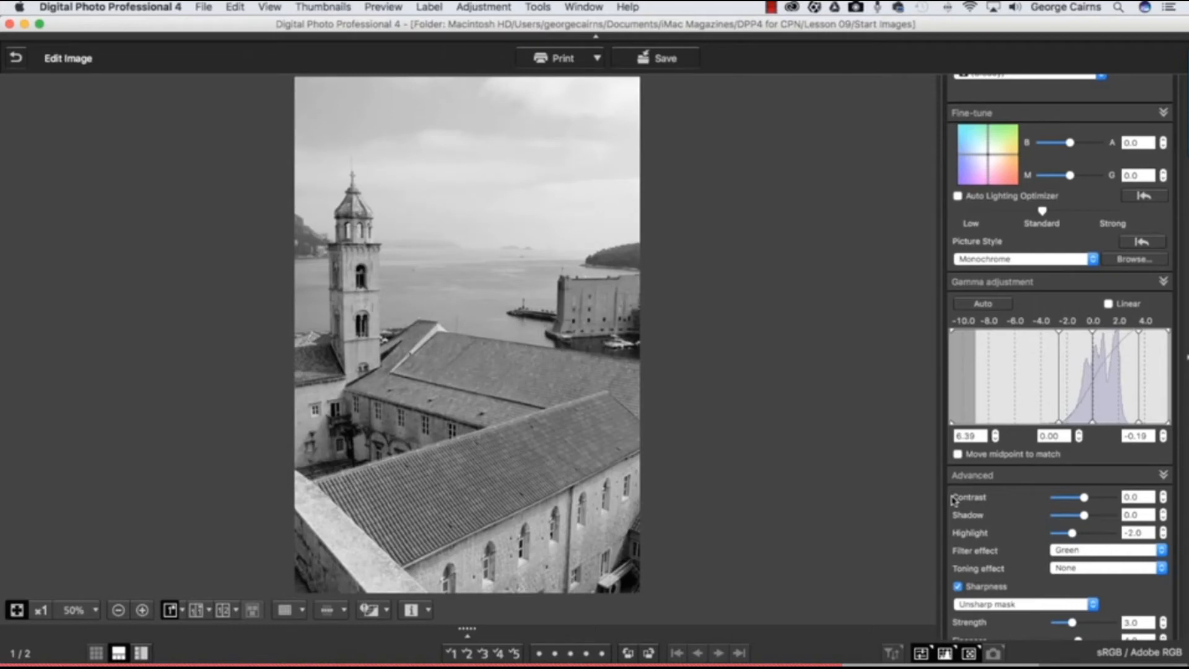
mouse_move(525, 482)
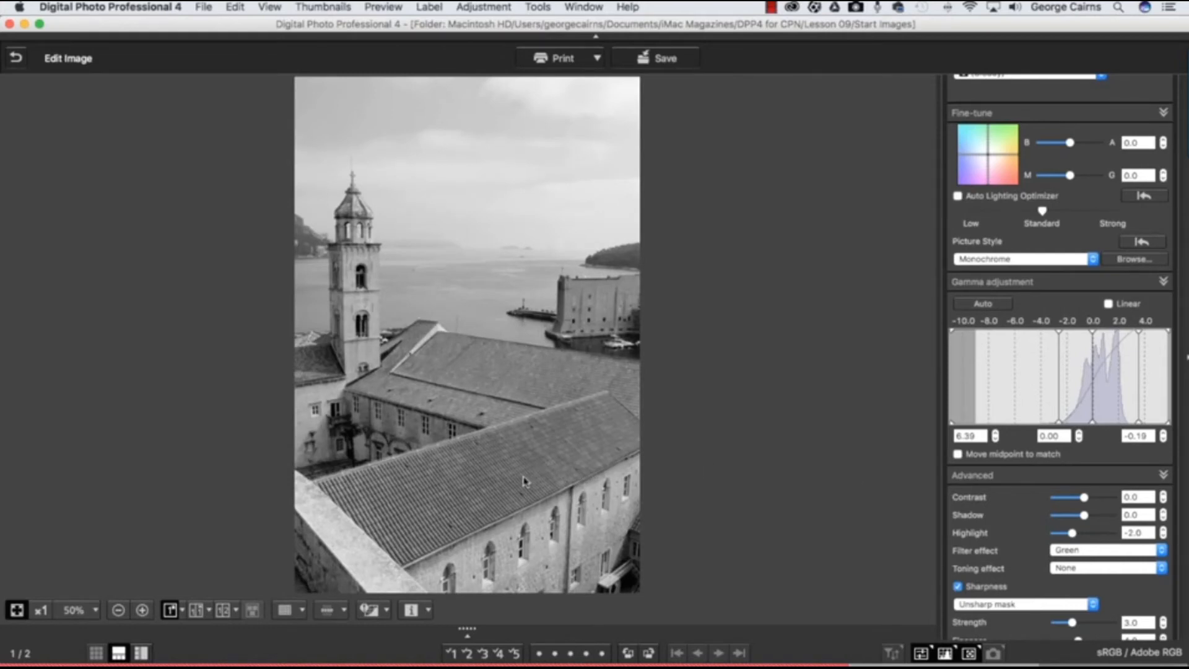
mouse_move(496, 352)
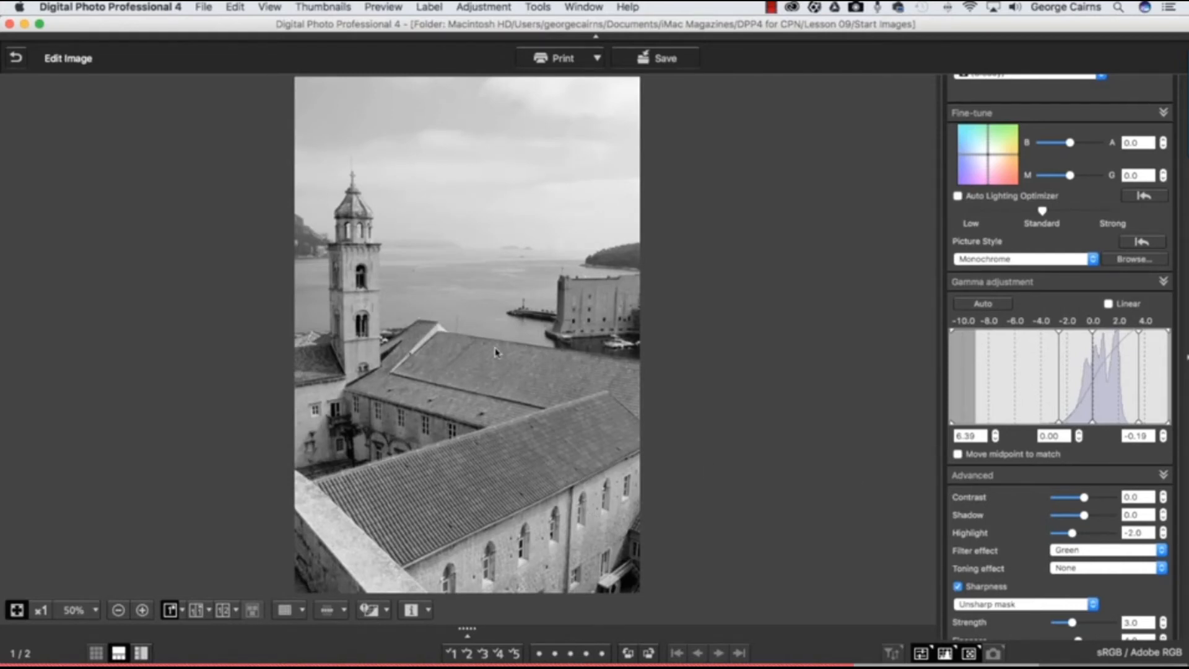
mouse_move(1077, 555)
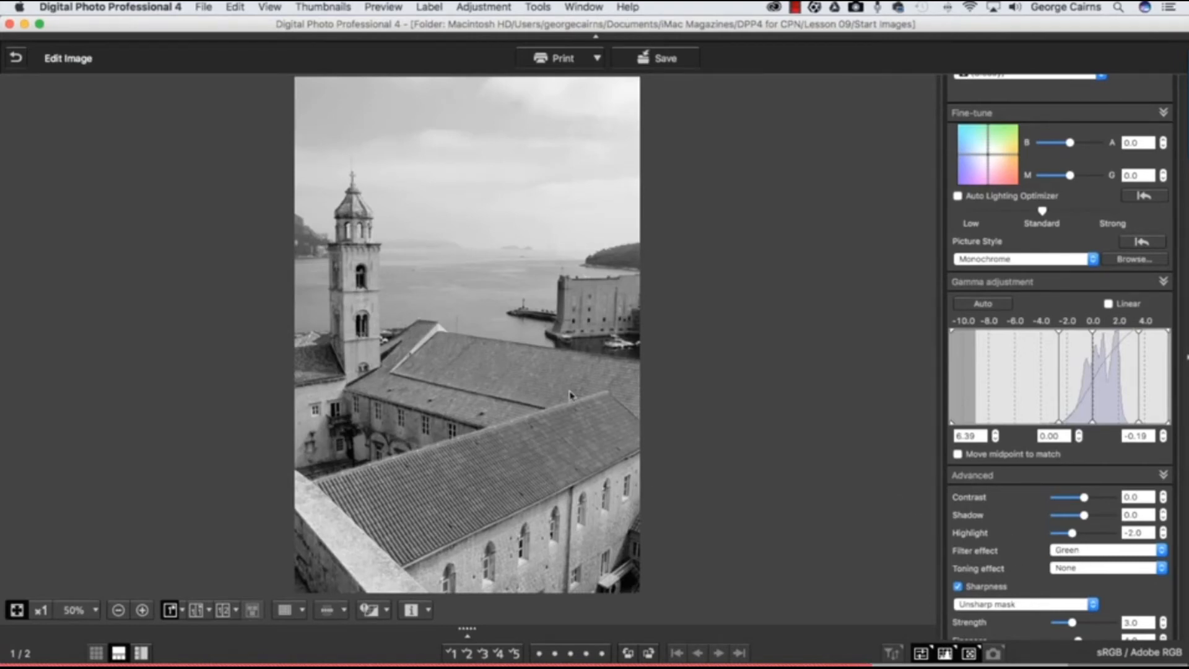
mouse_move(36, 43)
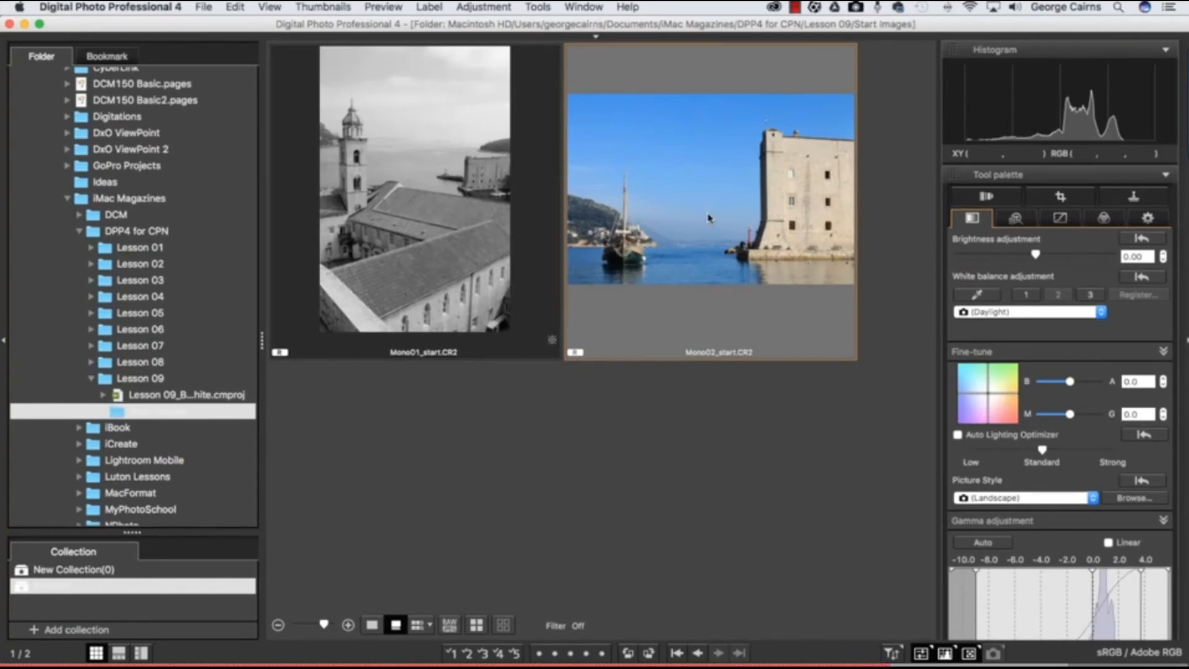
Open the harbour photo Mono02_start.CR2 in the Edit image window via the View menu.
left_click(269, 7)
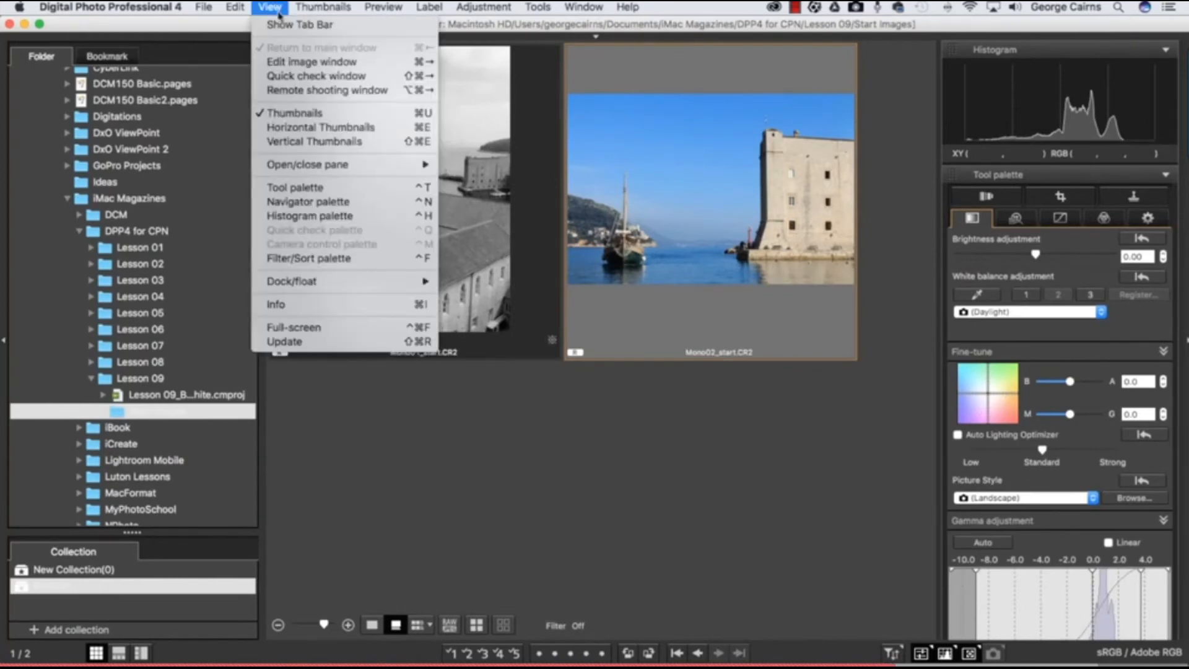
left_click(311, 62)
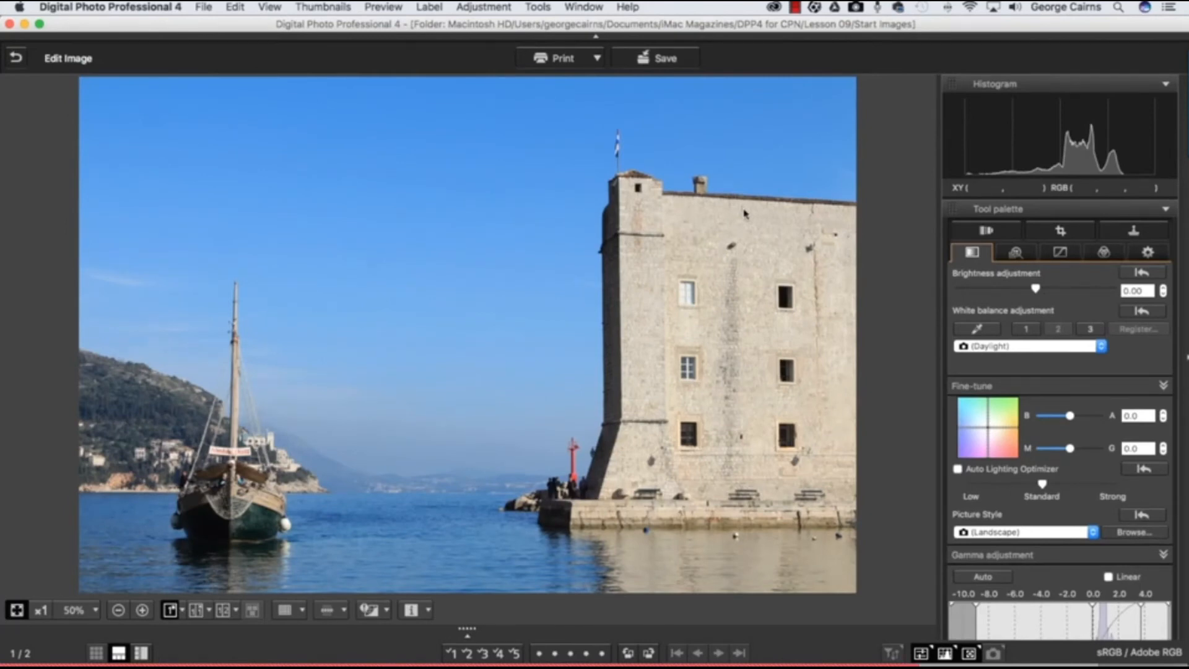
mouse_move(532, 231)
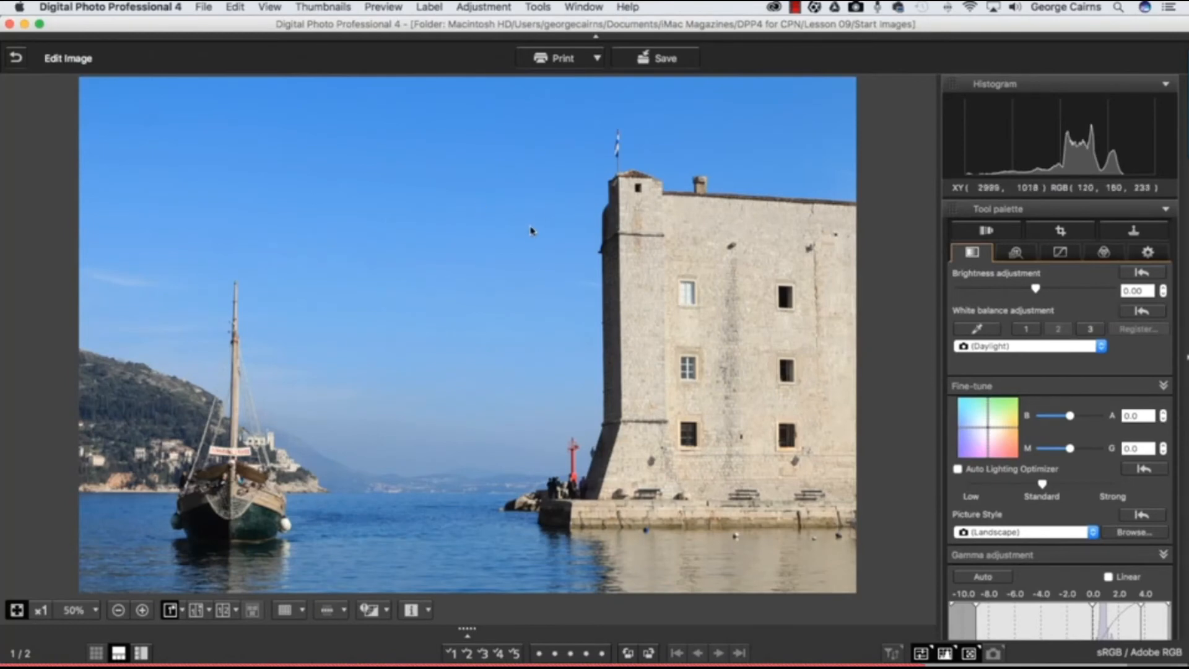
mouse_move(531, 230)
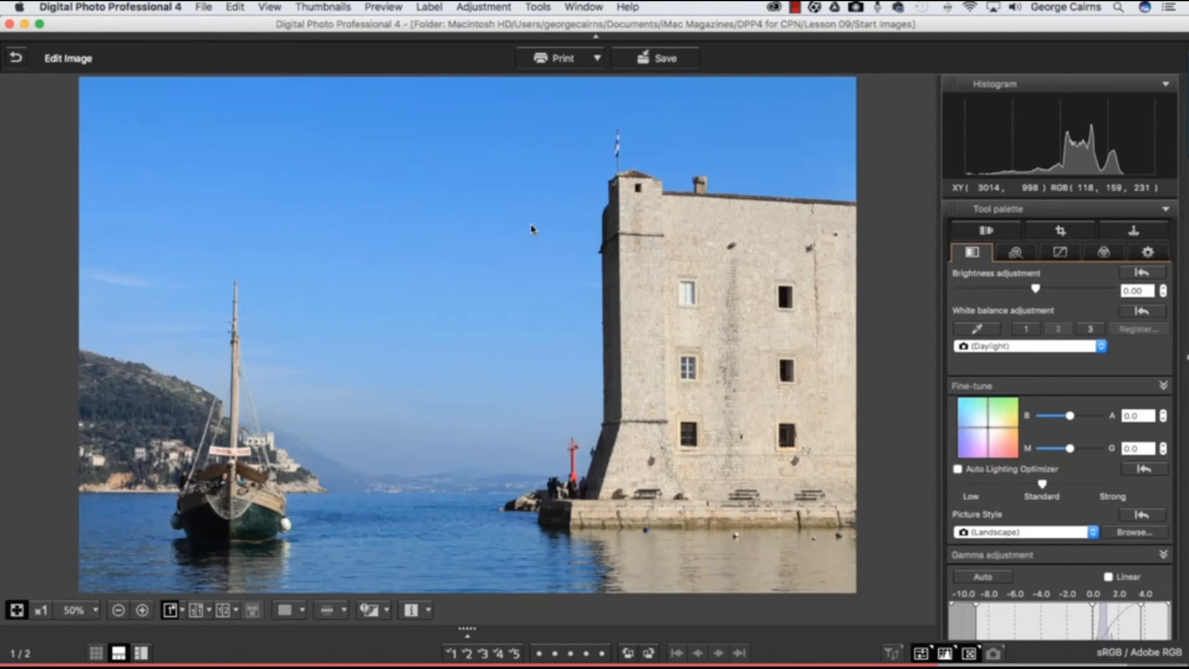
mouse_move(523, 229)
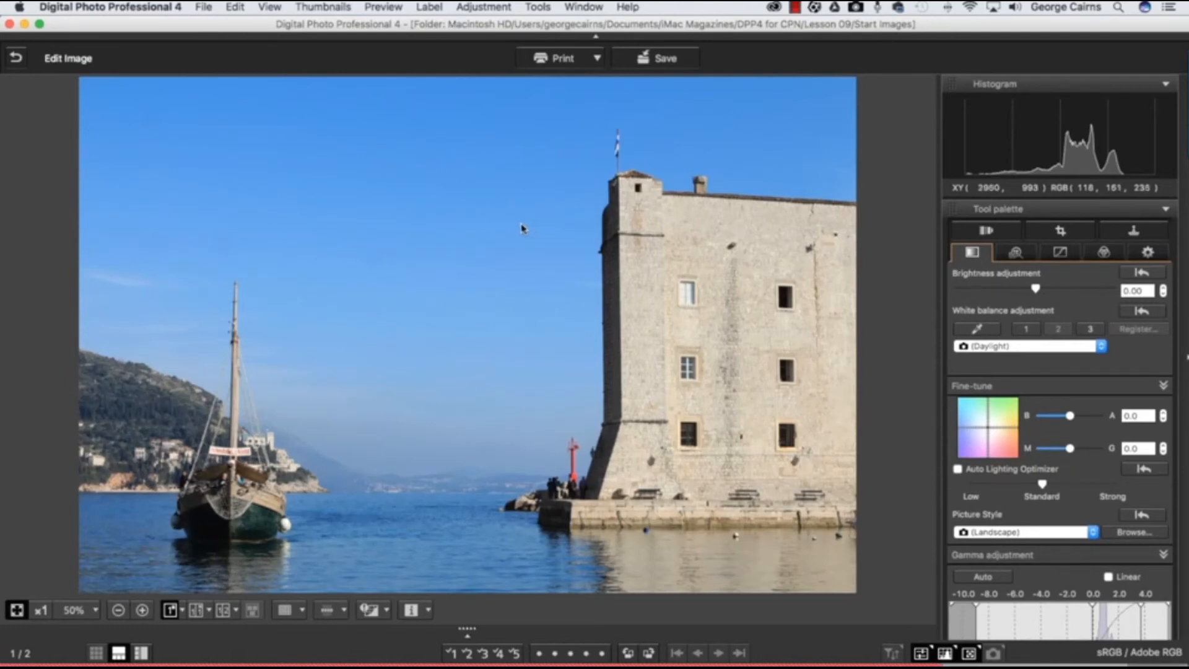
mouse_move(1053, 576)
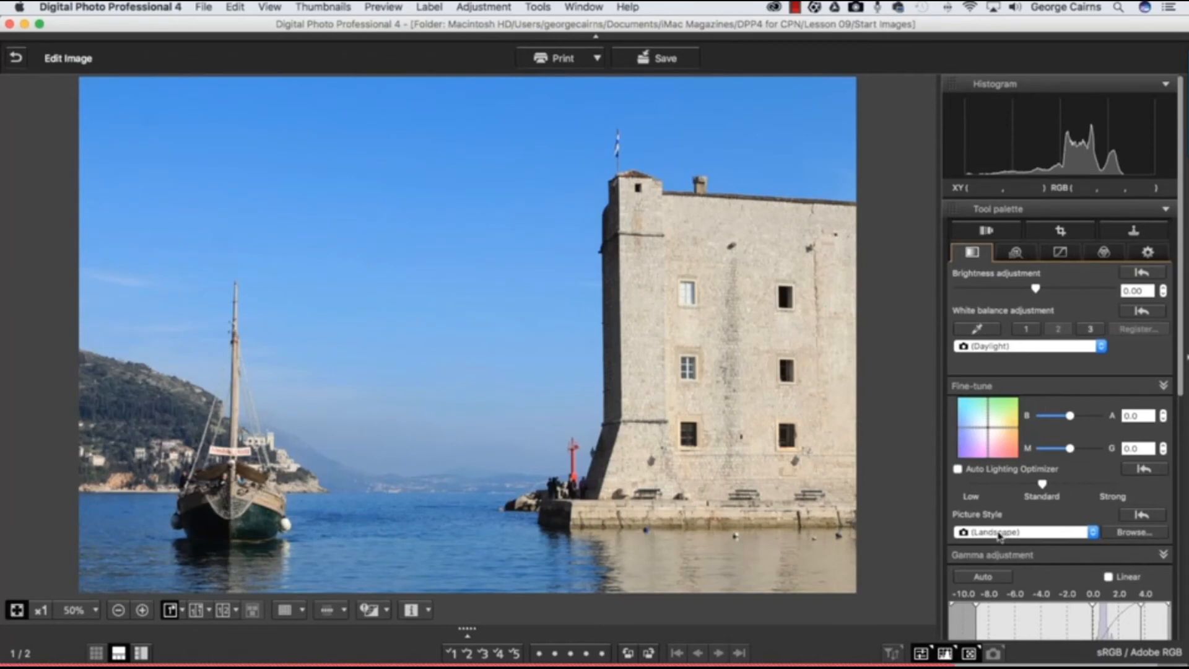
Set the harbour photo's Picture Style to Monochrome.
left_click(1022, 532)
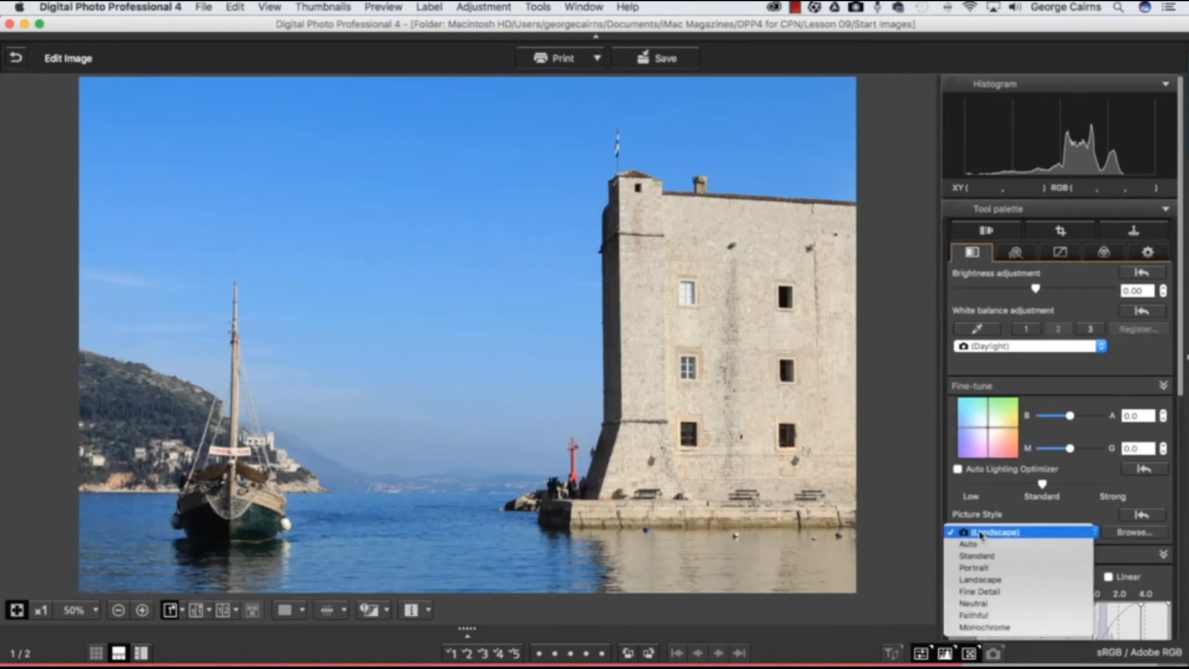
mouse_move(983, 627)
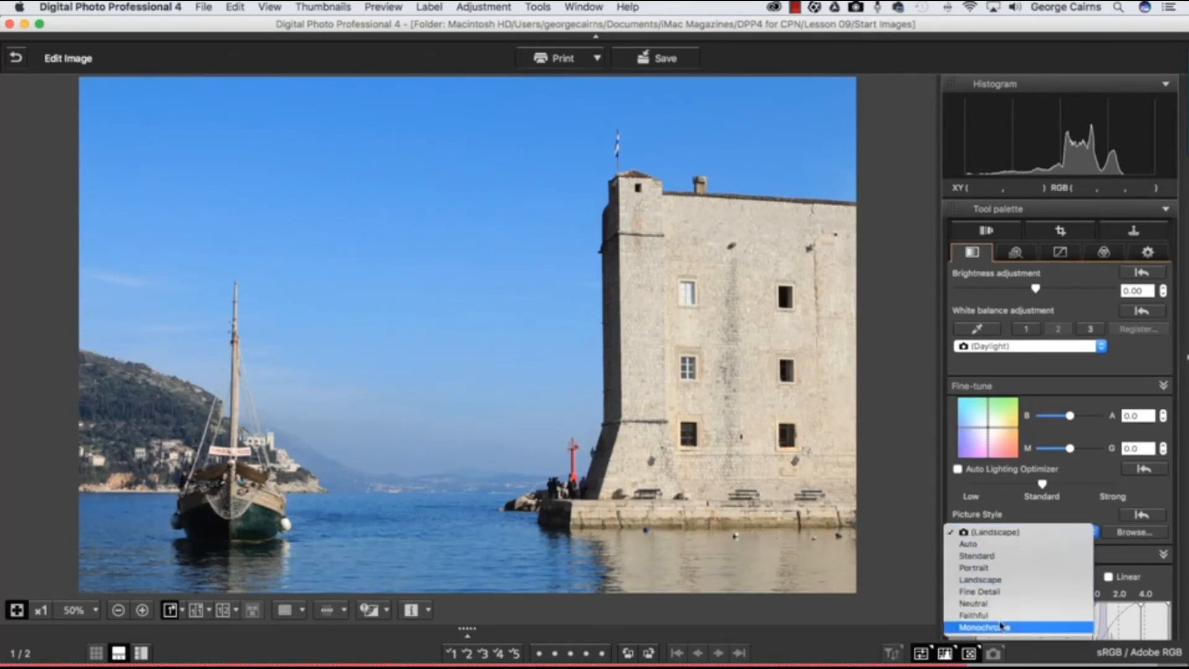
left_click(983, 627)
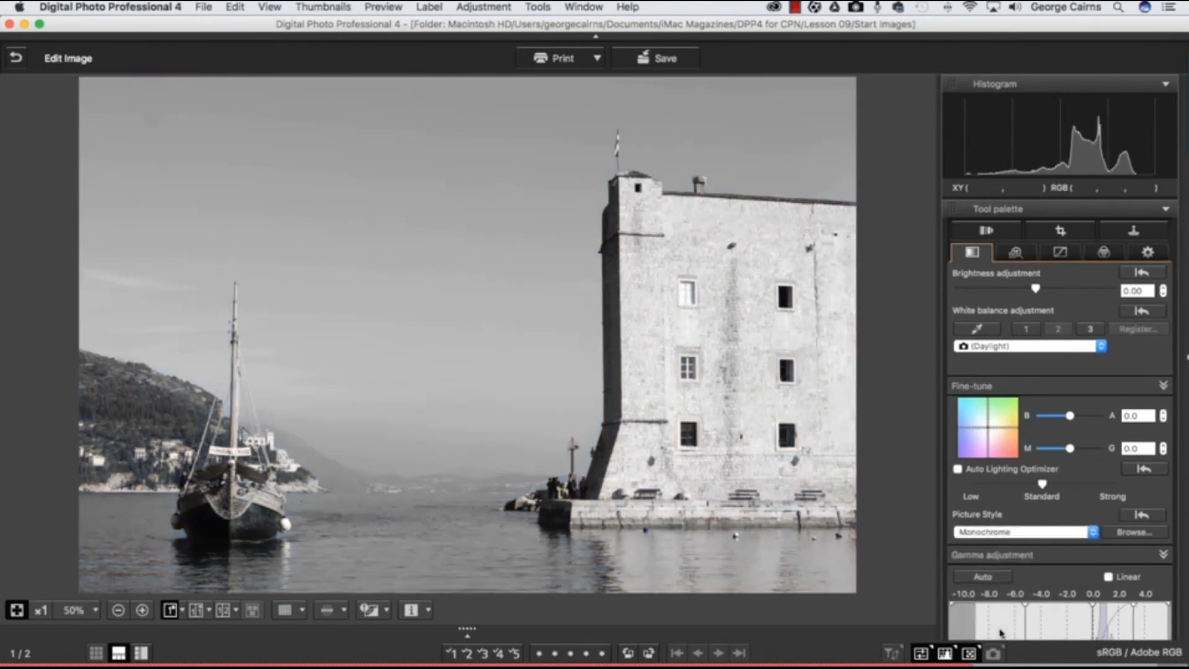
mouse_move(470, 376)
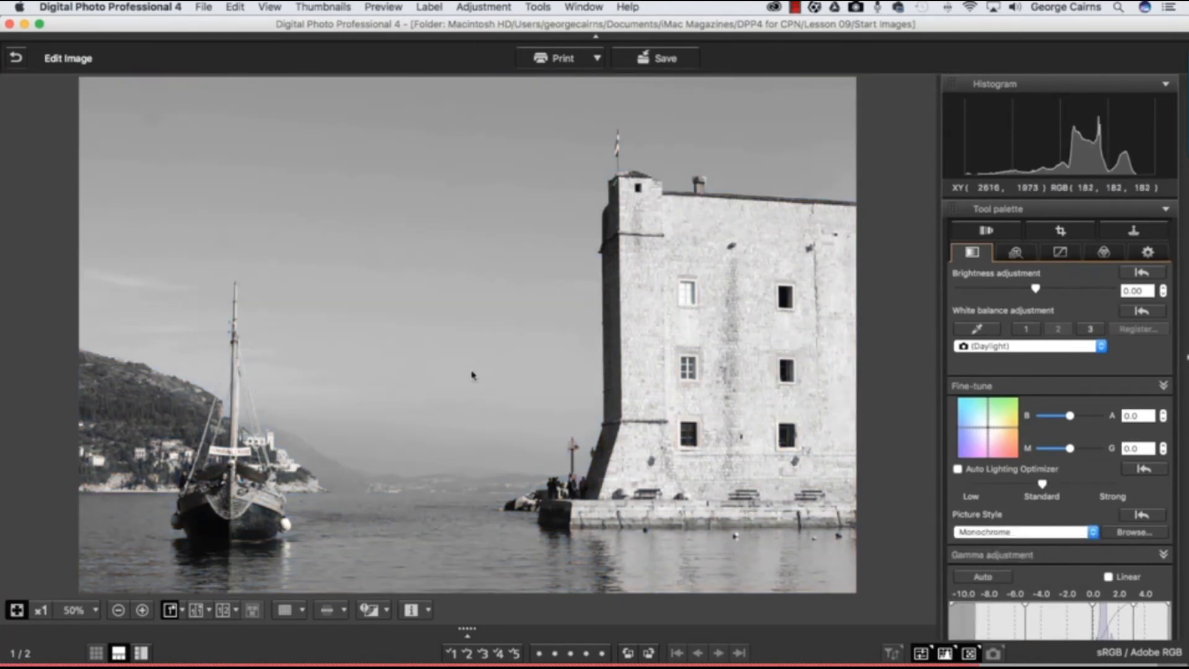
Apply the Red filter effect to the monochrome harbour photo.
scroll("down", 3)
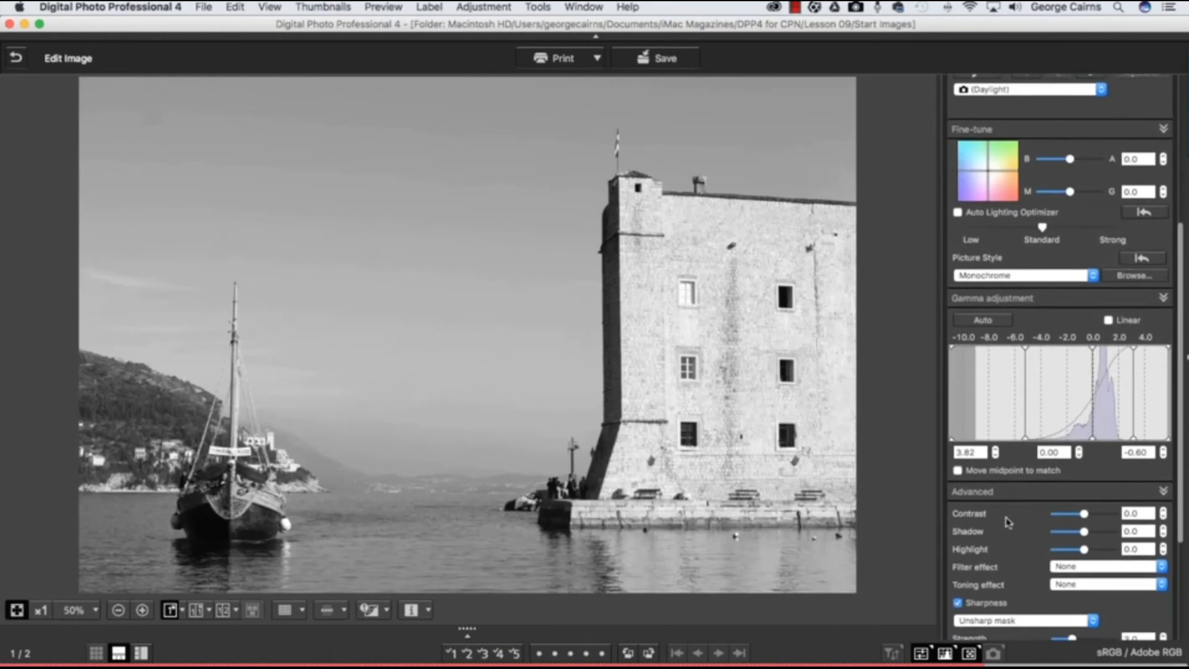
left_click(1107, 566)
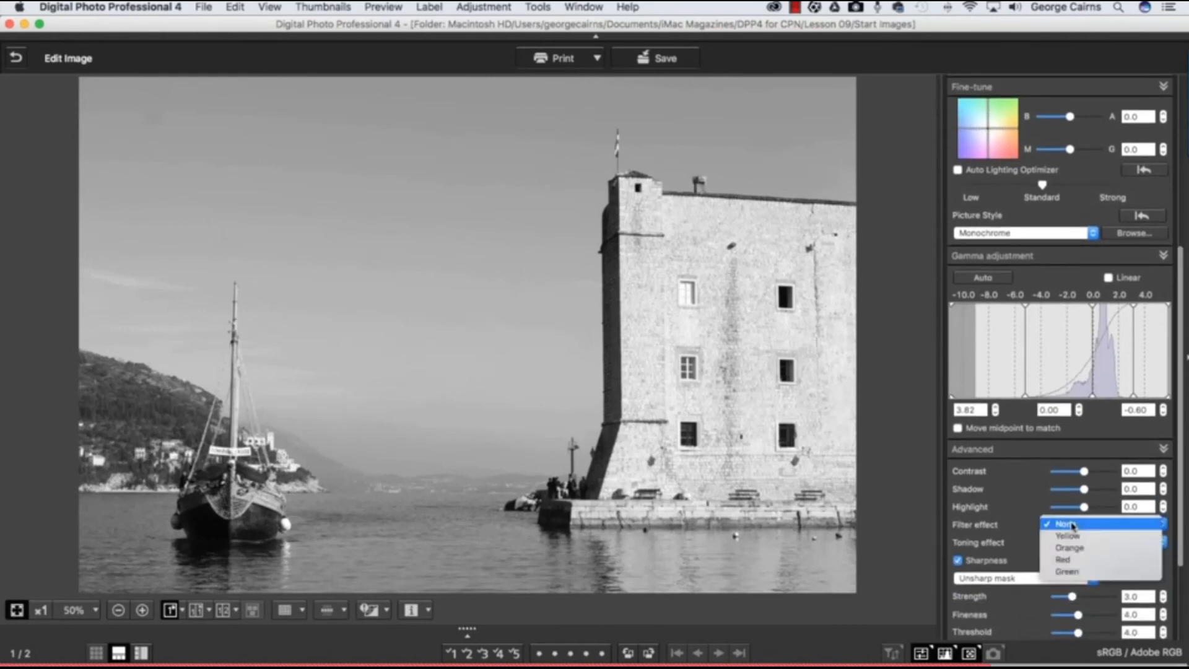
mouse_move(1066, 559)
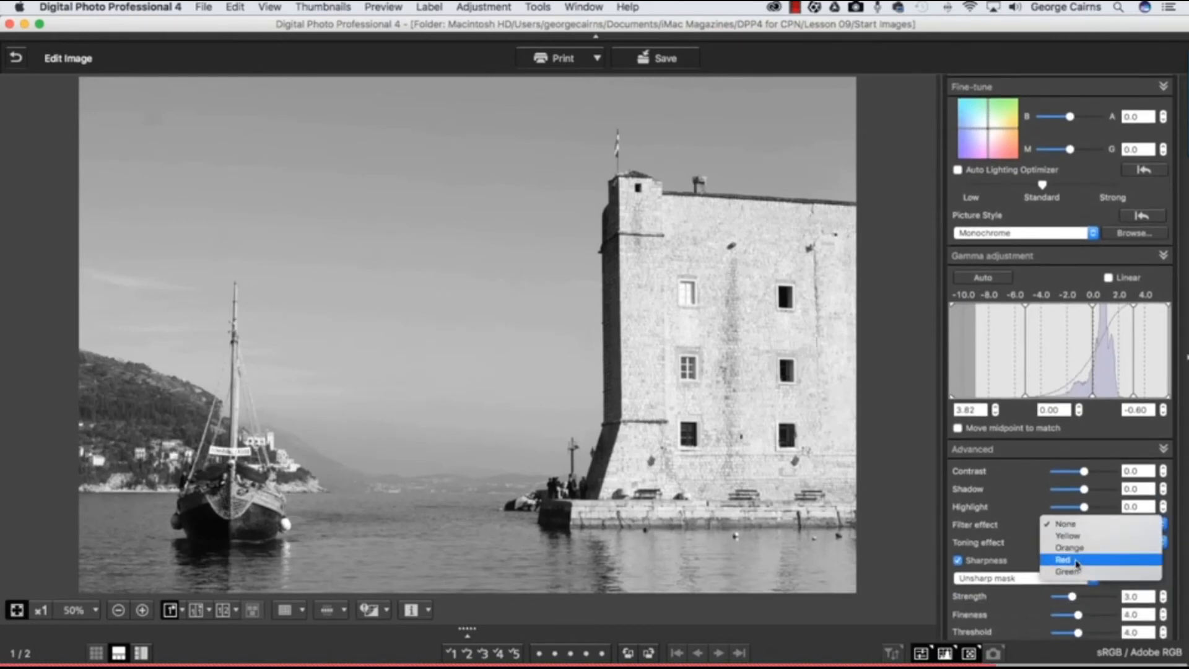
left_click(1063, 560)
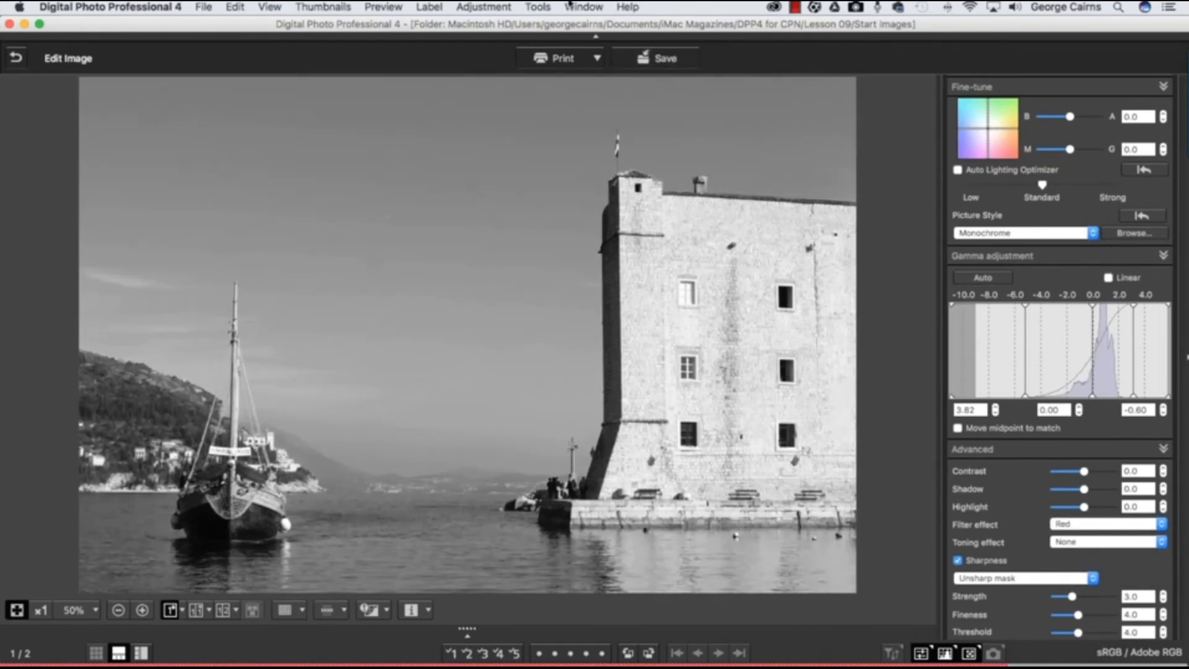
mouse_move(565, 209)
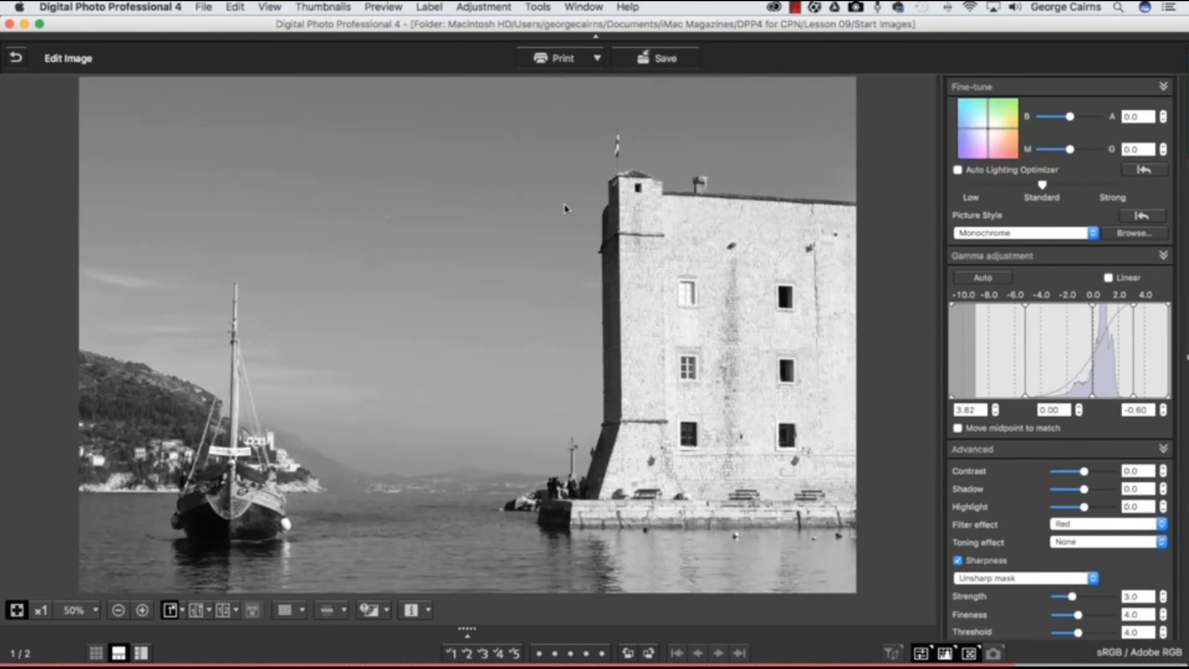
mouse_move(125, 281)
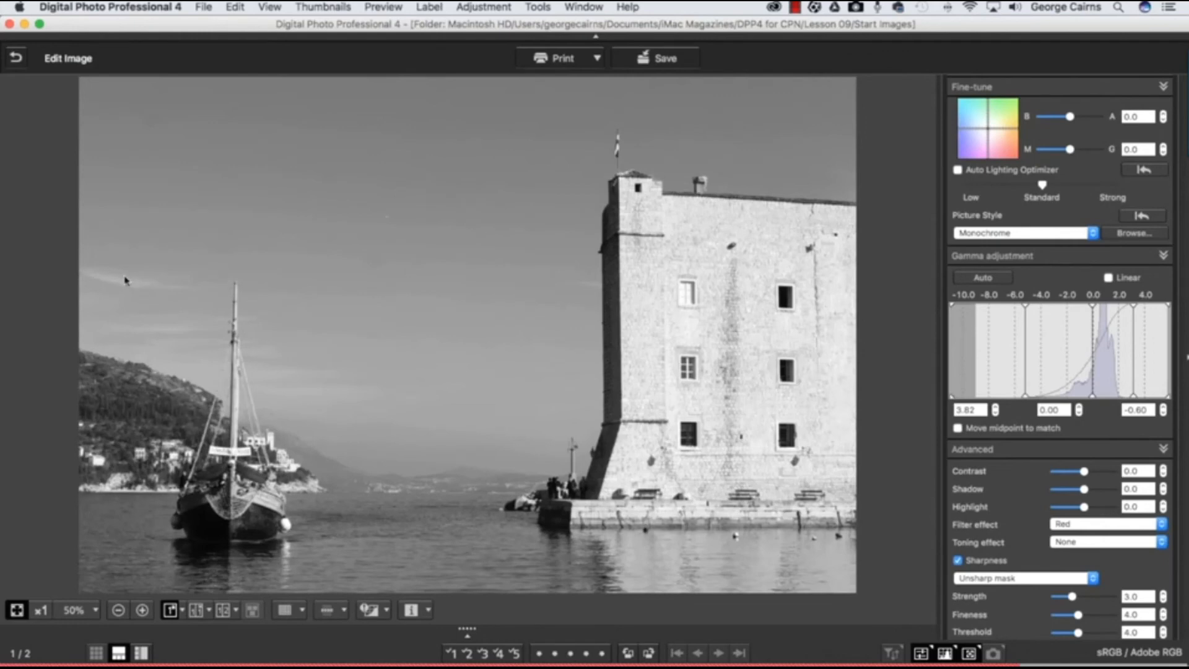
mouse_move(155, 289)
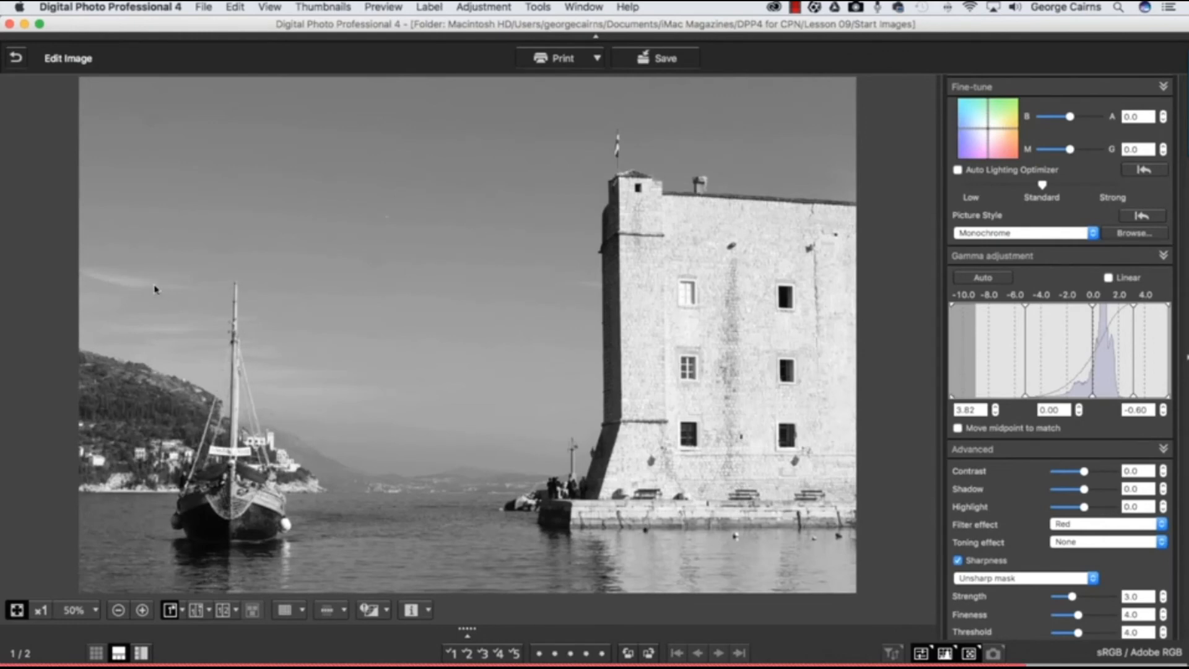
mouse_move(135, 286)
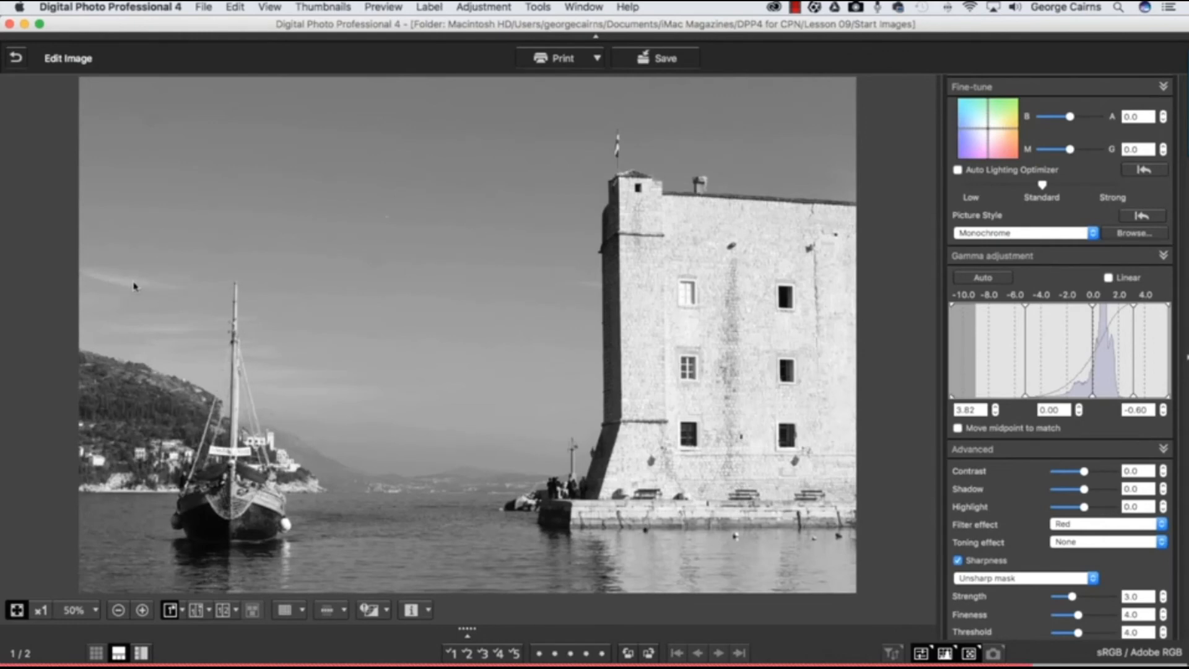
mouse_move(398, 223)
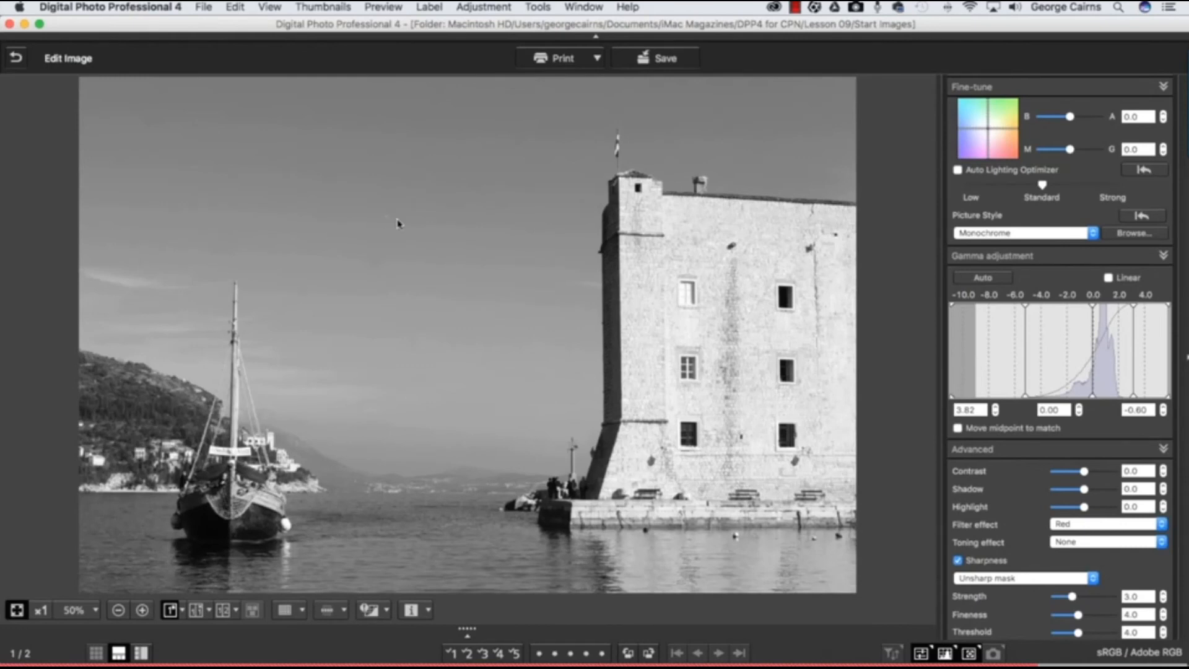
mouse_move(350, 335)
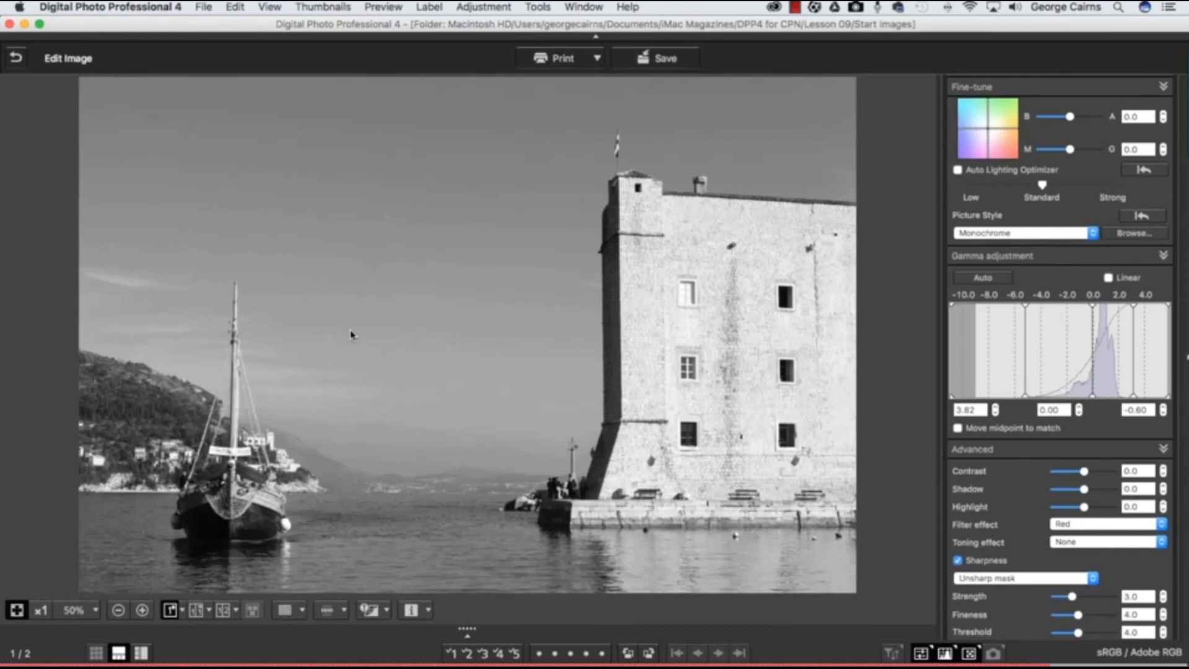
mouse_move(379, 325)
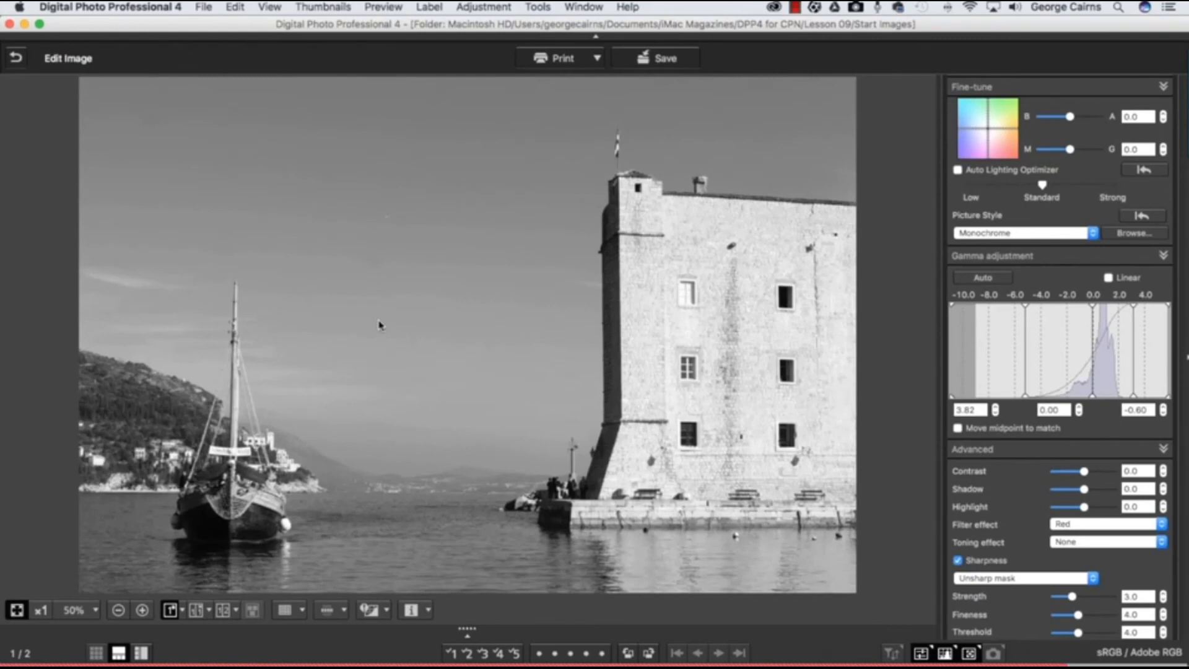
mouse_move(979, 523)
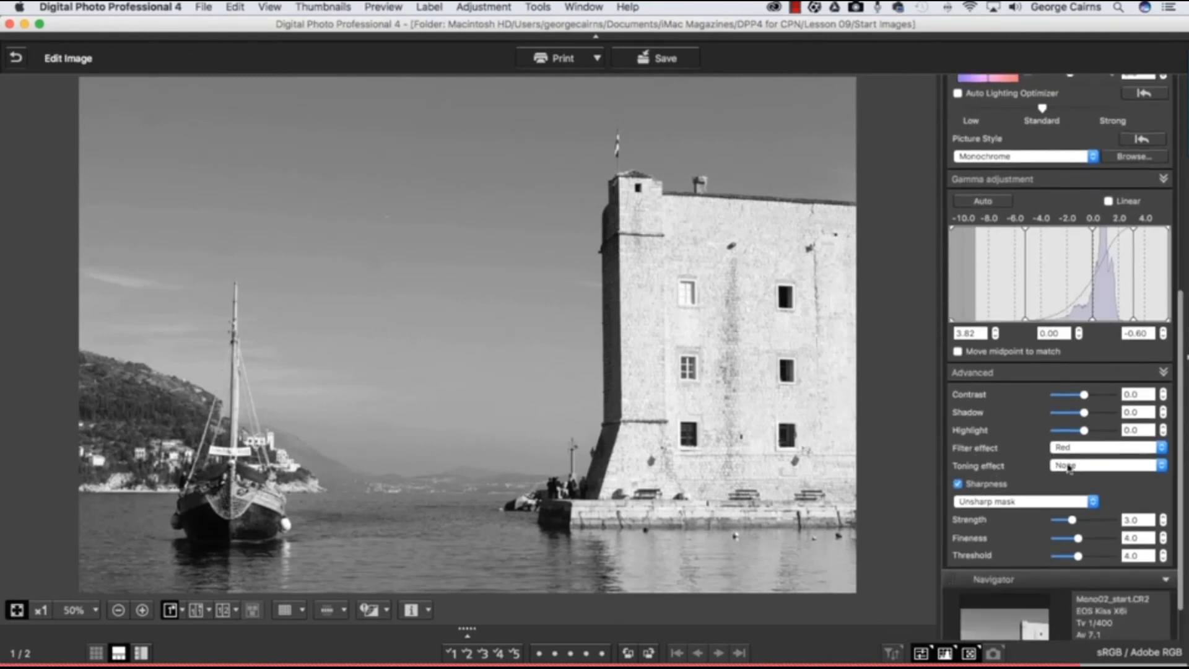
Set the toning effect to Sepia, briefly trying Blue before returning to Sepia.
left_click(1105, 465)
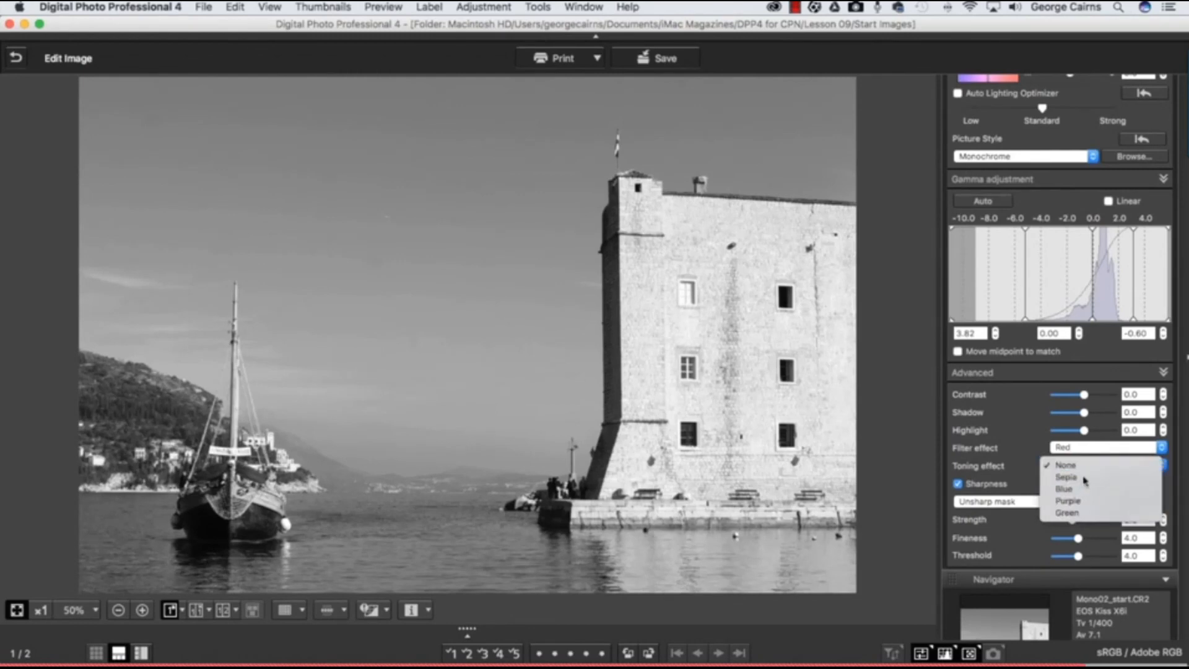
left_click(1068, 476)
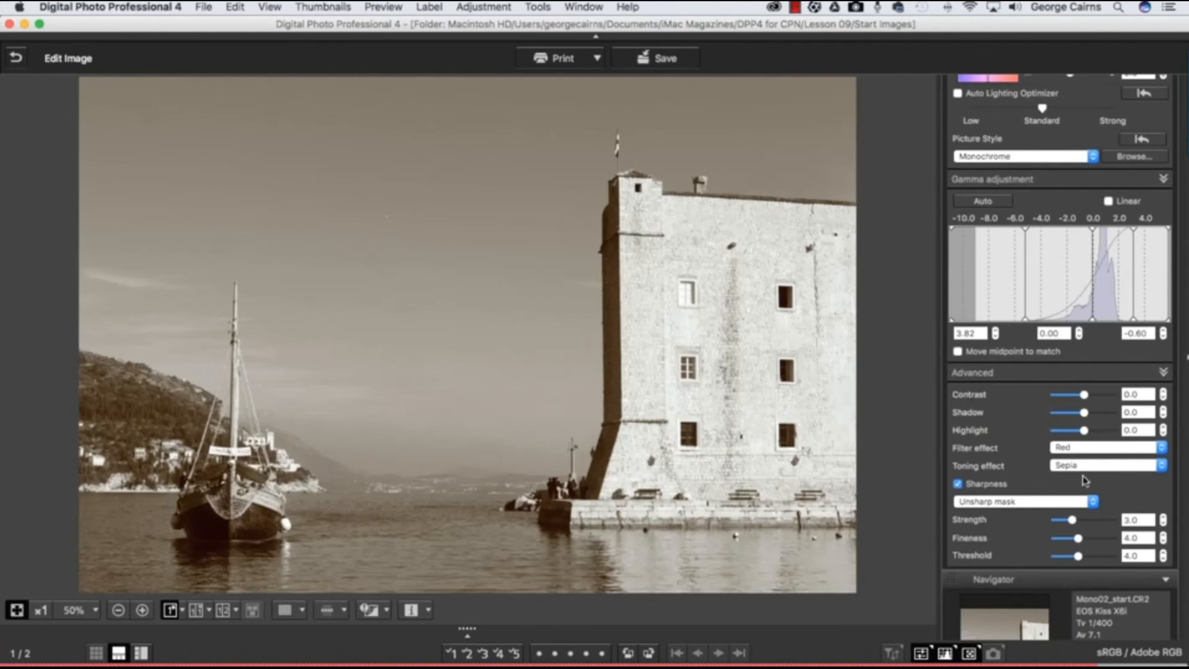
left_click(1106, 464)
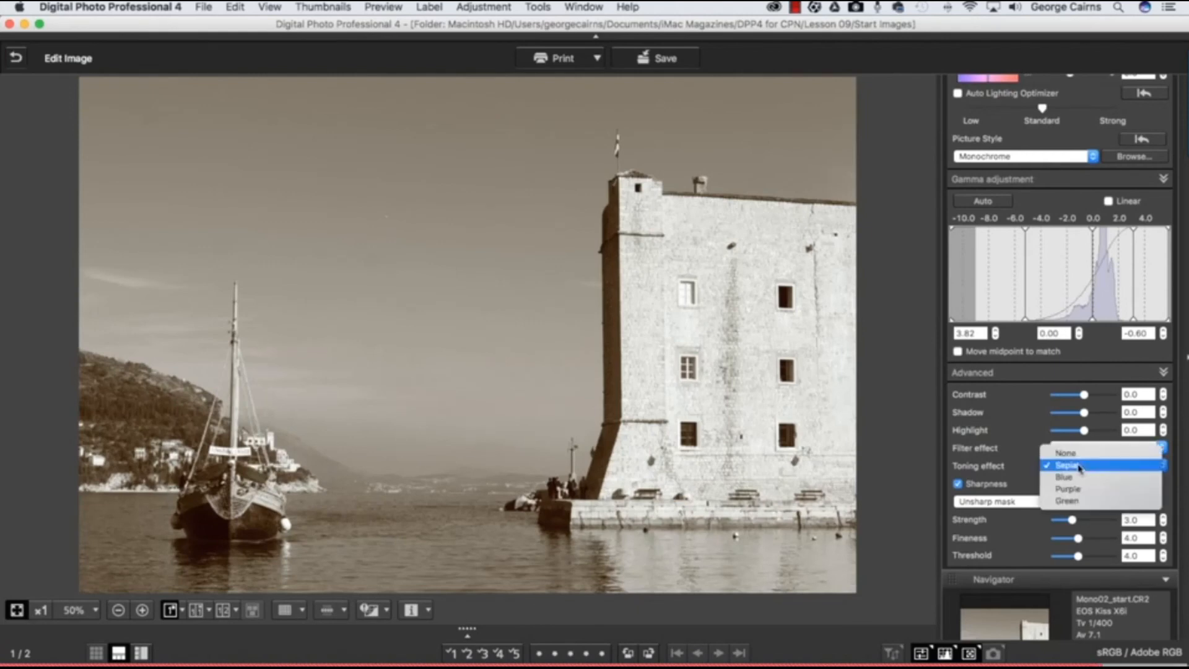
left_click(1067, 477)
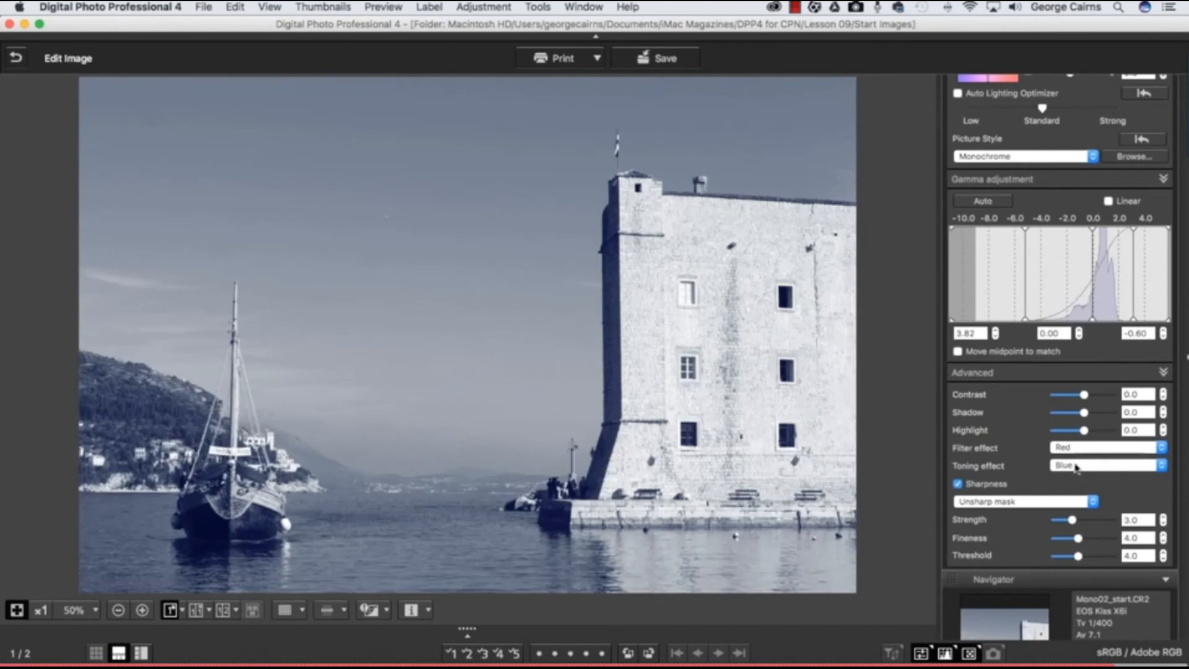
left_click(1104, 464)
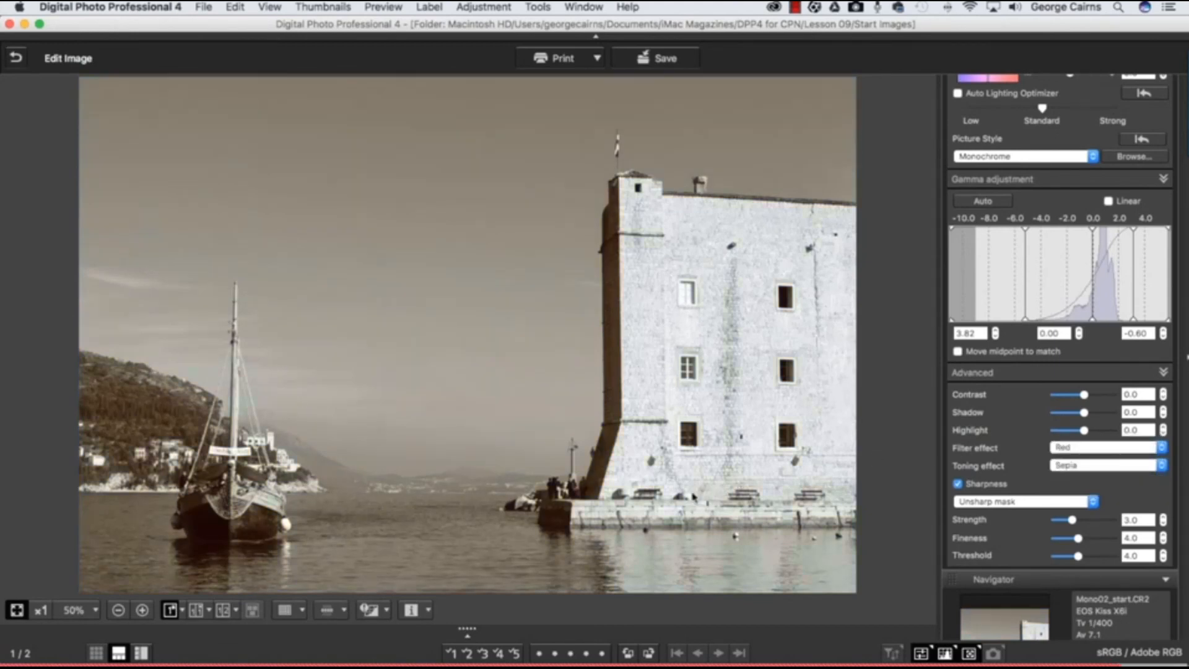
scroll("up", 3)
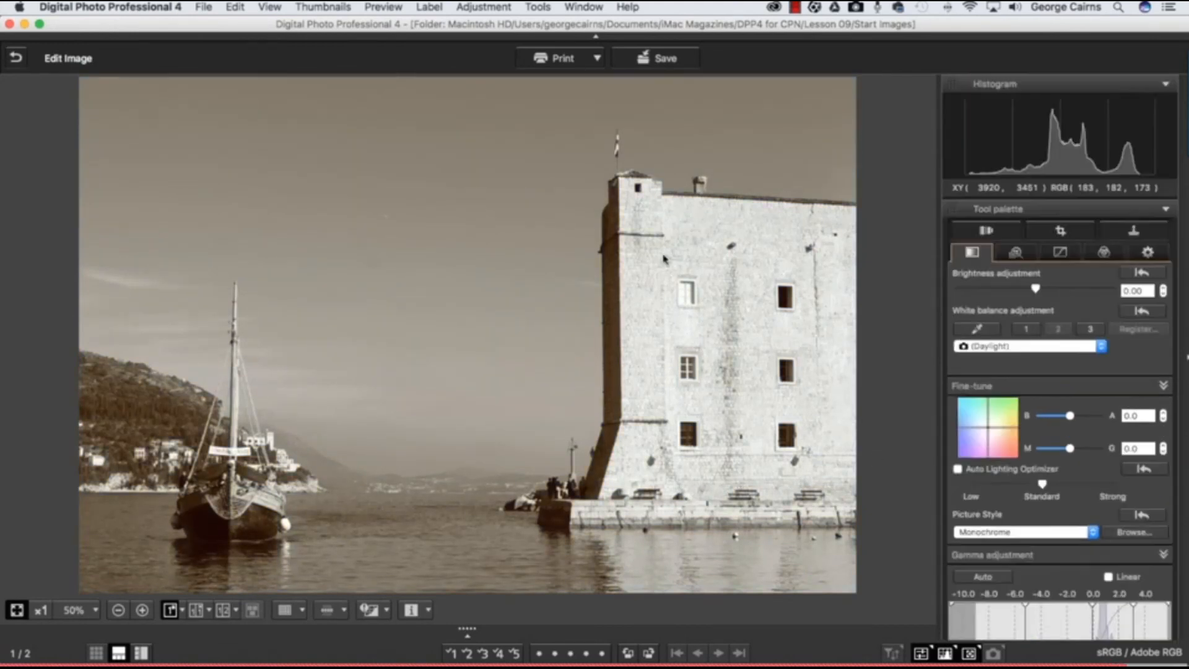